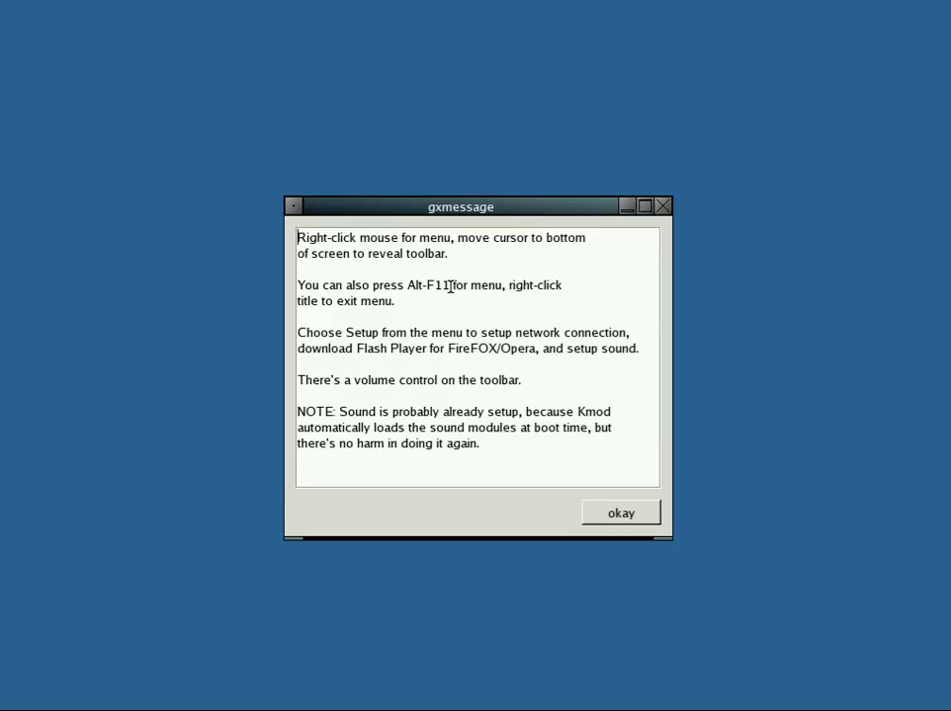
{"action": "mouse_move", "coordinate": [247, 239]}
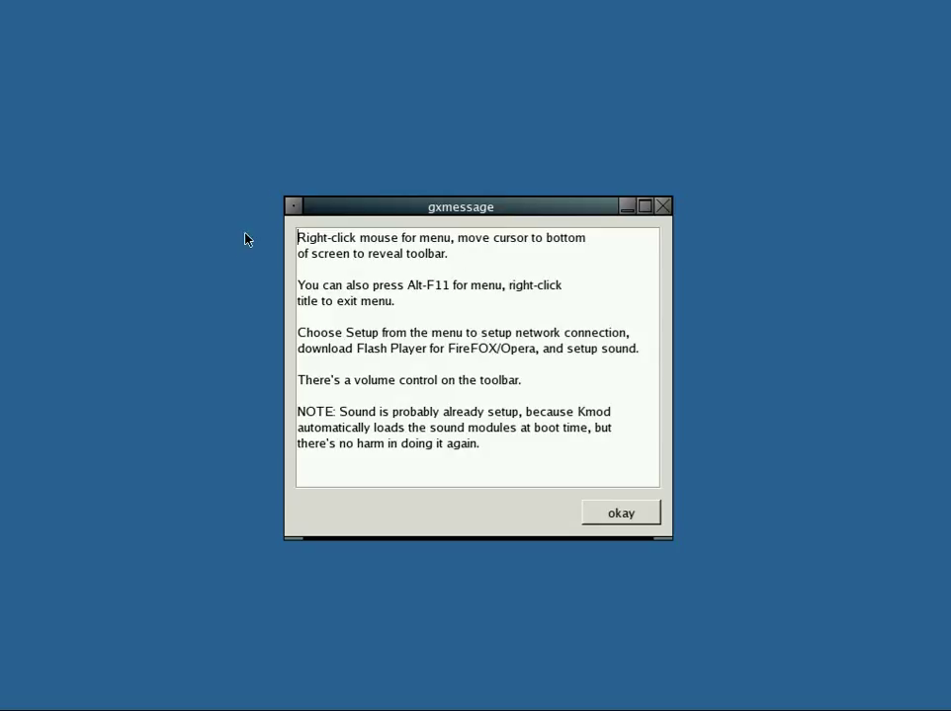
{"action": "mouse_move", "coordinate": [812, 516]}
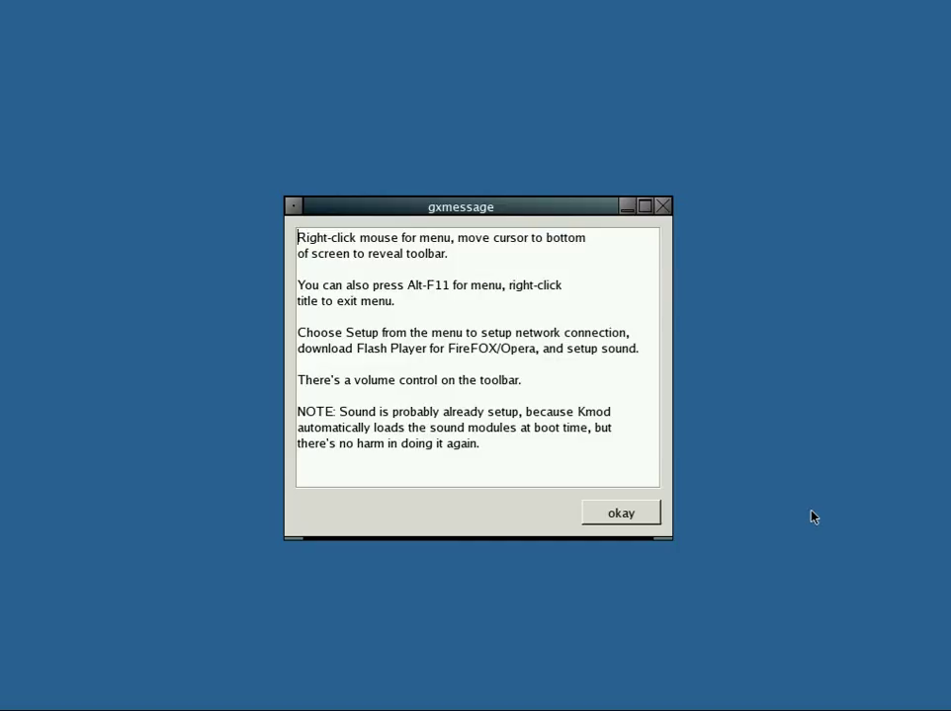
{"action": "mouse_move", "coordinate": [457, 437]}
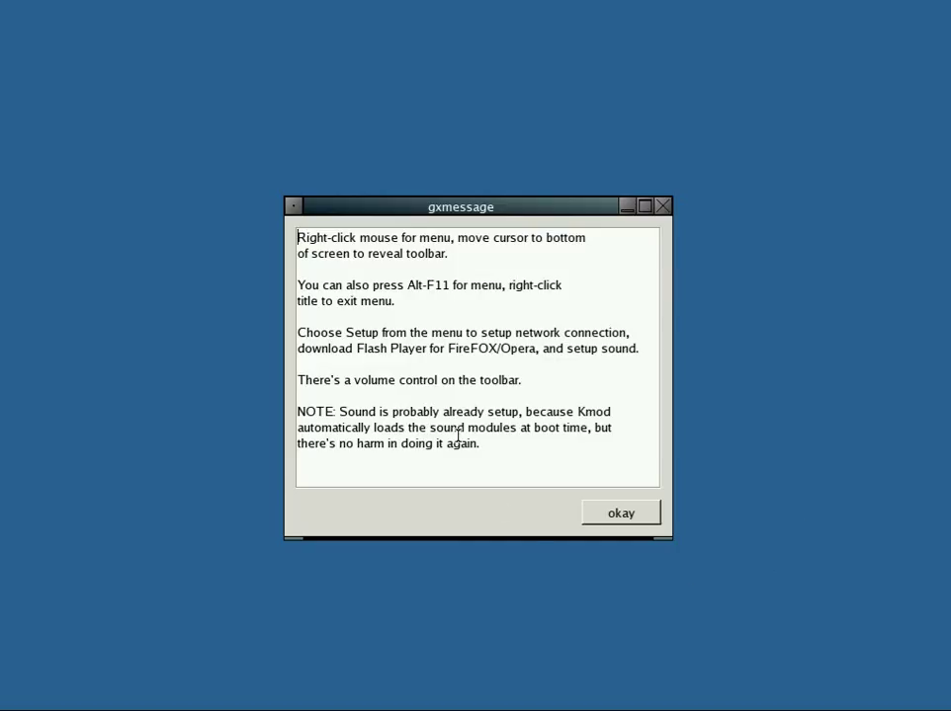
{"action": "mouse_move", "coordinate": [585, 324]}
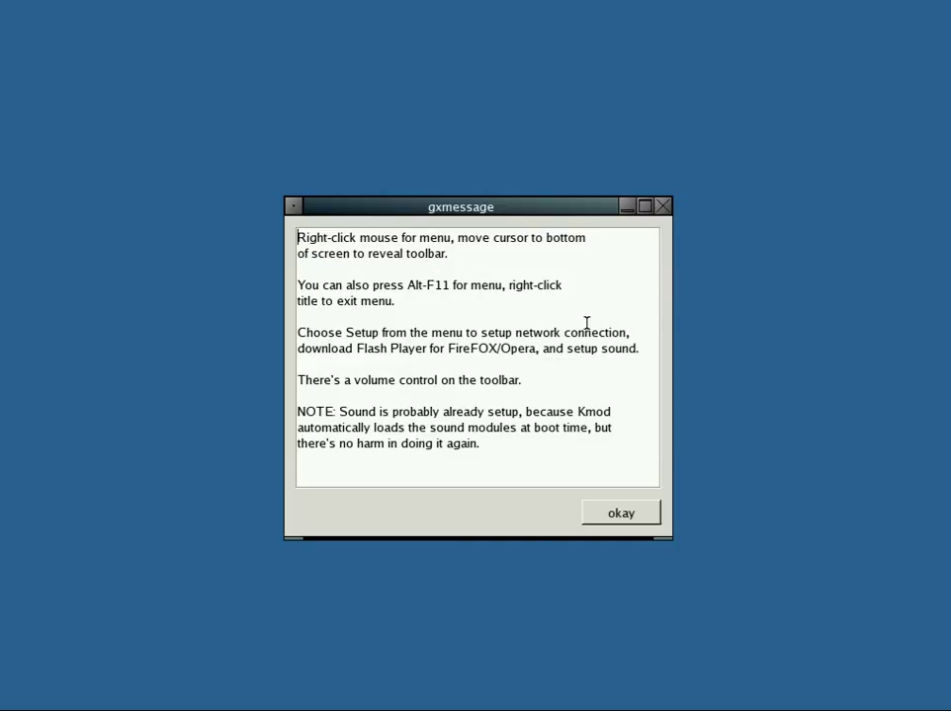
{"action": "mouse_move", "coordinate": [438, 383]}
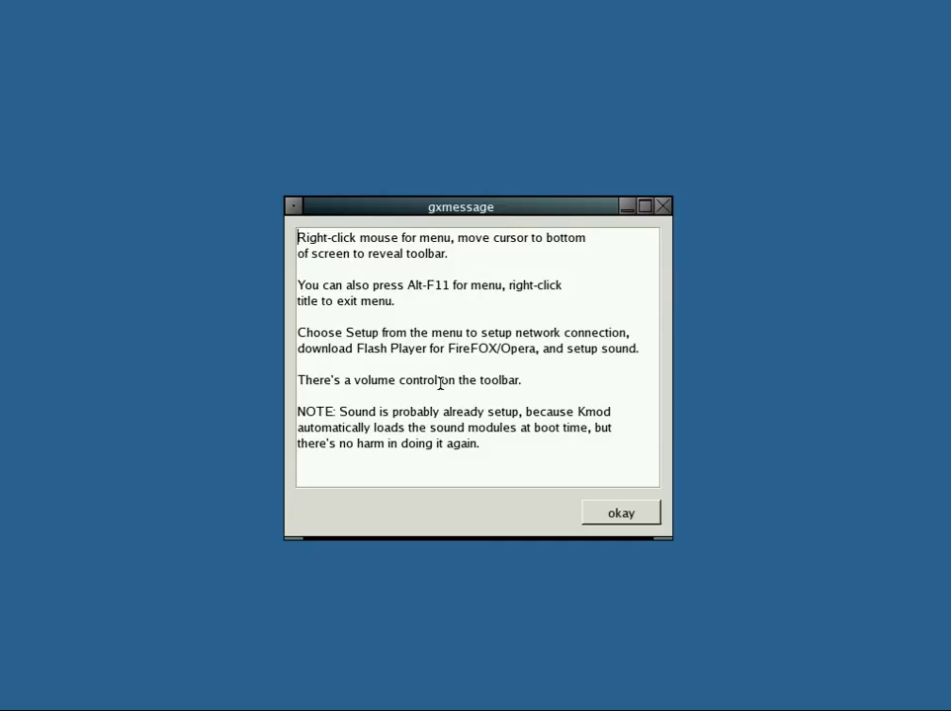
{"action": "mouse_move", "coordinate": [553, 409]}
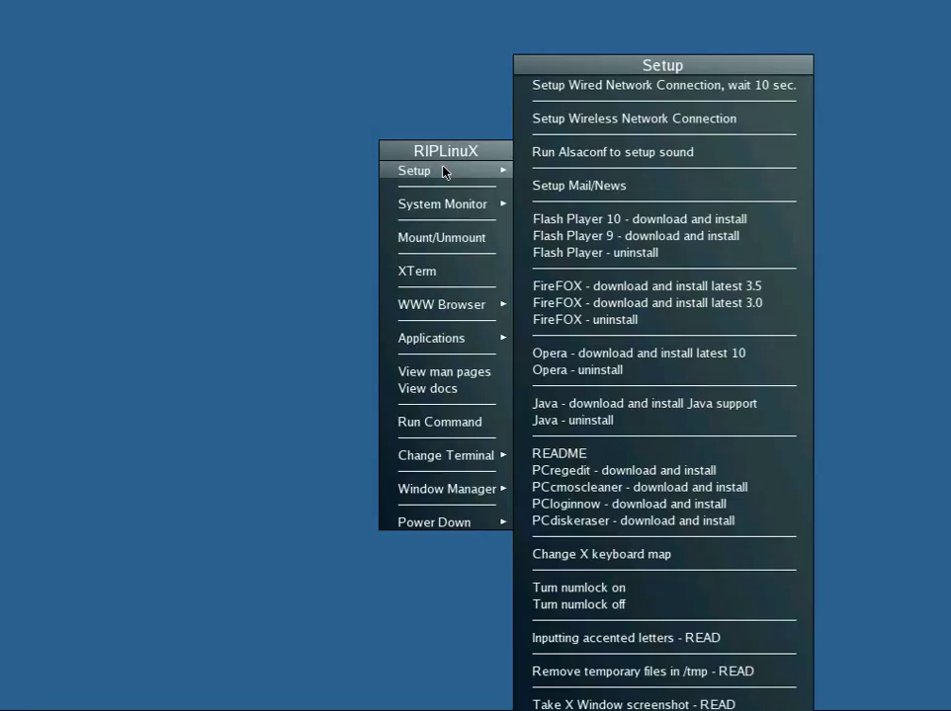
{"action": "mouse_move", "coordinate": [577, 186]}
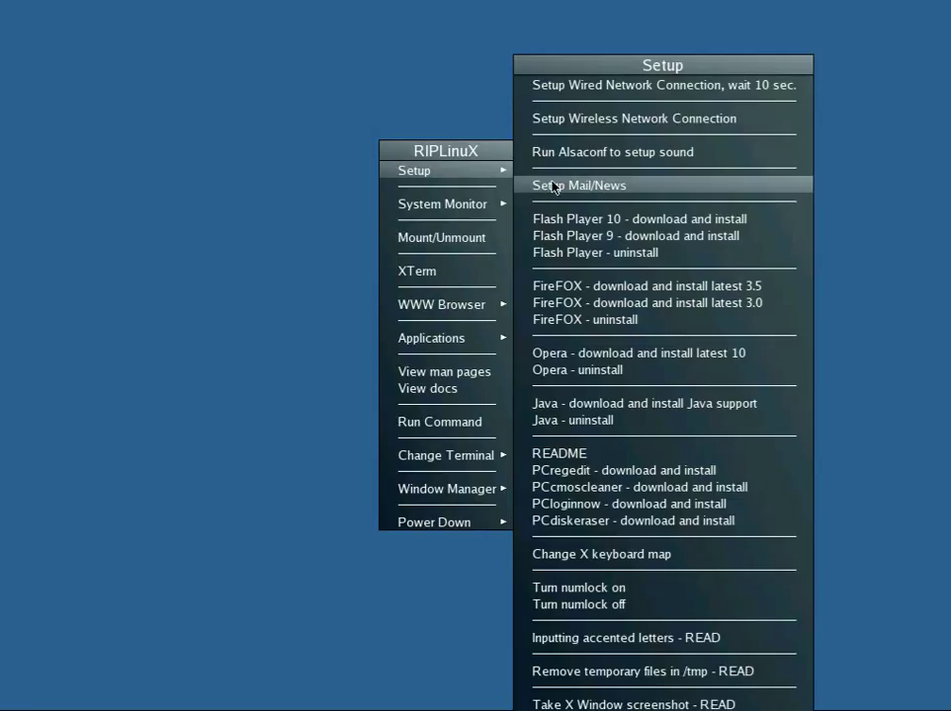
{"action": "mouse_move", "coordinate": [595, 253]}
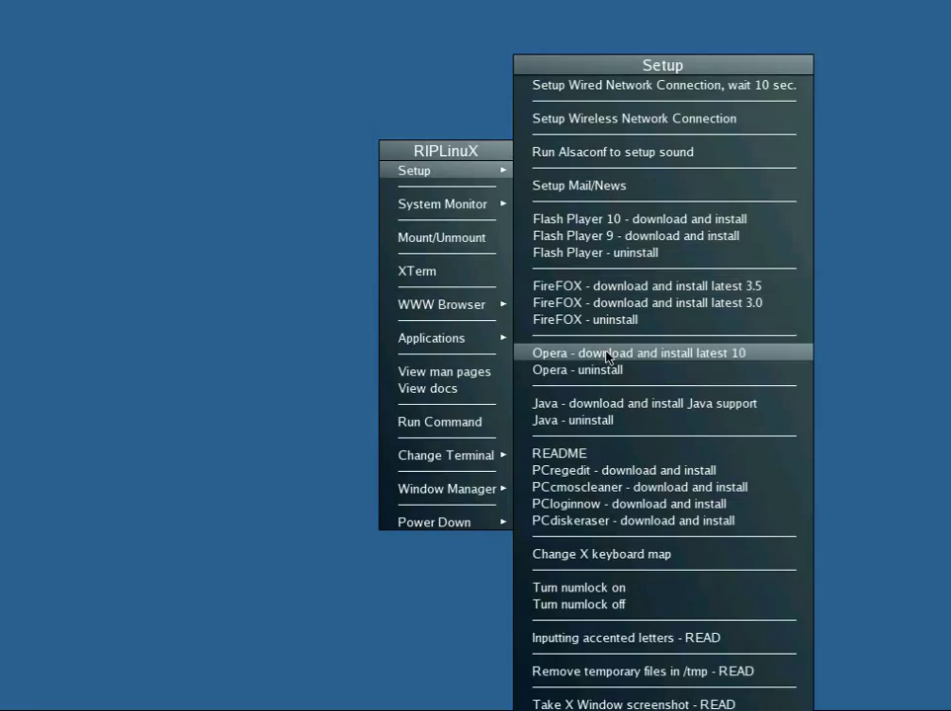
{"action": "mouse_move", "coordinate": [617, 459]}
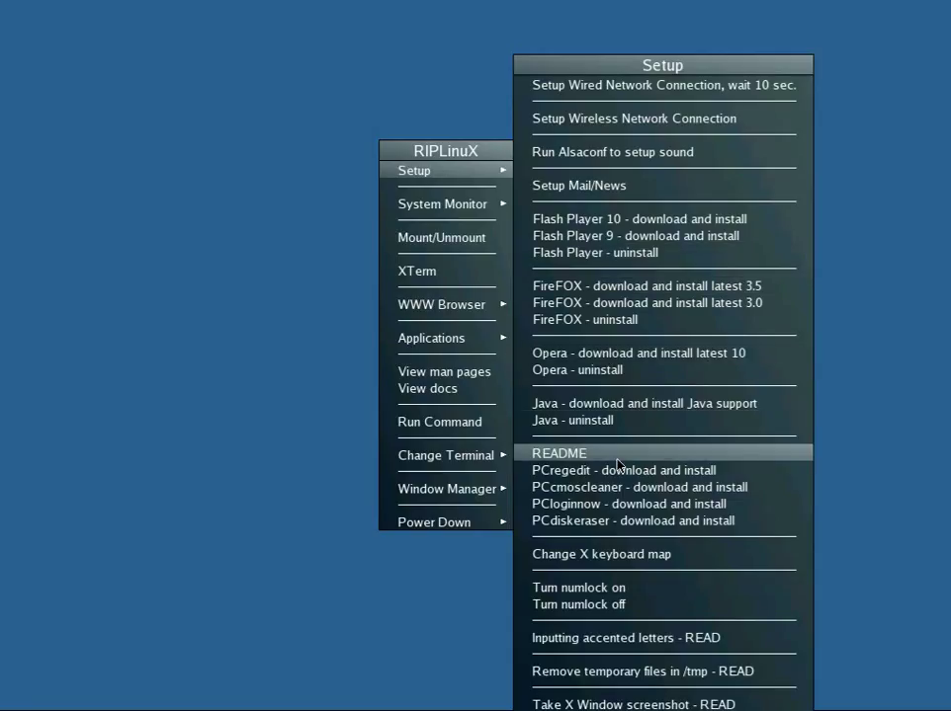
{"action": "mouse_move", "coordinate": [626, 486]}
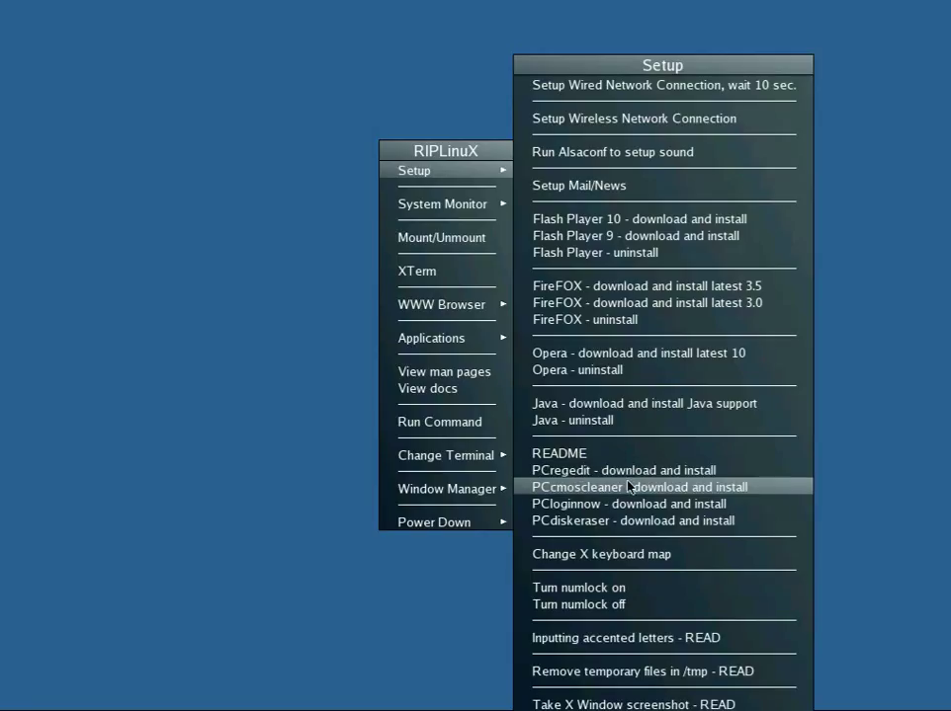
{"action": "mouse_move", "coordinate": [625, 637]}
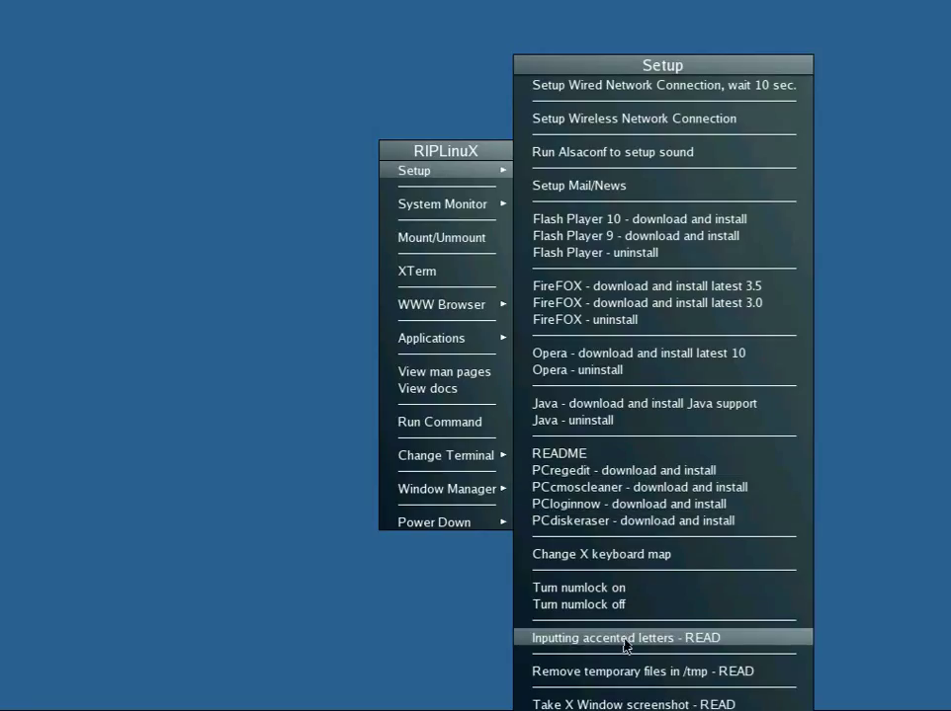
{"action": "mouse_move", "coordinate": [443, 204]}
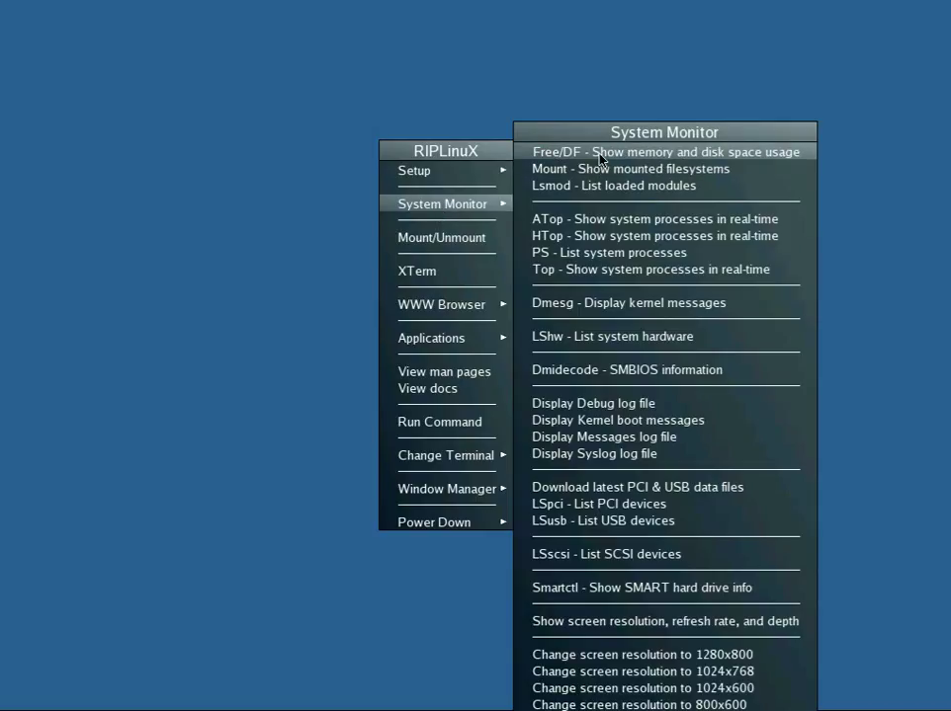
Show the Free/DF memory and disk usage report, read it, and dismiss it.
{"action": "left_click", "coordinate": [664, 151]}
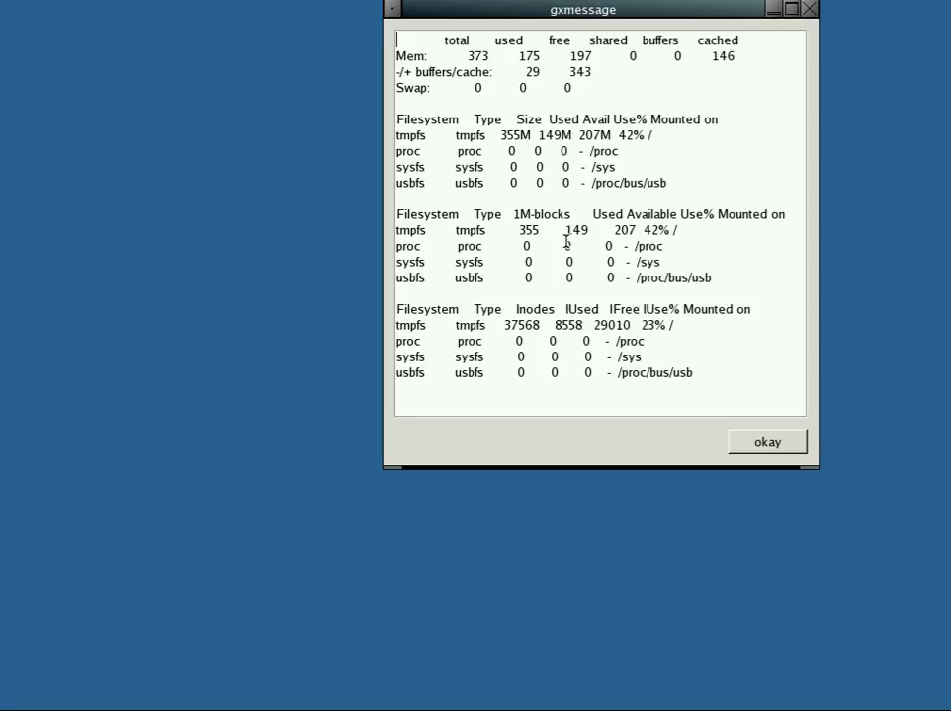
{"action": "mouse_move", "coordinate": [605, 356]}
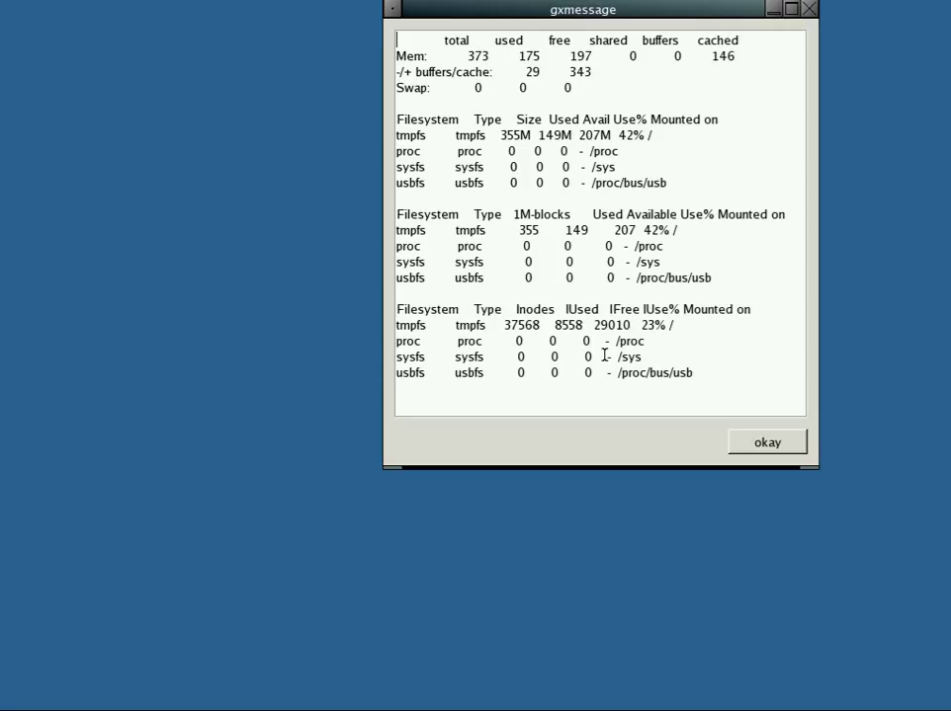
{"action": "mouse_move", "coordinate": [702, 433]}
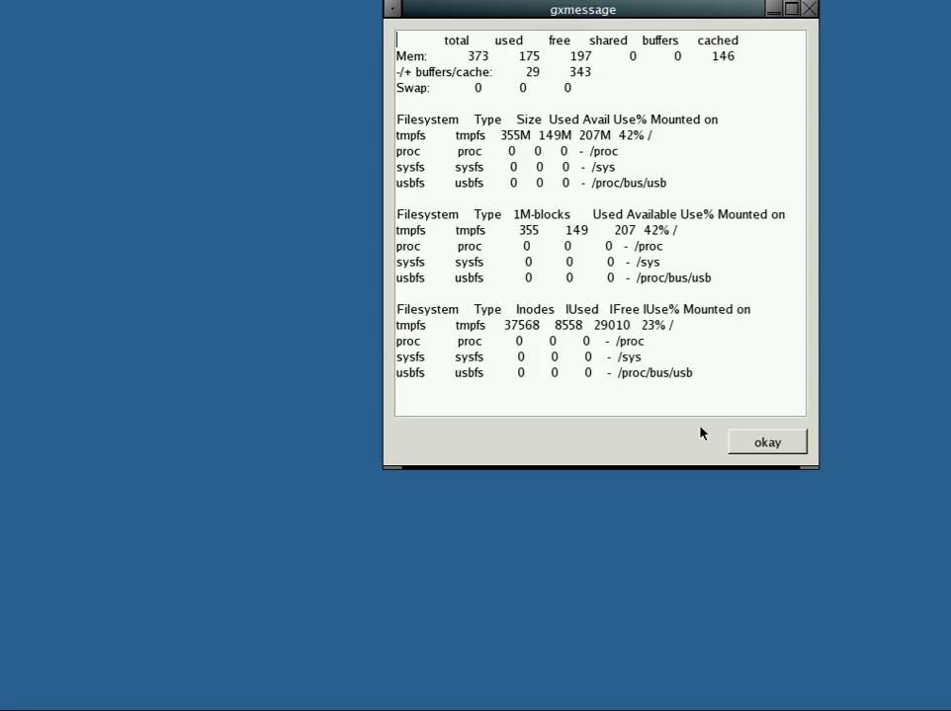
{"action": "left_click", "coordinate": [767, 443]}
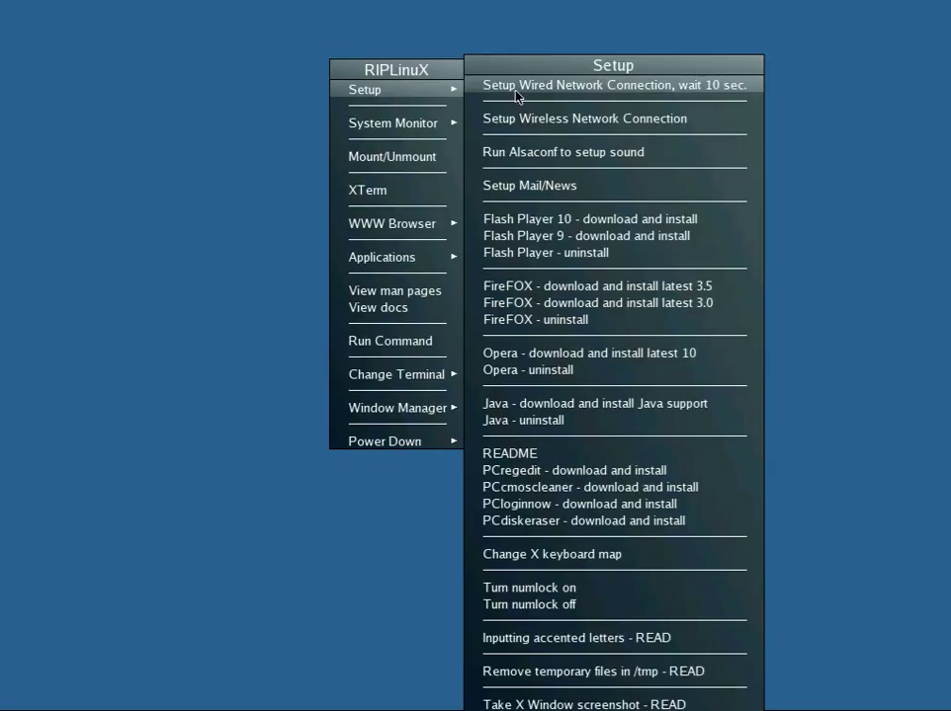
Connect the wired network via DHCP (lease 10.0.2.15) and dismiss the dhcpcd log.
{"action": "left_click", "coordinate": [613, 83]}
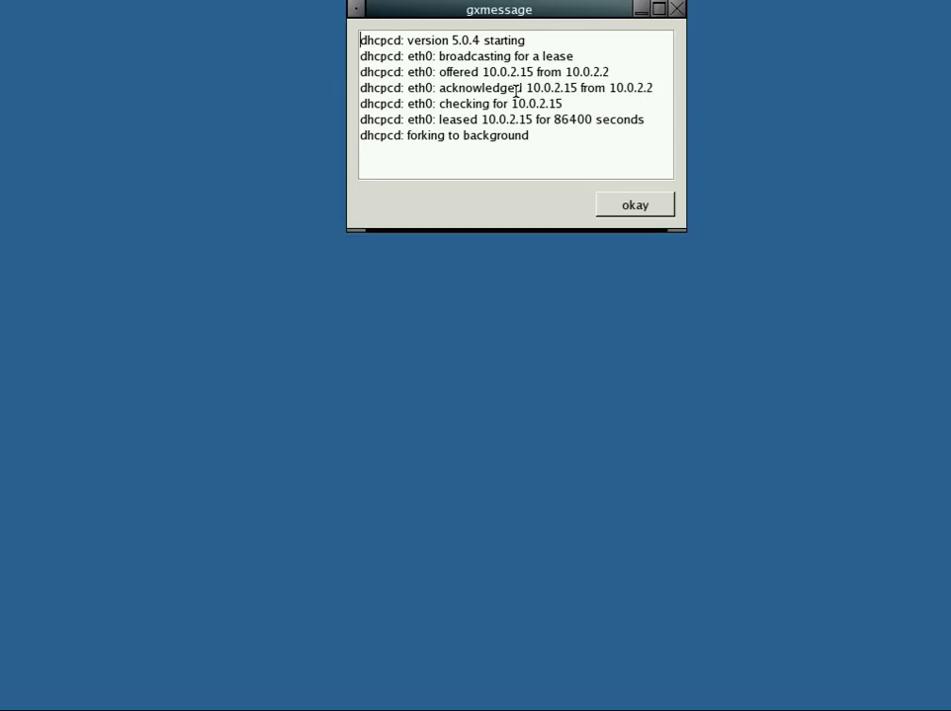
{"action": "left_click", "coordinate": [632, 204]}
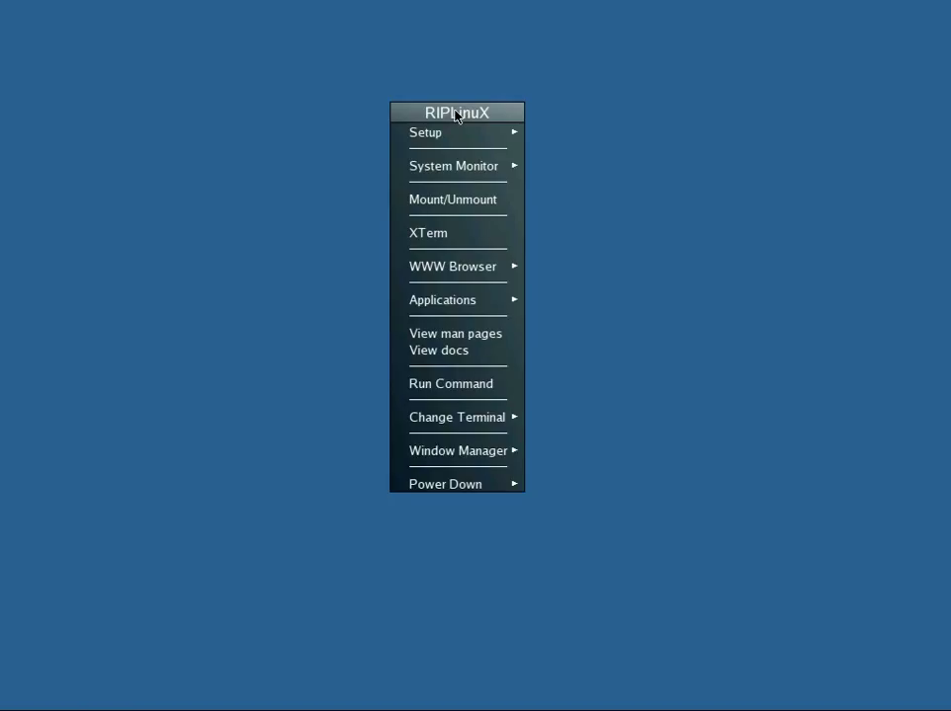
Launch Firefox from the WWW Browser menu.
{"action": "left_click", "coordinate": [452, 264]}
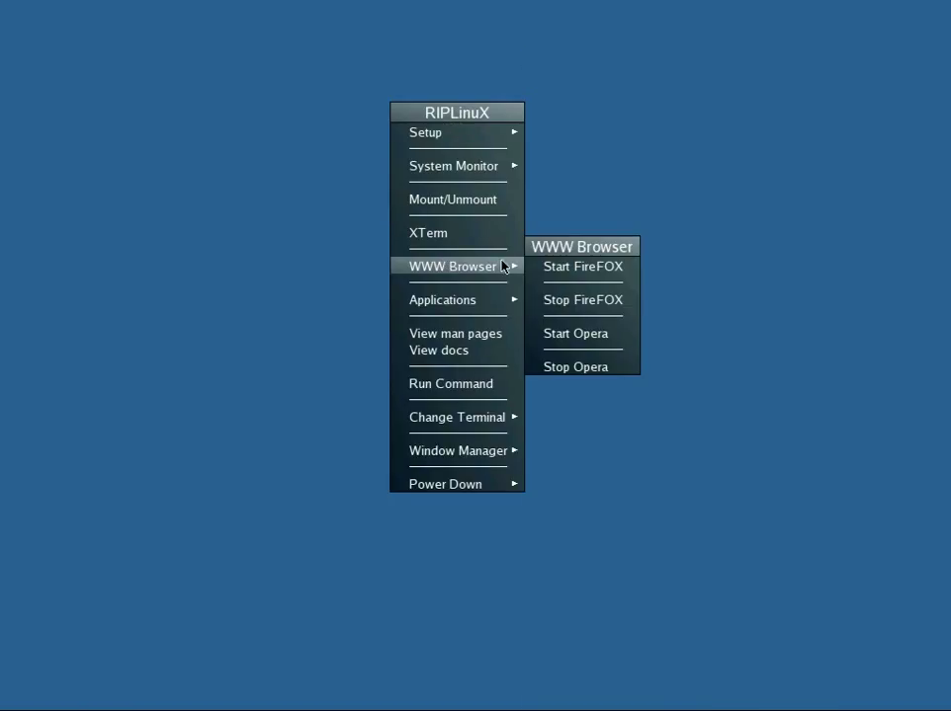
{"action": "left_click", "coordinate": [583, 265]}
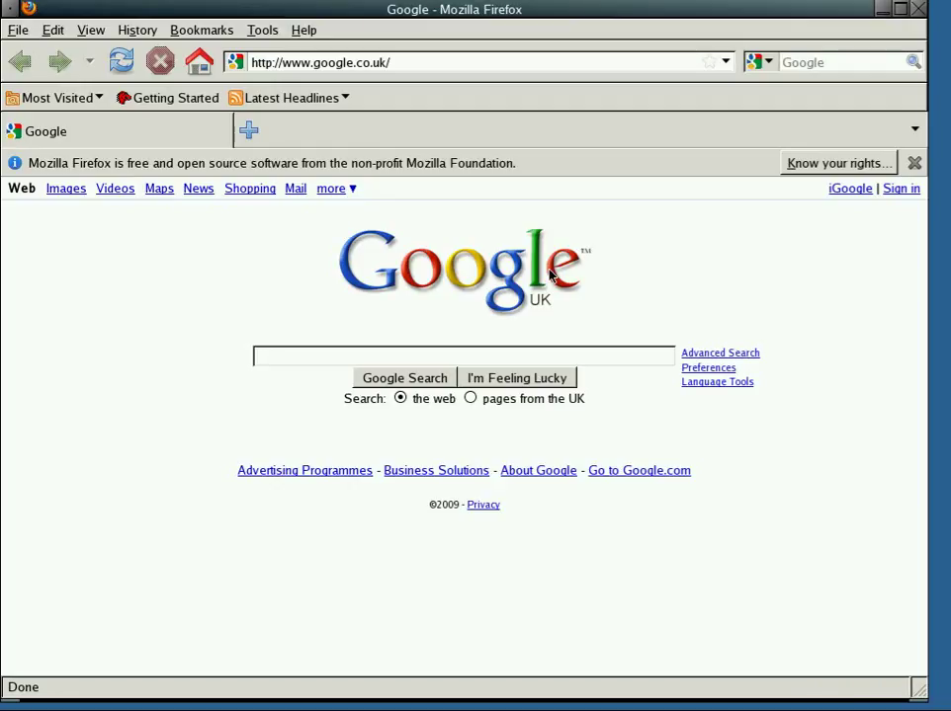
{"action": "mouse_move", "coordinate": [305, 32]}
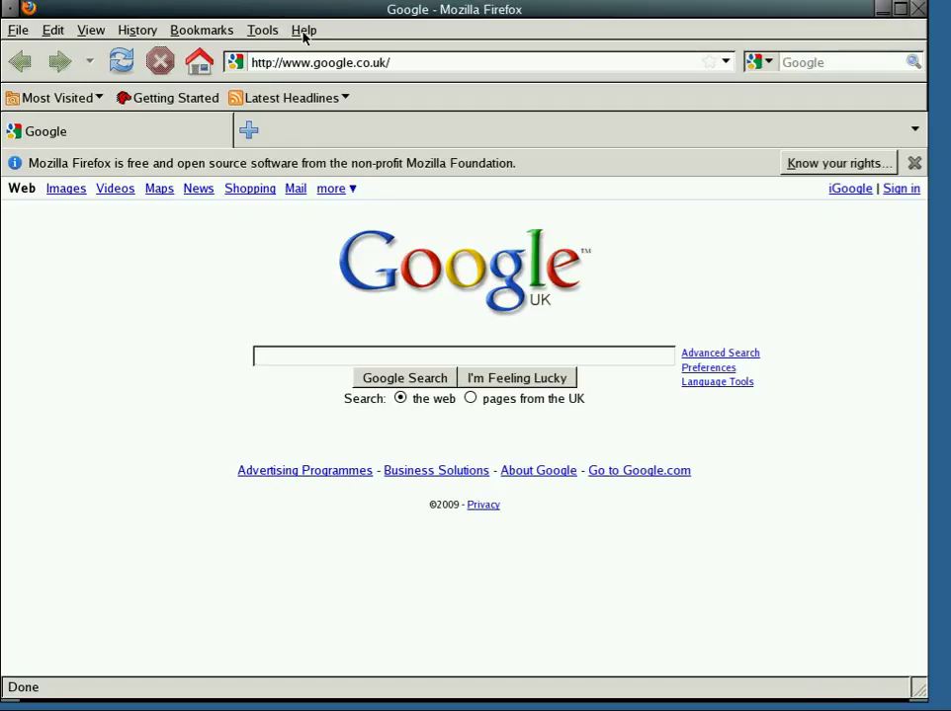
{"action": "left_click", "coordinate": [305, 30]}
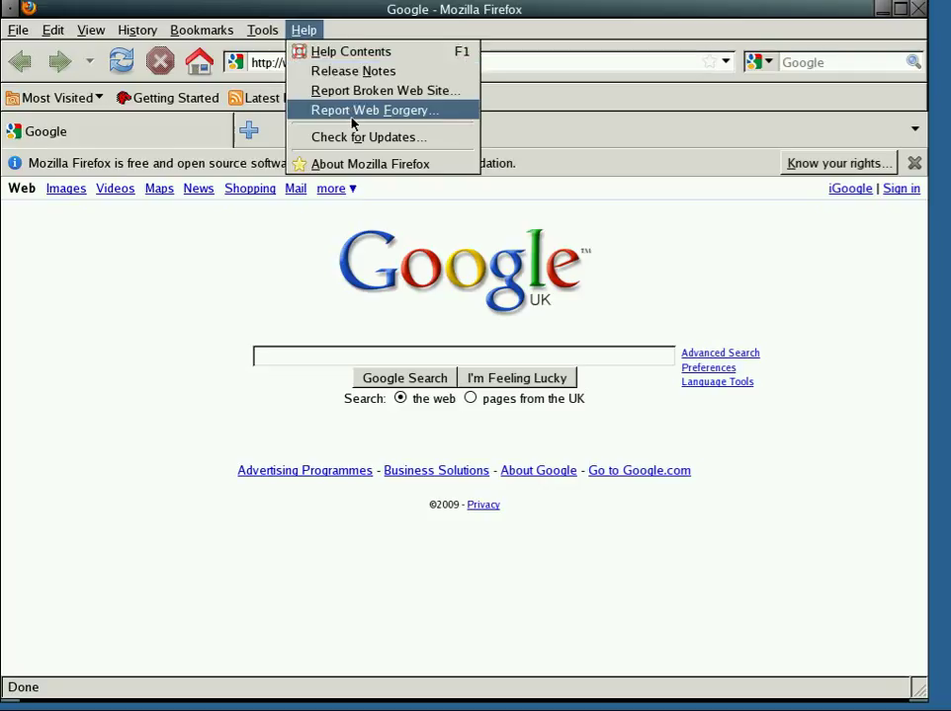
{"action": "left_click", "coordinate": [372, 164]}
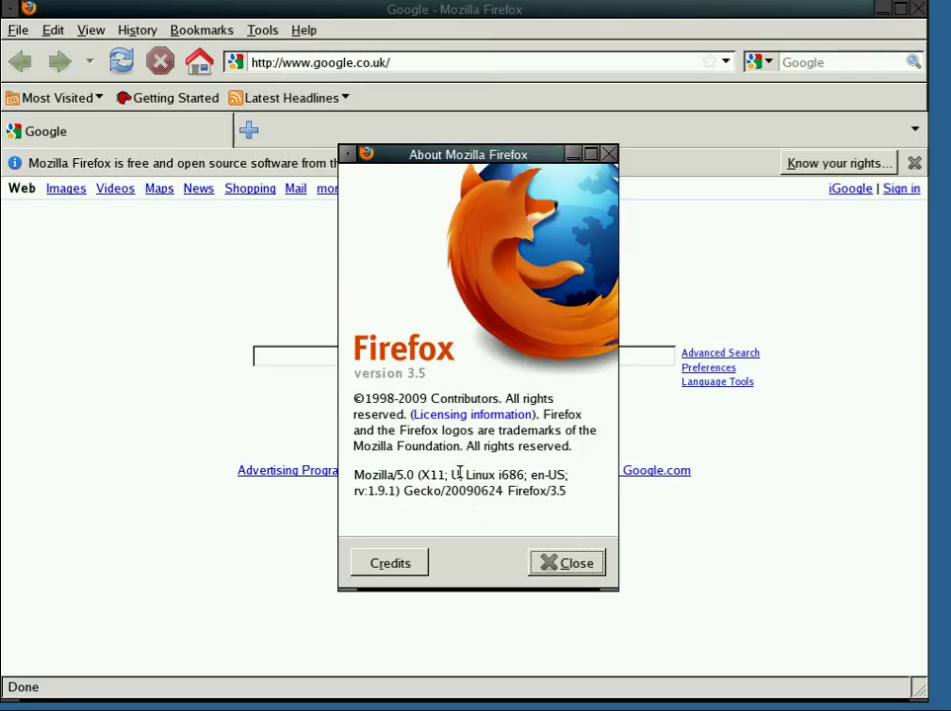
{"action": "left_click", "coordinate": [565, 563]}
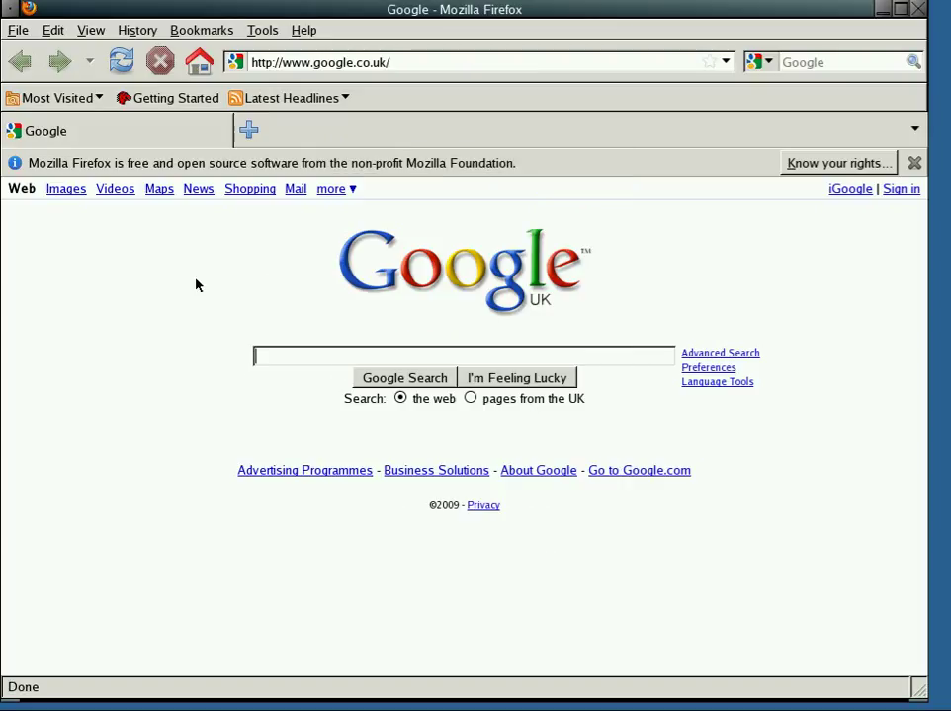
{"action": "mouse_move", "coordinate": [275, 269]}
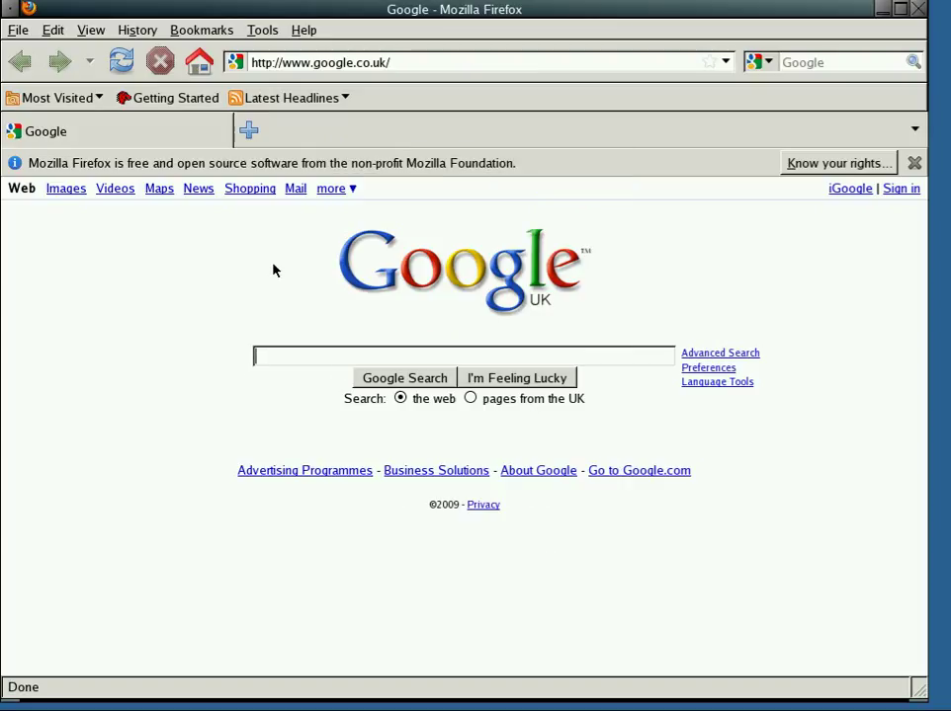
{"action": "mouse_move", "coordinate": [687, 127]}
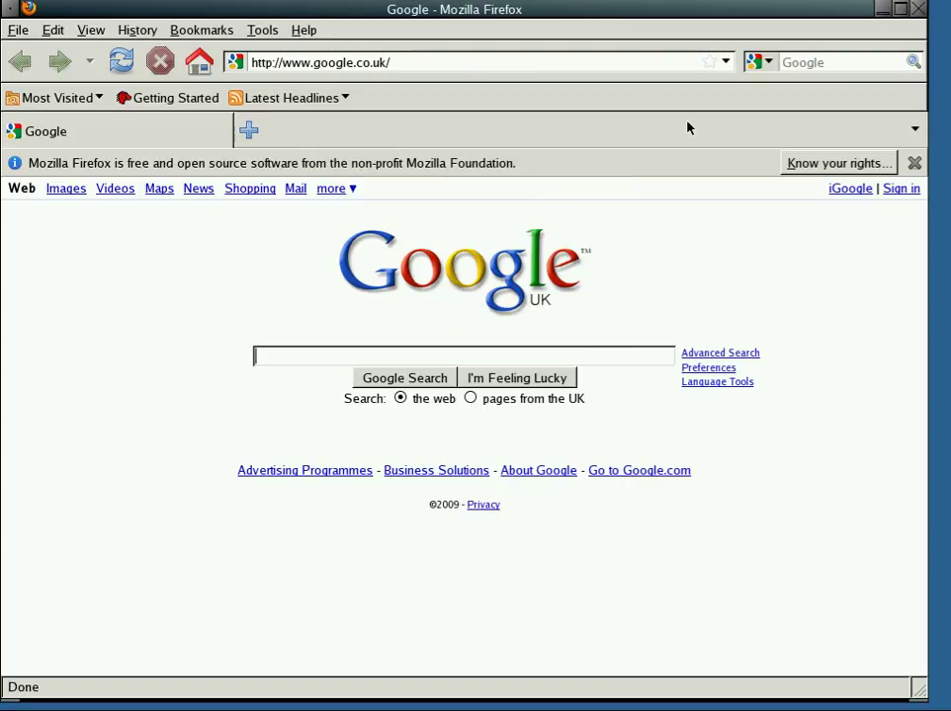
Search Google for 'riplinux' and follow the RIPLinux home site result at rip.7bf.de.
{"action": "left_click", "coordinate": [834, 62]}
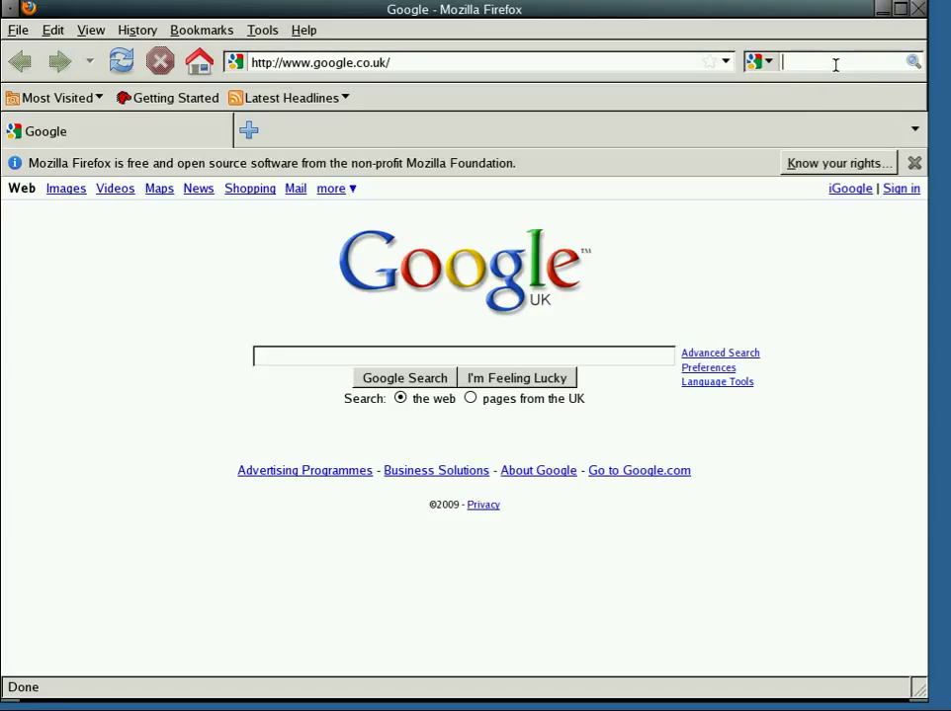
{"action": "type", "text": "rip"}
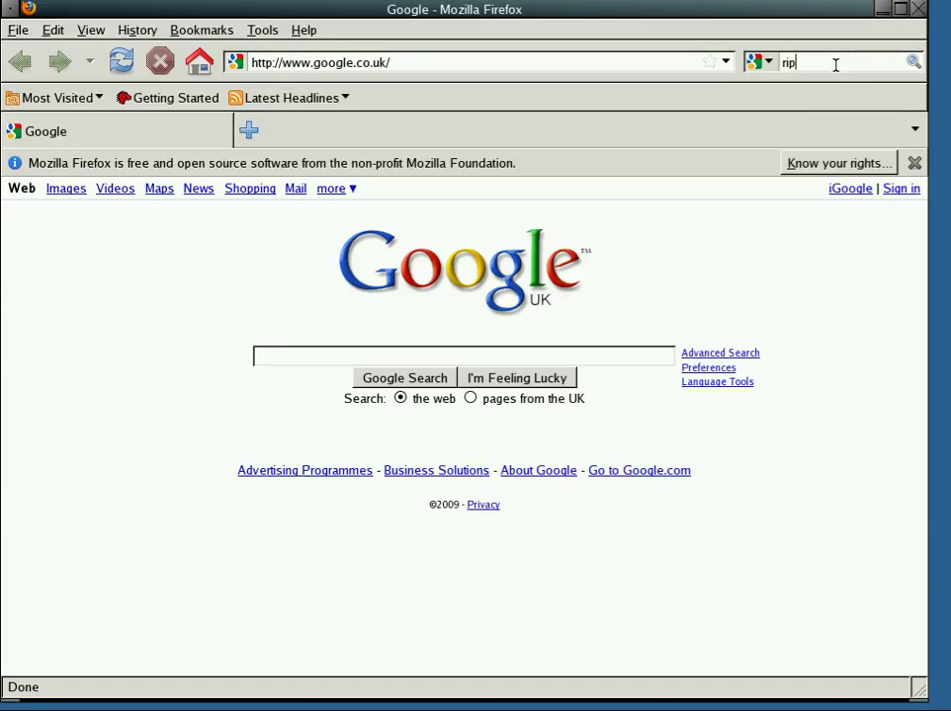
{"action": "key", "text": "Return"}
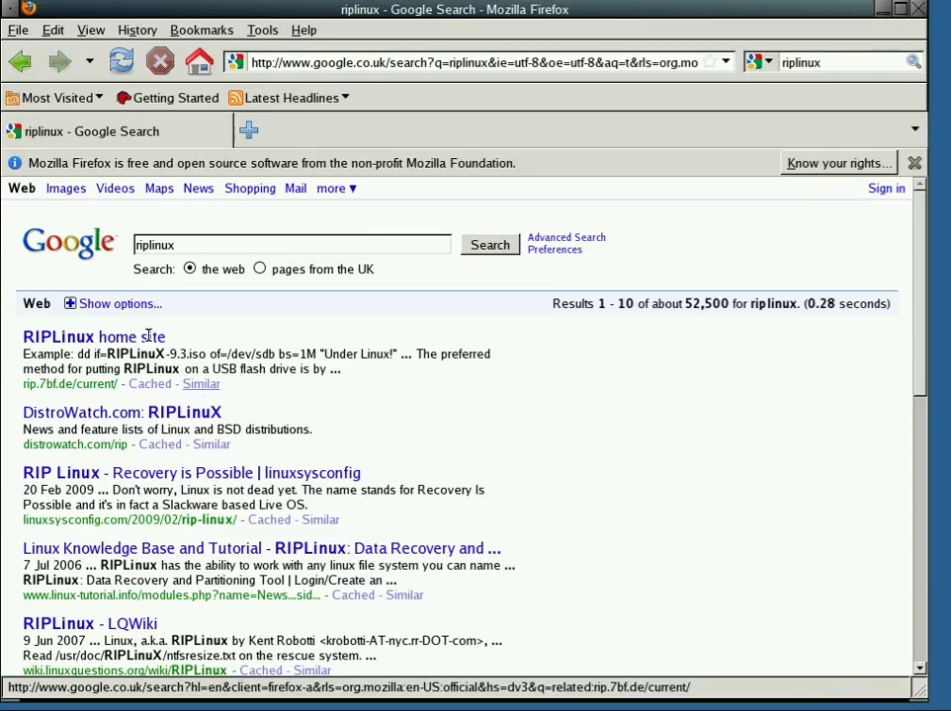
{"action": "left_click", "coordinate": [95, 336]}
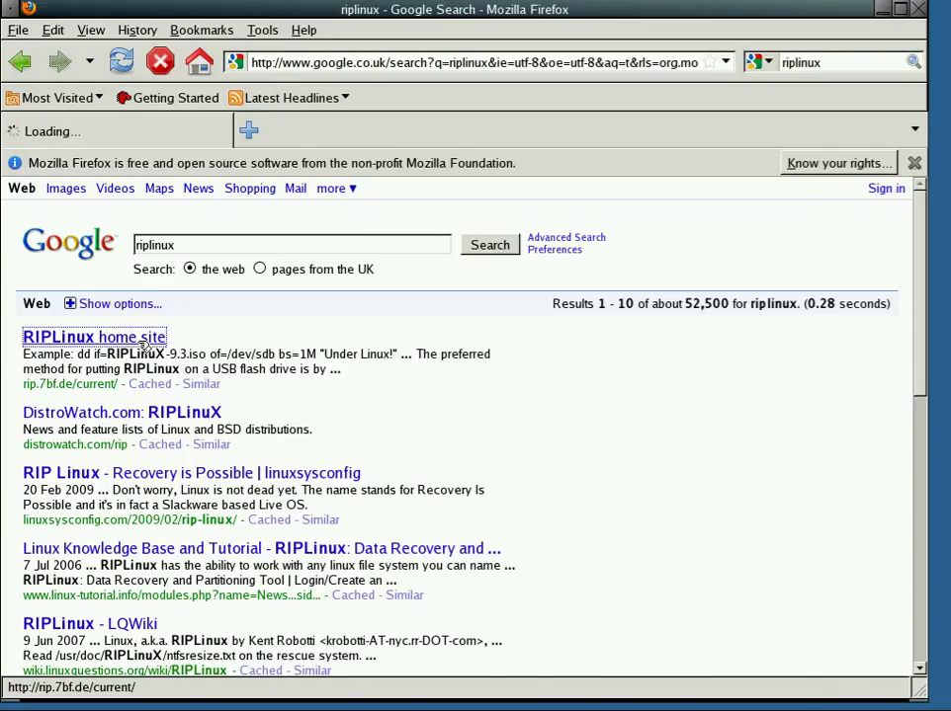
{"action": "left_click", "coordinate": [95, 336]}
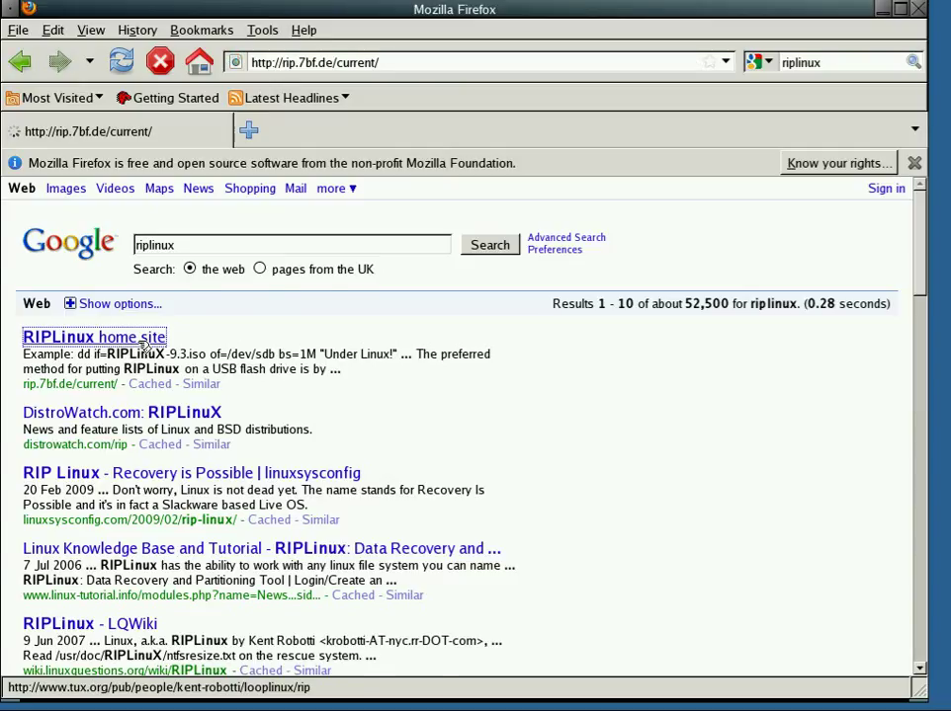
Scroll through the RIPLinux home page's ISO downloads, checksums and Windows XP/Vista section.
{"action": "left_click", "coordinate": [95, 336]}
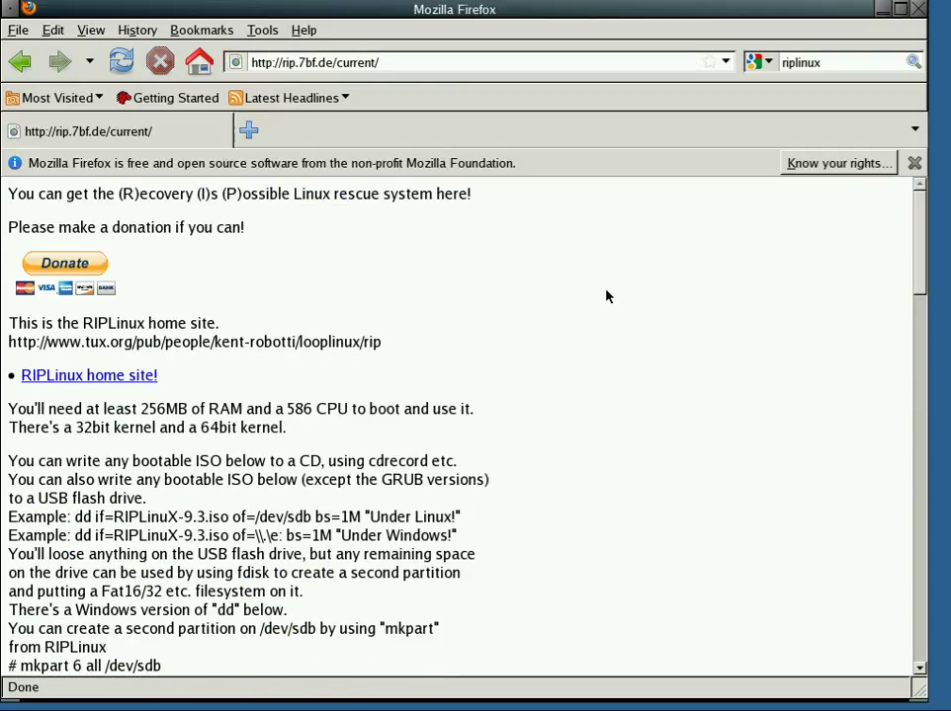
{"action": "scroll", "scroll_direction": "down", "scroll_amount": 3}
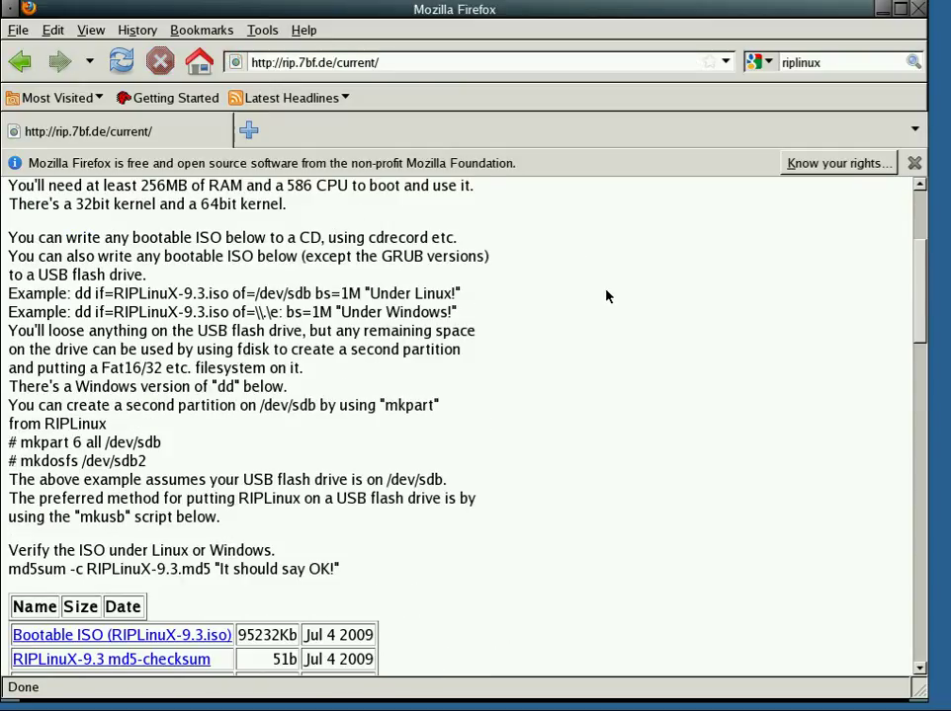
{"action": "scroll", "scroll_direction": "down", "scroll_amount": 3}
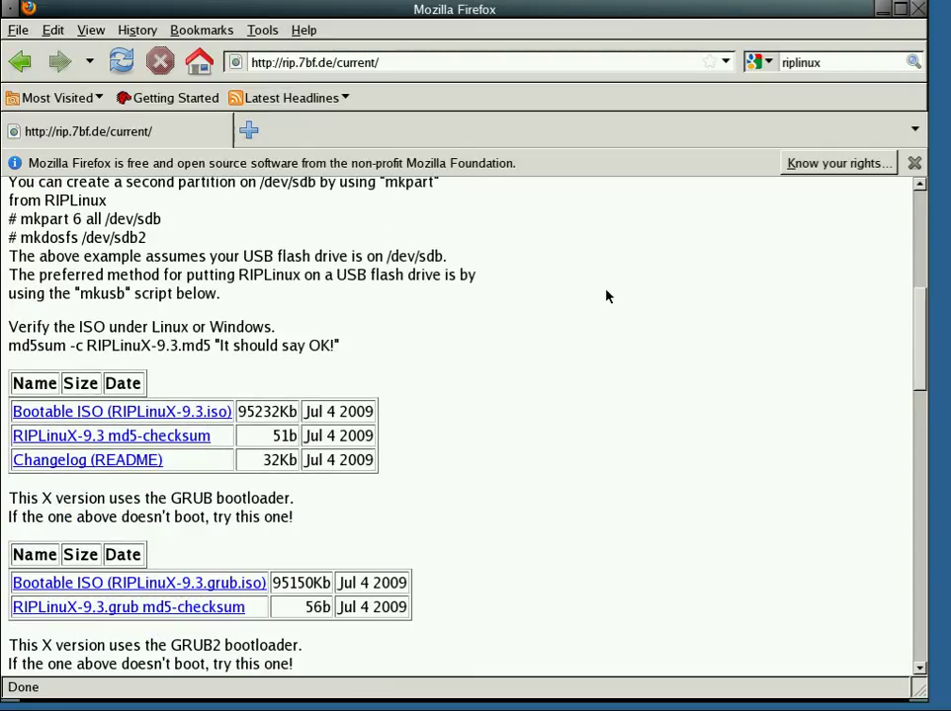
{"action": "scroll", "scroll_direction": "down", "scroll_amount": 3}
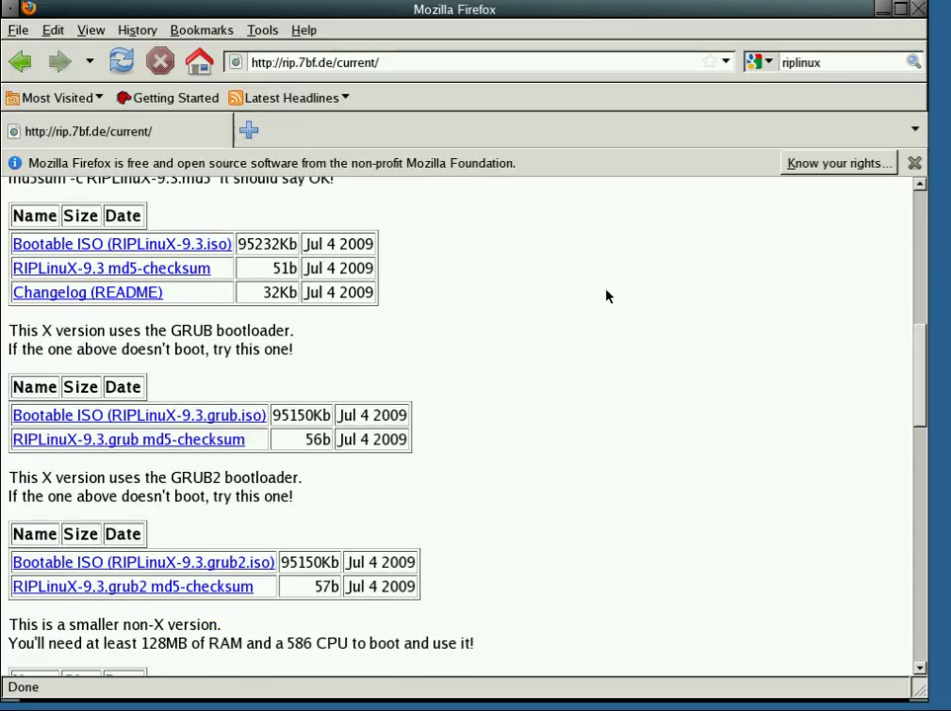
{"action": "scroll", "scroll_direction": "down", "scroll_amount": 3}
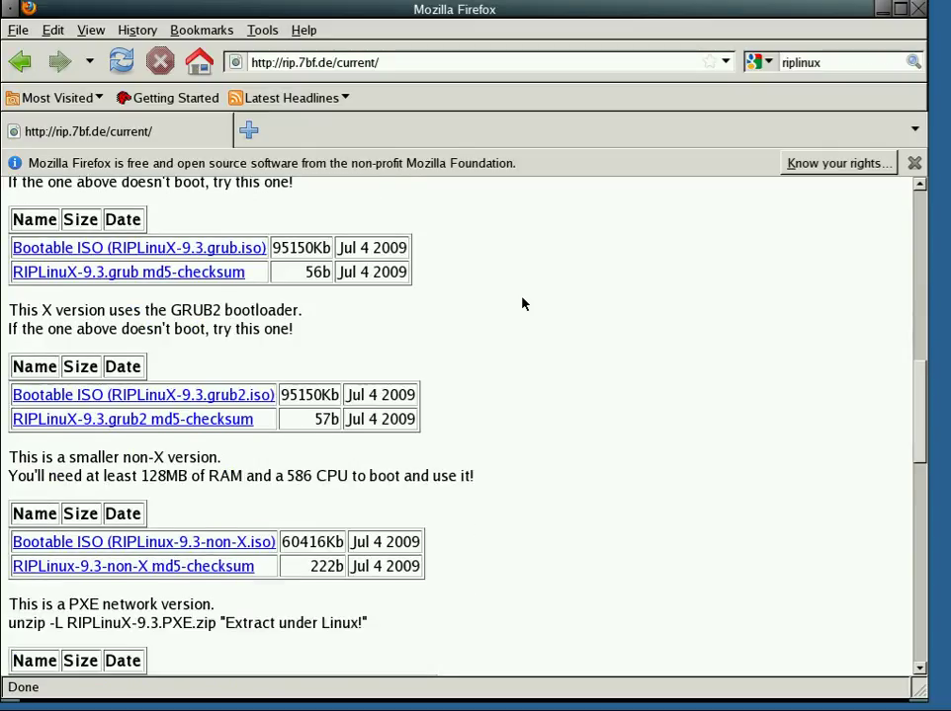
{"action": "scroll", "scroll_direction": "down", "scroll_amount": 3}
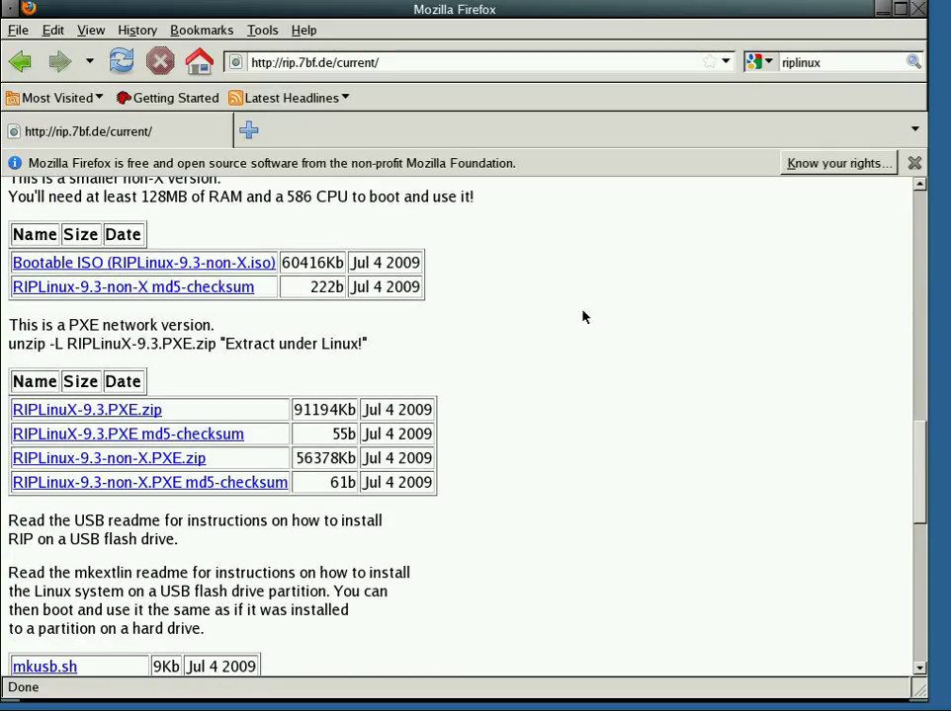
{"action": "scroll", "scroll_direction": "down", "scroll_amount": 3}
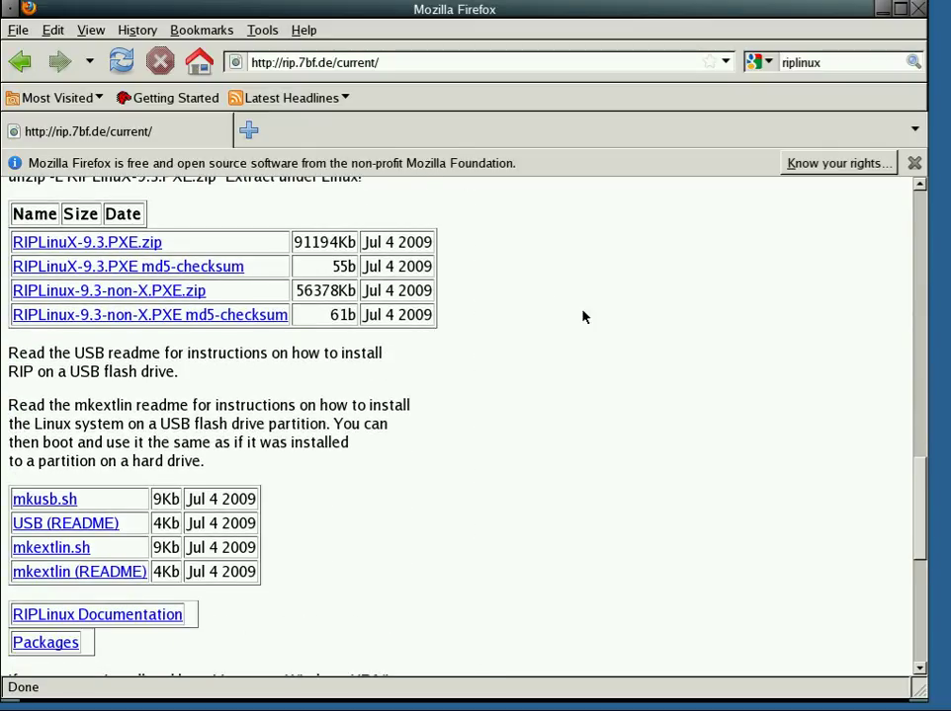
{"action": "scroll", "scroll_direction": "down", "scroll_amount": 3}
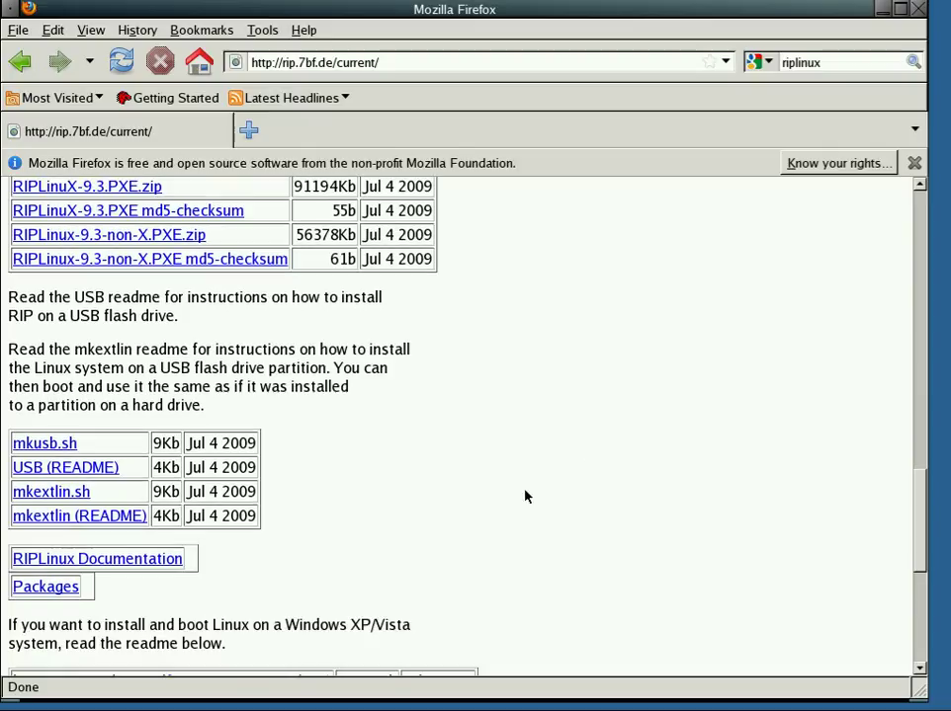
{"action": "scroll", "scroll_direction": "down", "scroll_amount": 3}
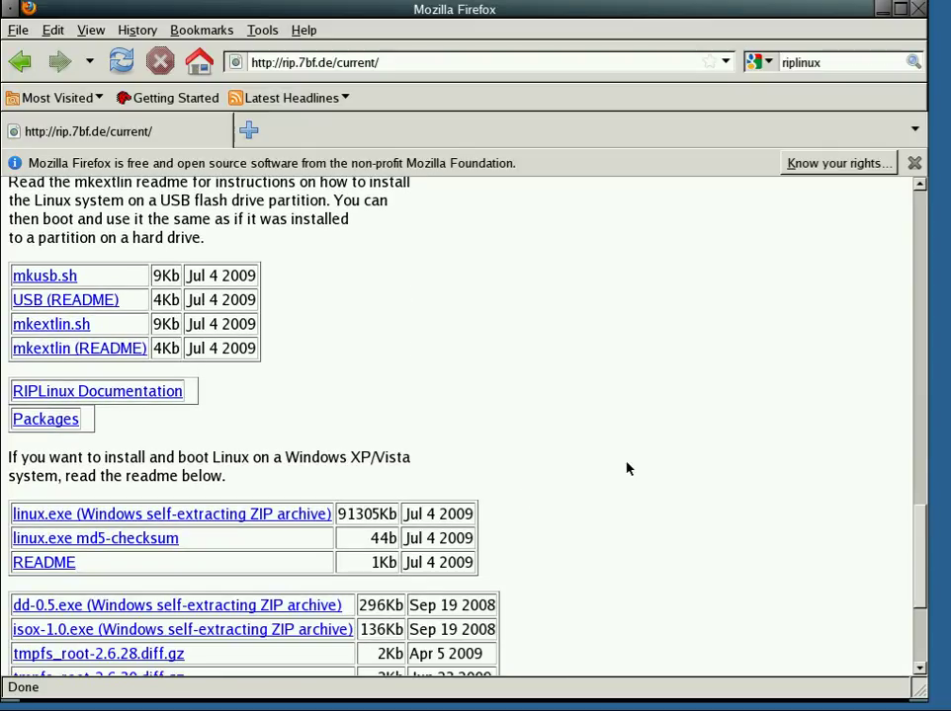
{"action": "mouse_move", "coordinate": [300, 453]}
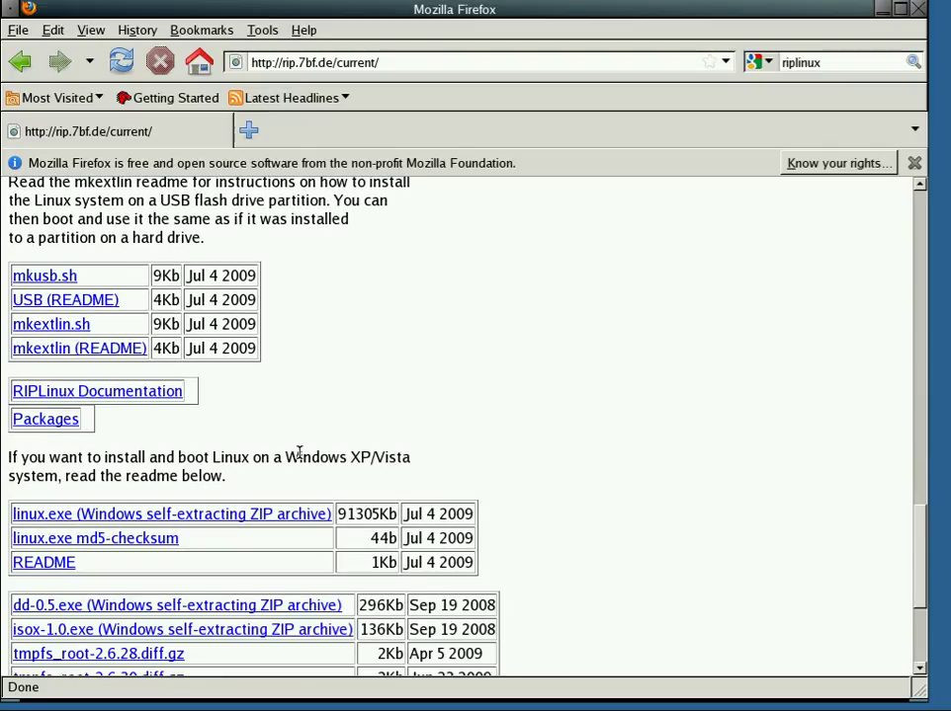
{"action": "mouse_move", "coordinate": [255, 464]}
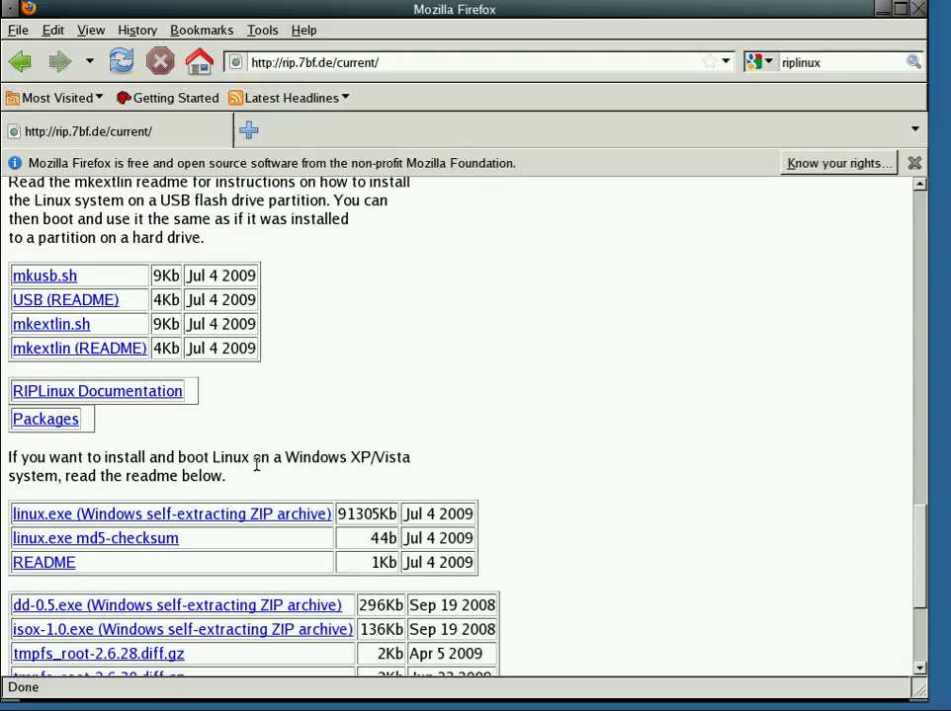
{"action": "mouse_move", "coordinate": [228, 514]}
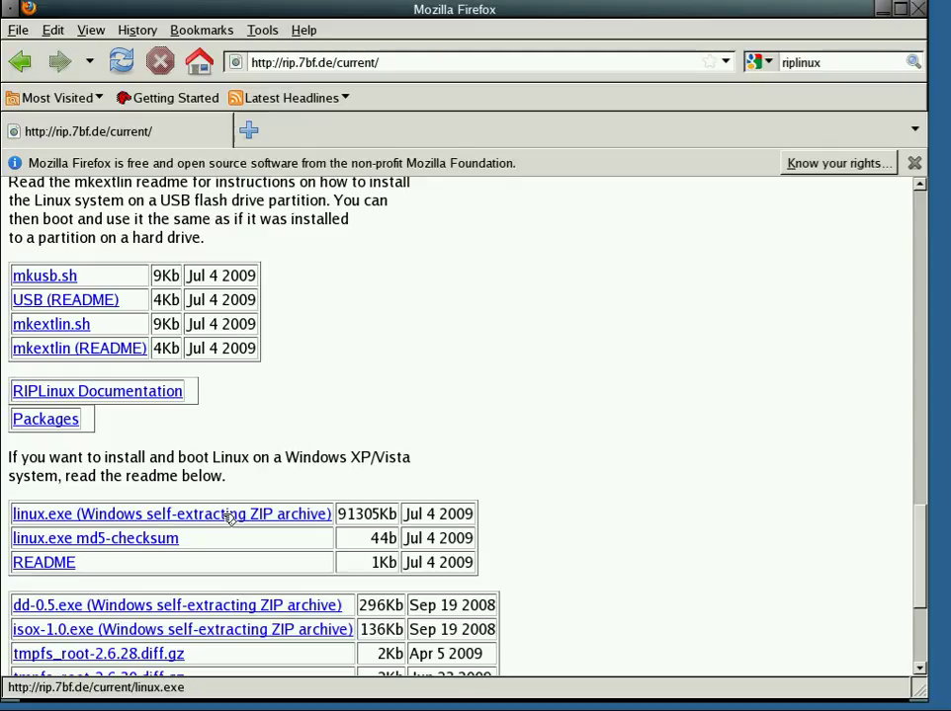
{"action": "scroll", "scroll_direction": "down", "scroll_amount": 3}
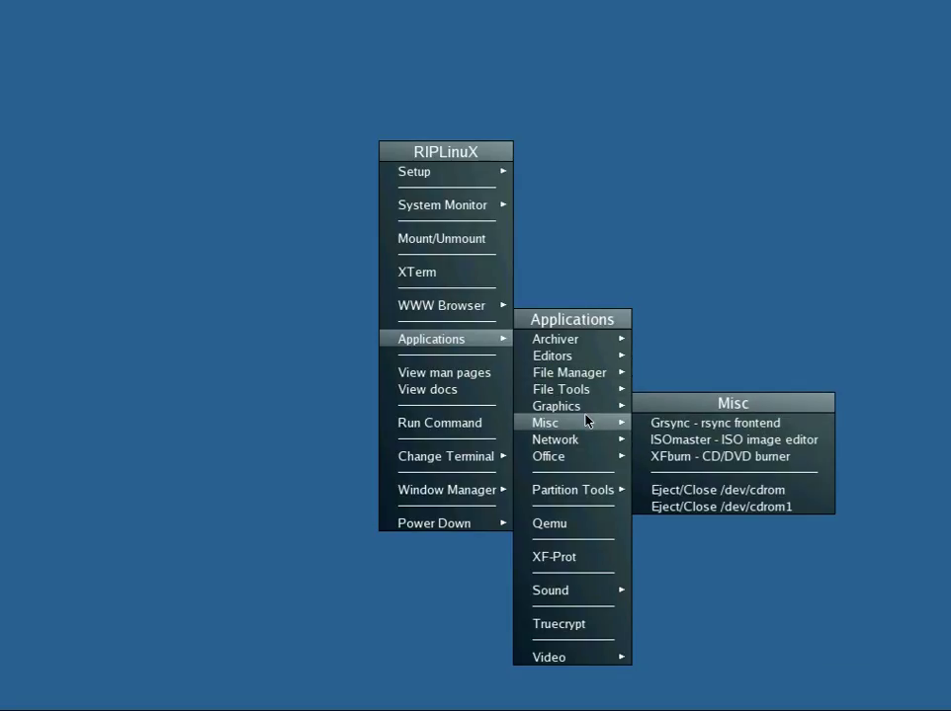
{"action": "mouse_move", "coordinate": [585, 429]}
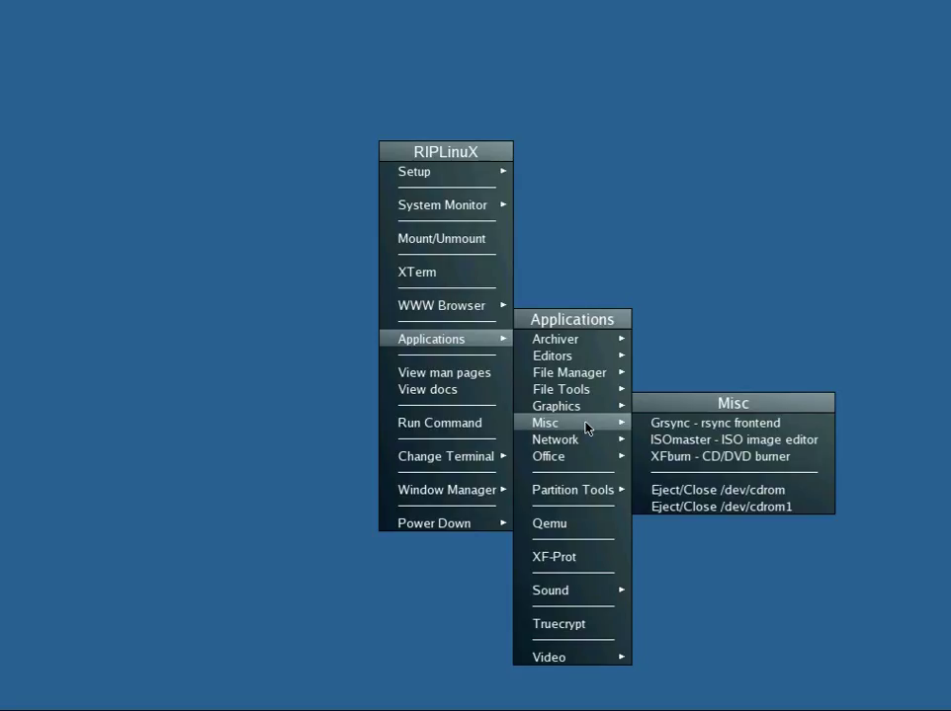
{"action": "mouse_move", "coordinate": [732, 439]}
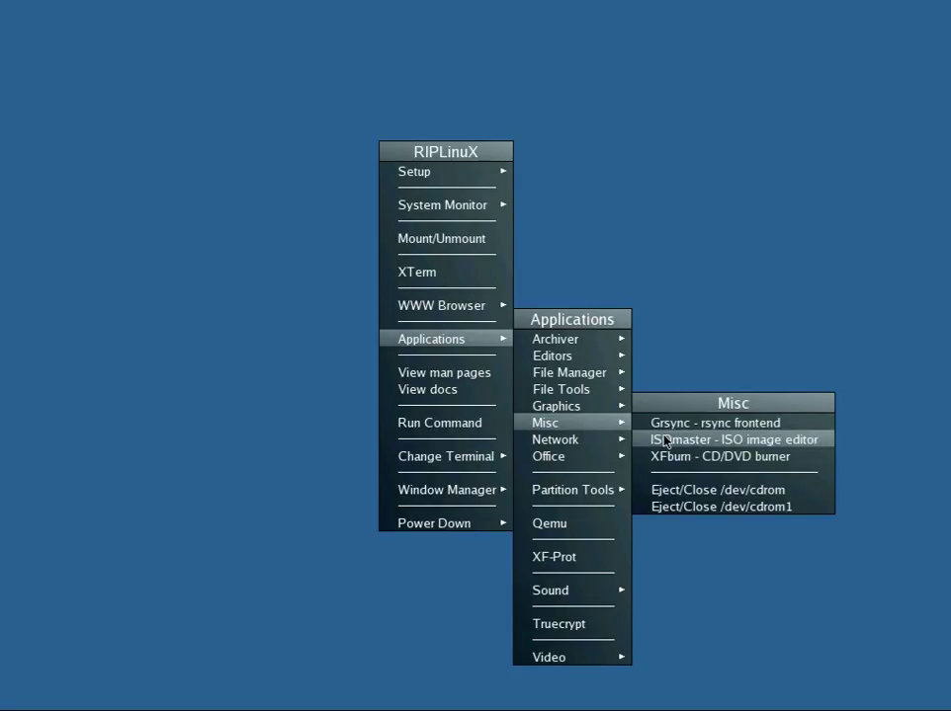
{"action": "mouse_move", "coordinate": [672, 457]}
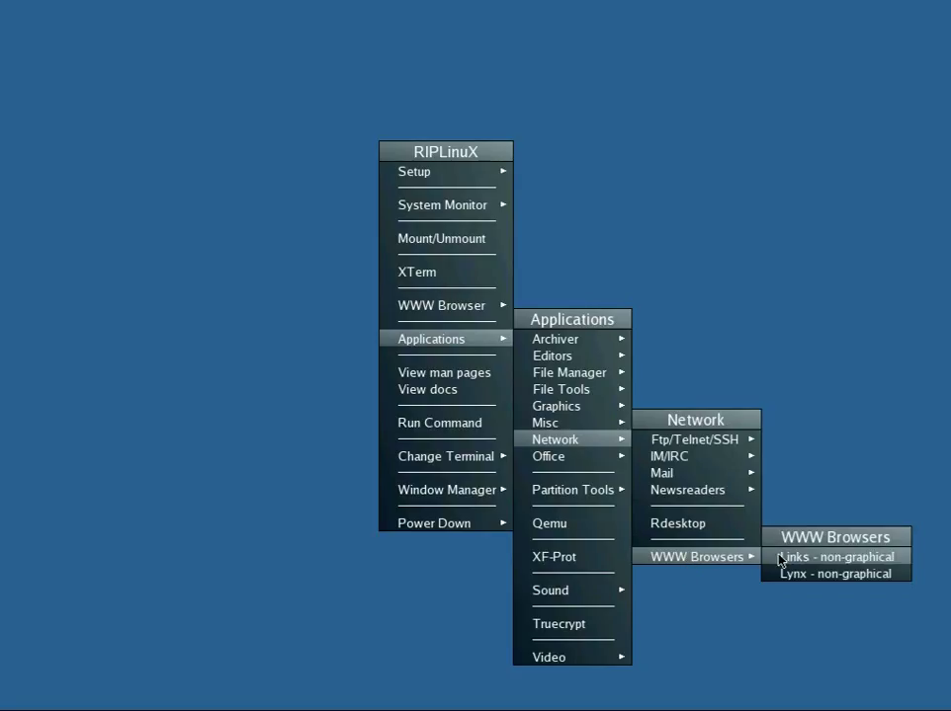
Launch the Links text browser showing the Roving Reporter search menu.
{"action": "left_click", "coordinate": [833, 557]}
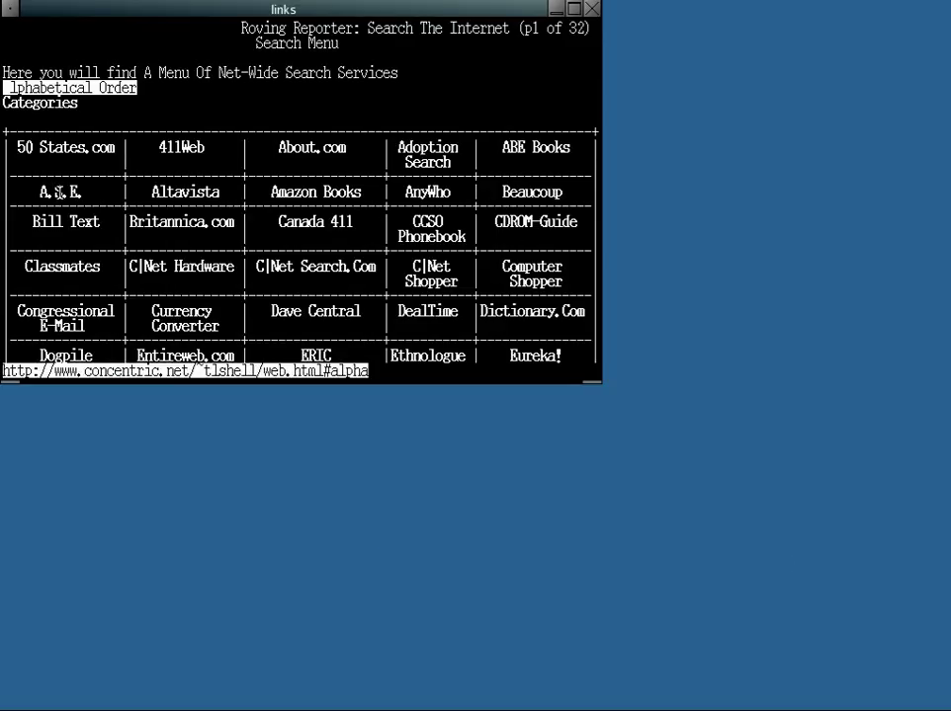
{"action": "left_click", "coordinate": [60, 192]}
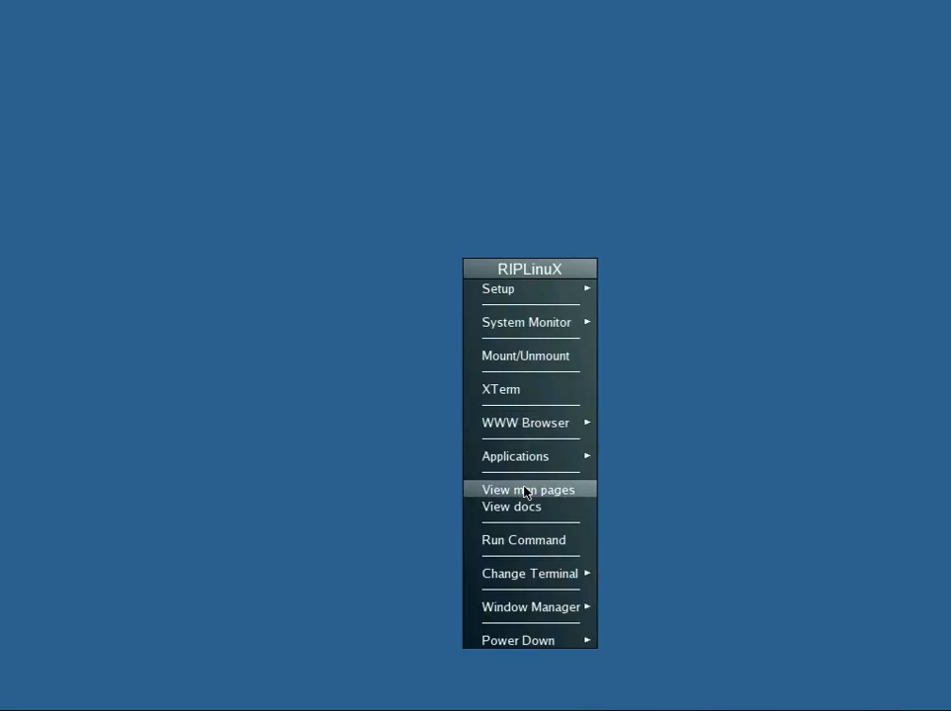
{"action": "mouse_move", "coordinate": [524, 539]}
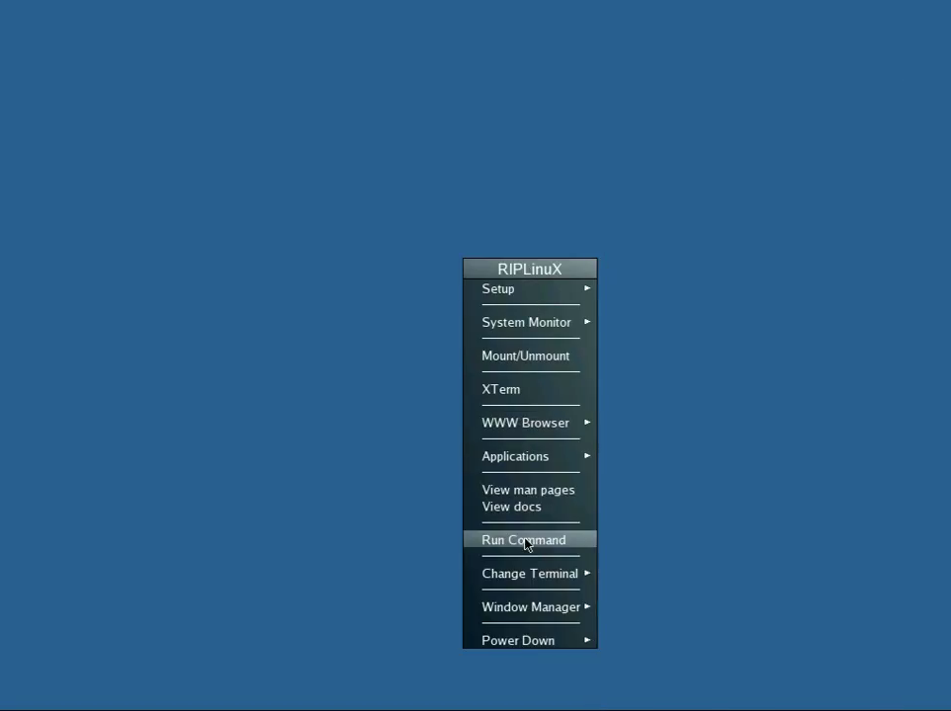
Bring up the desktop menu's Applications > Partition Tools list with G4L, GParted, Parted and Photorec.
{"action": "left_click", "coordinate": [530, 573]}
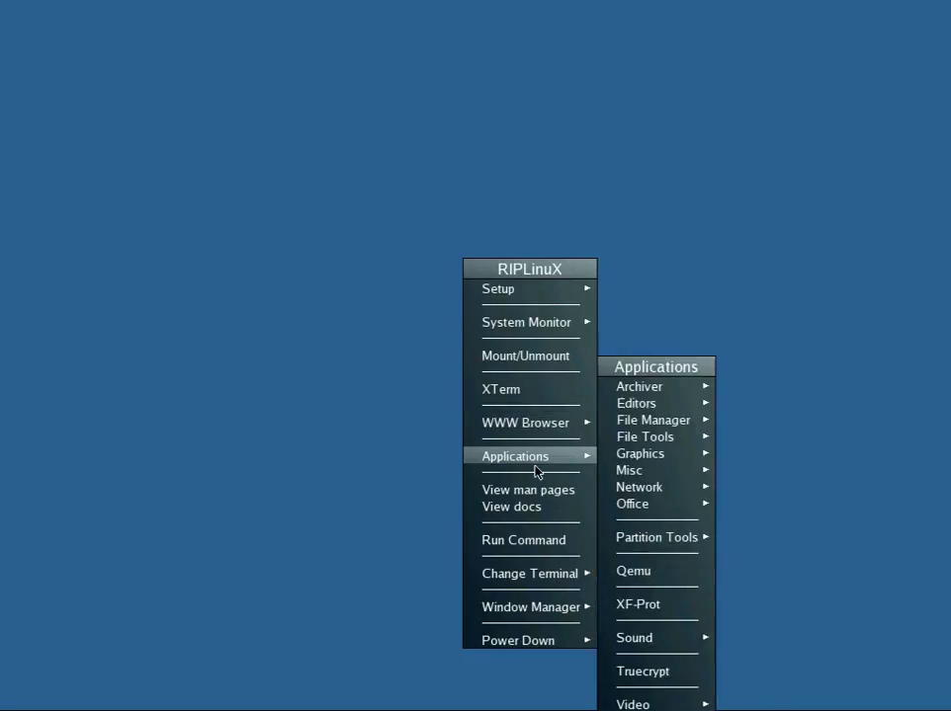
{"action": "mouse_move", "coordinate": [656, 563]}
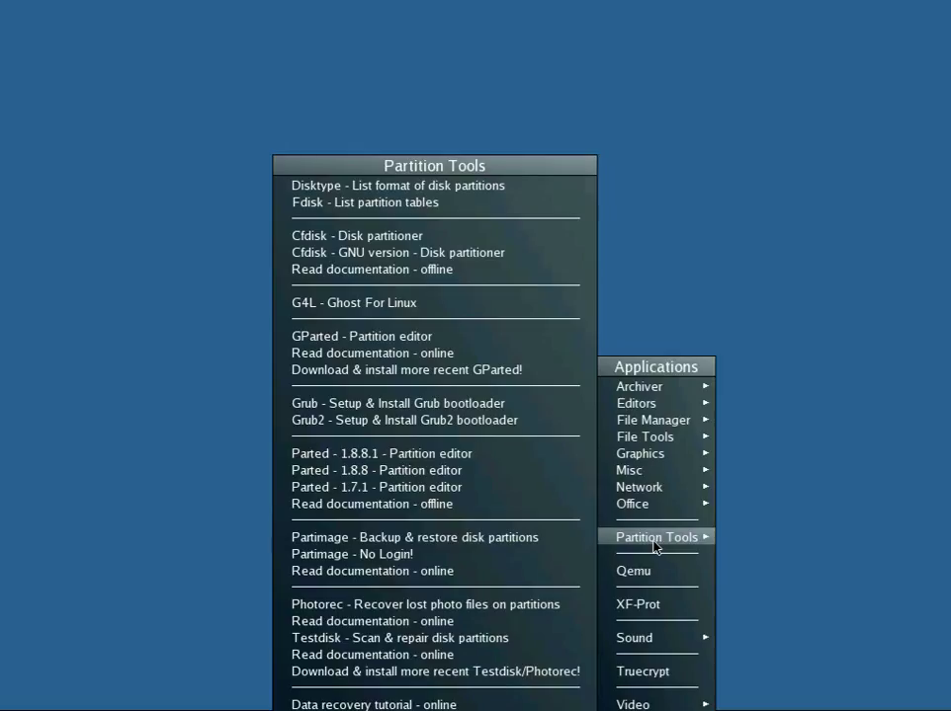
{"action": "mouse_move", "coordinate": [442, 253]}
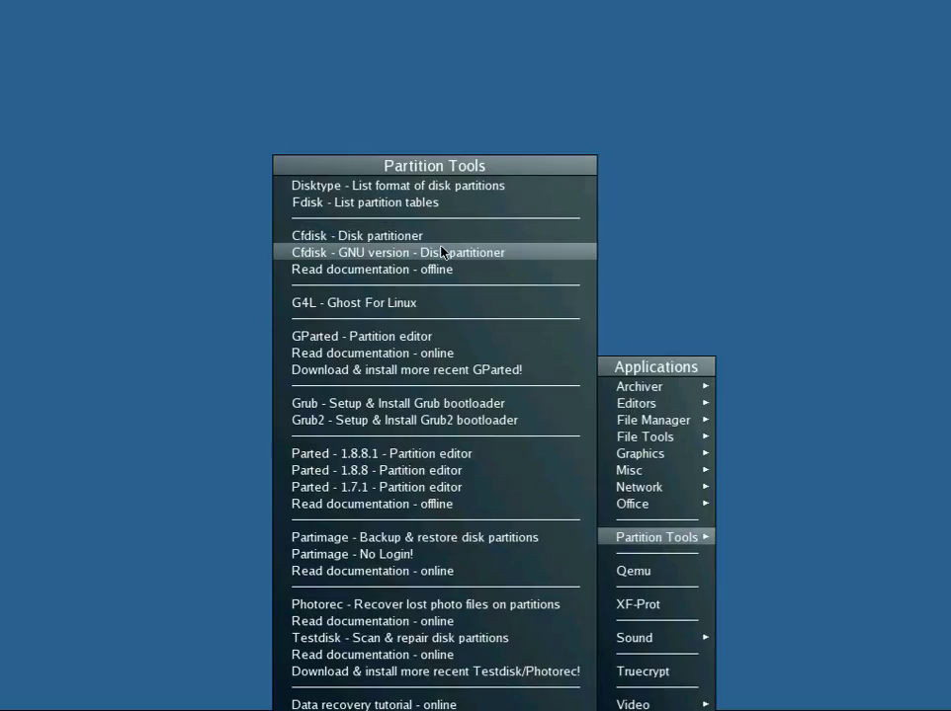
{"action": "mouse_move", "coordinate": [419, 304]}
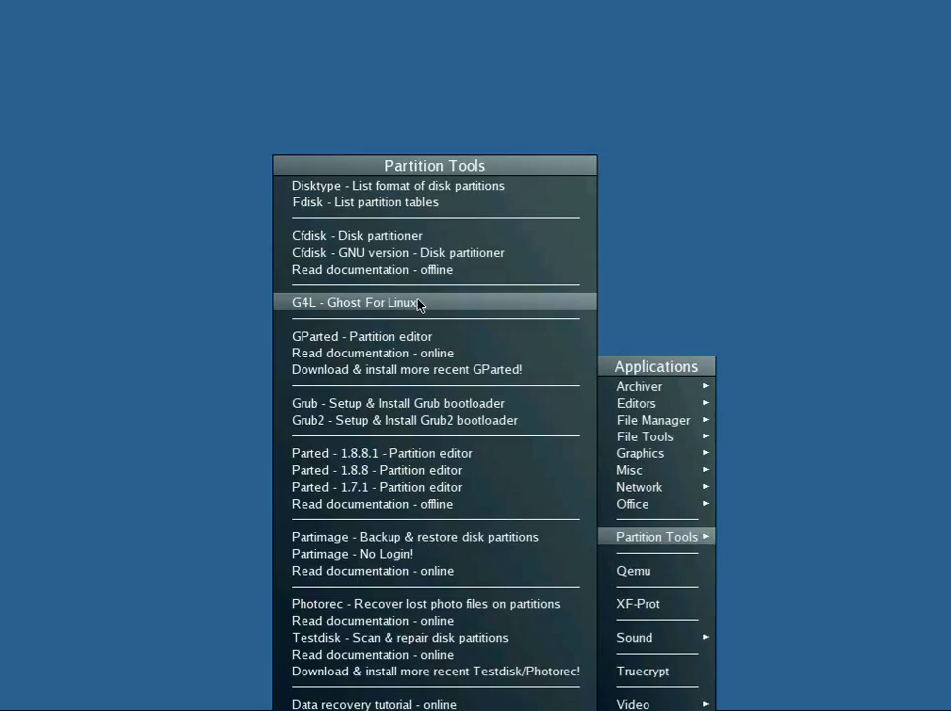
Launch G4L Ghost For Linux and dismiss its no-warranty conditions notice.
{"action": "left_click", "coordinate": [354, 303]}
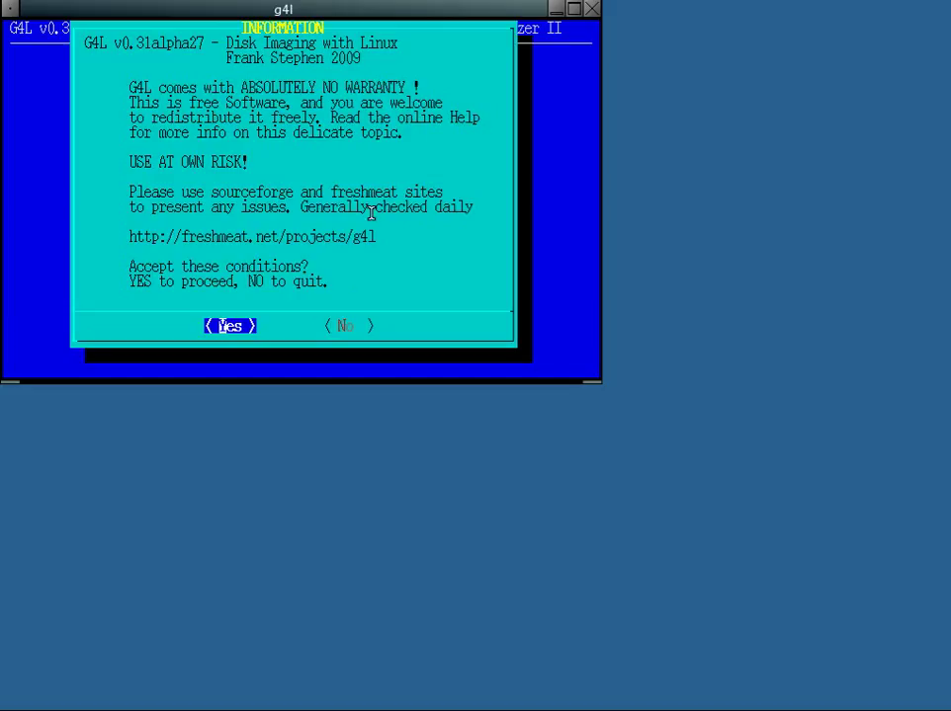
{"action": "mouse_move", "coordinate": [415, 245]}
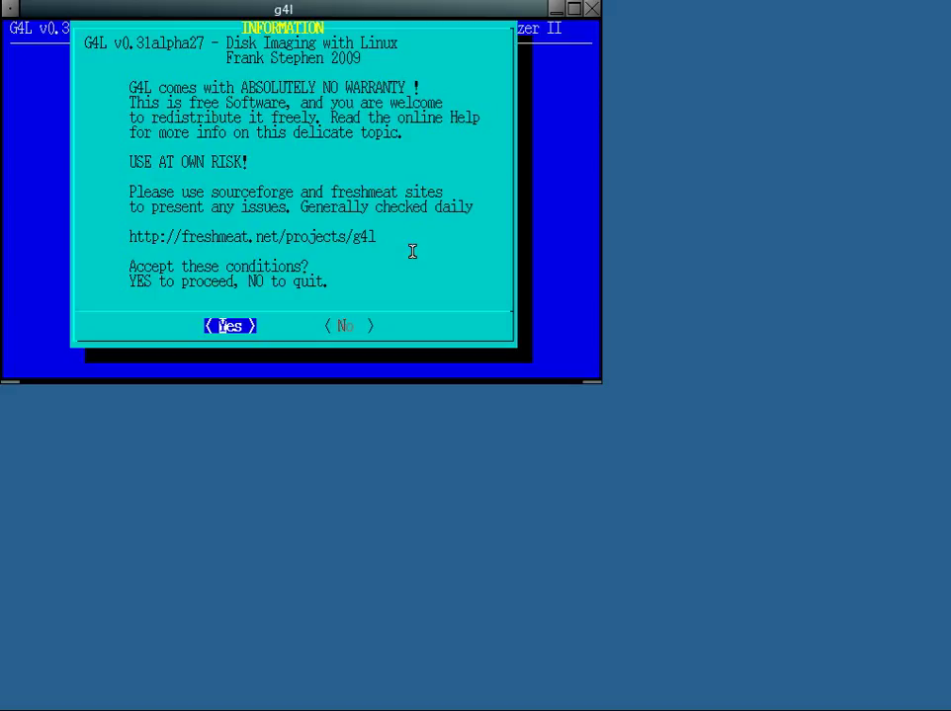
{"action": "key", "text": "Tab"}
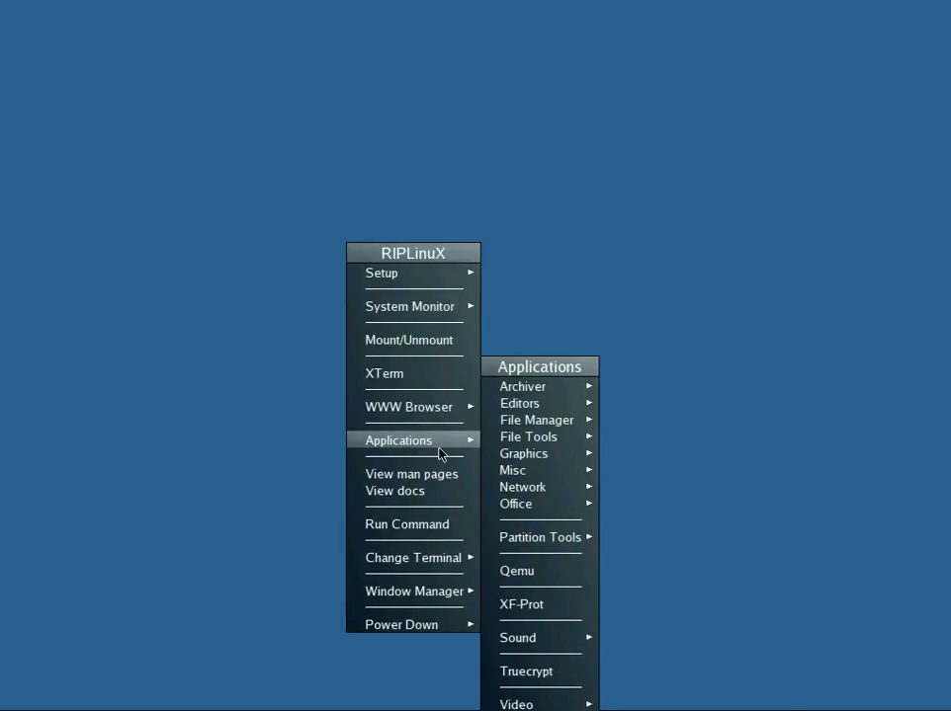
{"action": "mouse_move", "coordinate": [533, 579]}
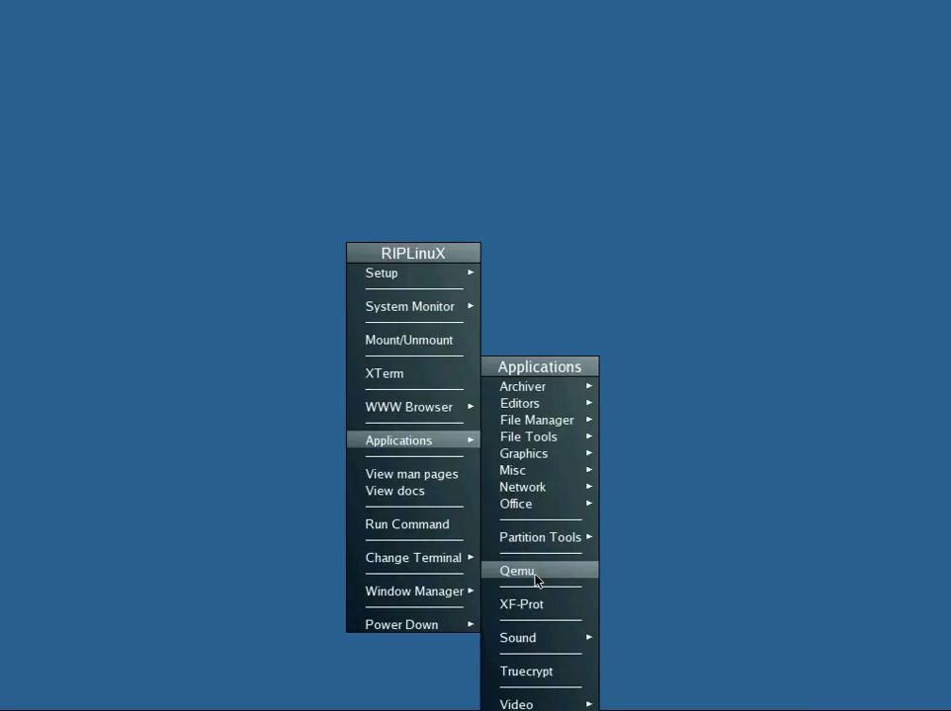
{"action": "mouse_move", "coordinate": [529, 613]}
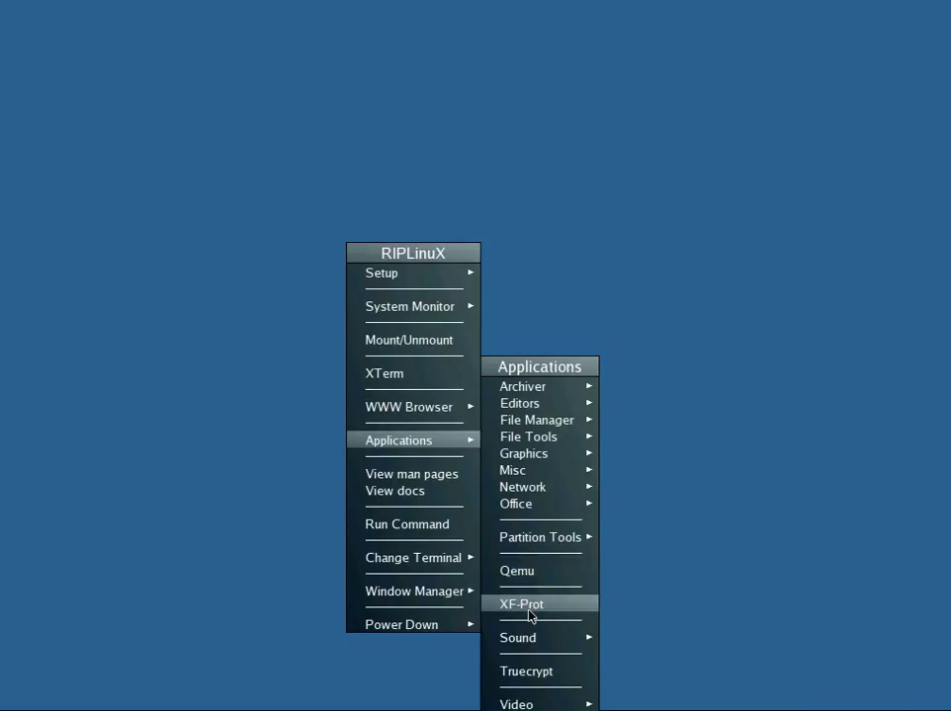
Reopen the desktop menu's Applications list showing Qemu, XF-Prot and Truecrypt.
{"action": "left_click", "coordinate": [522, 605]}
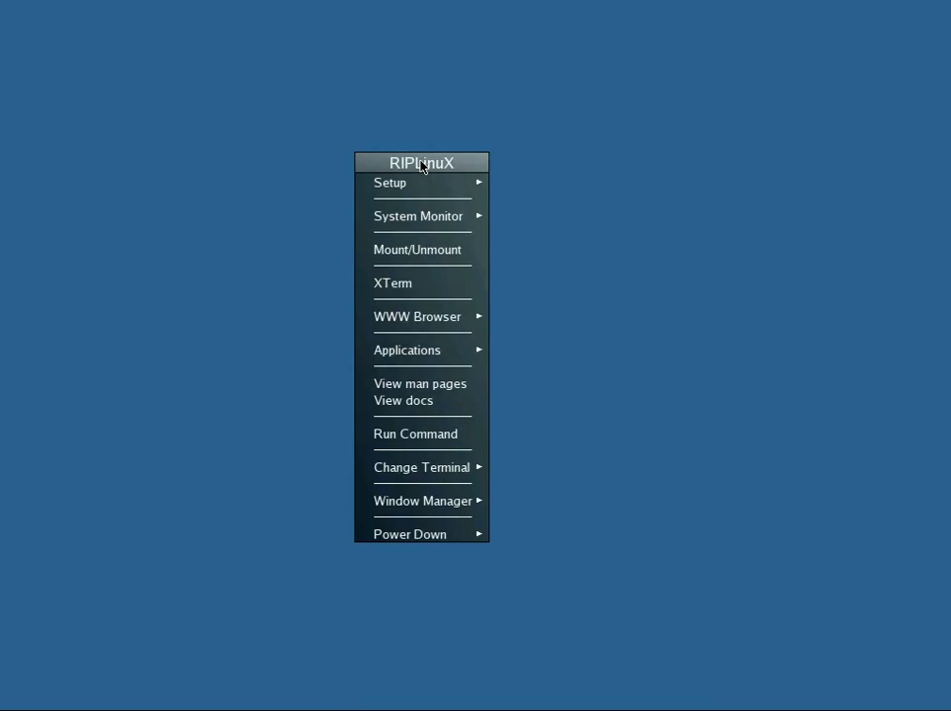
{"action": "mouse_move", "coordinate": [419, 383]}
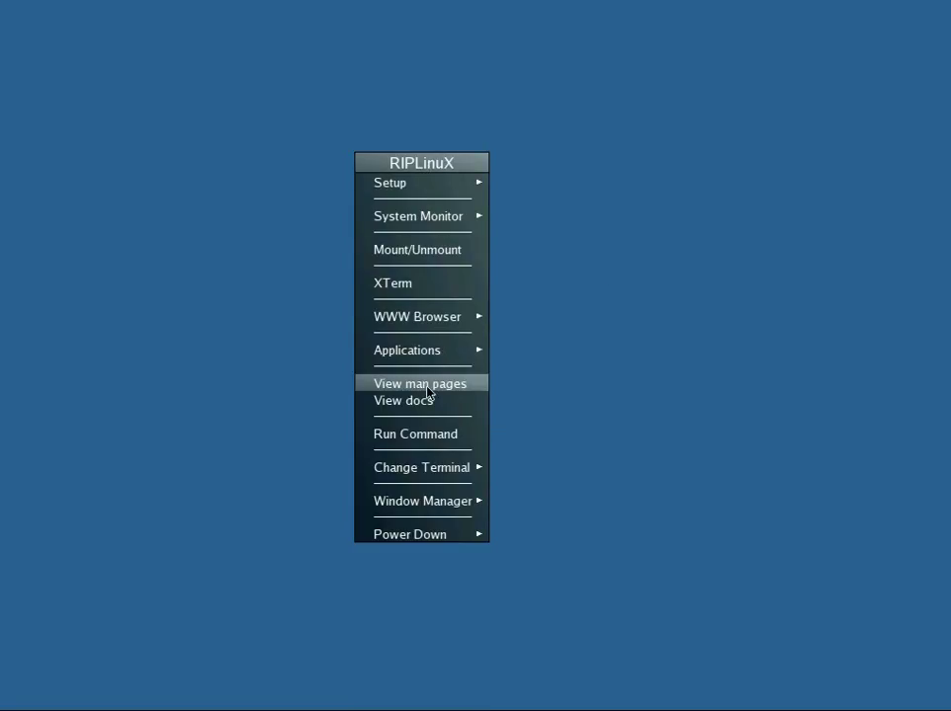
{"action": "left_click", "coordinate": [407, 349]}
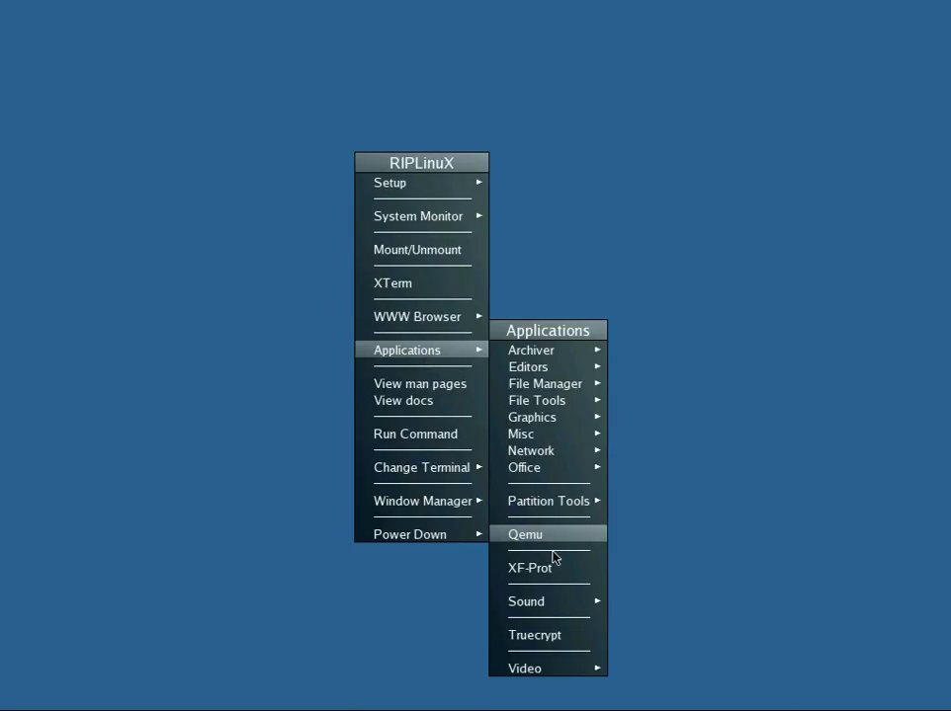
Start the QEMU boot helper offering ISO, hard disk, floppy image and README options.
{"action": "left_click", "coordinate": [526, 534]}
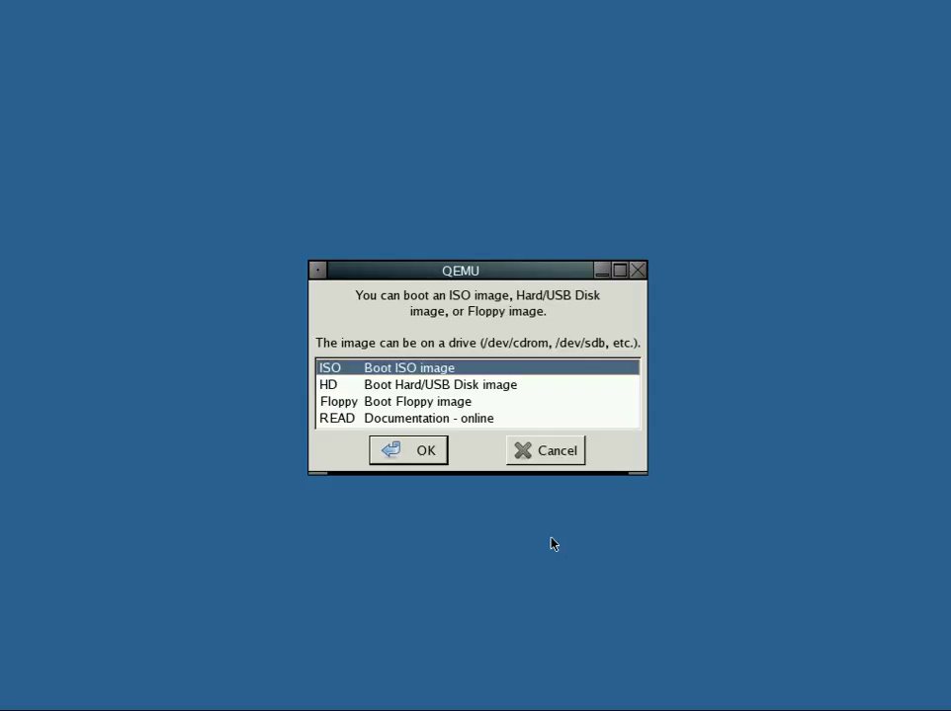
{"action": "mouse_move", "coordinate": [577, 340]}
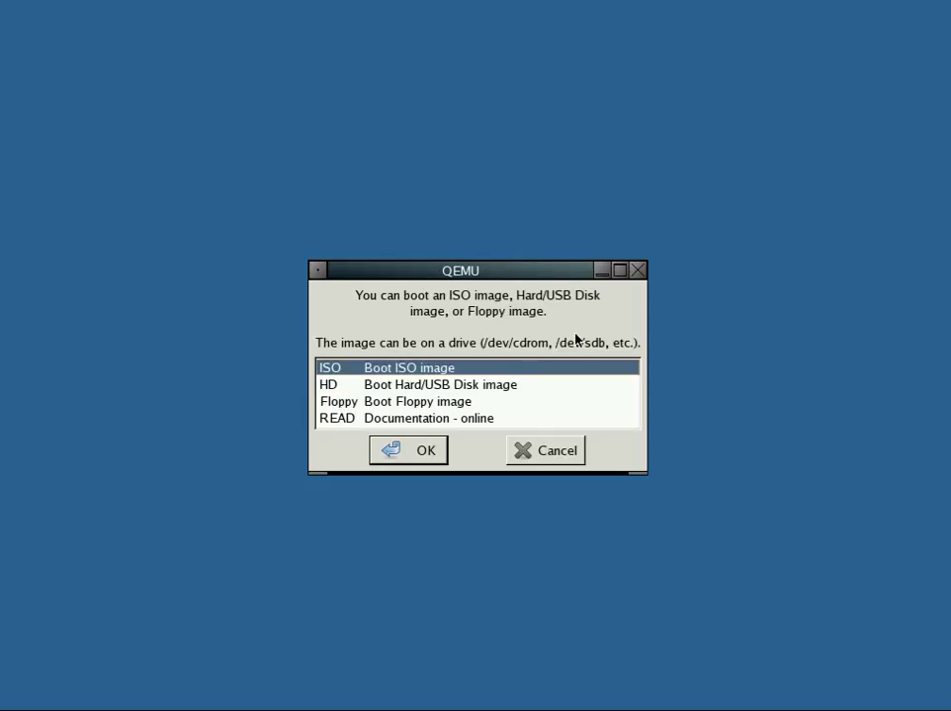
{"action": "mouse_move", "coordinate": [543, 399]}
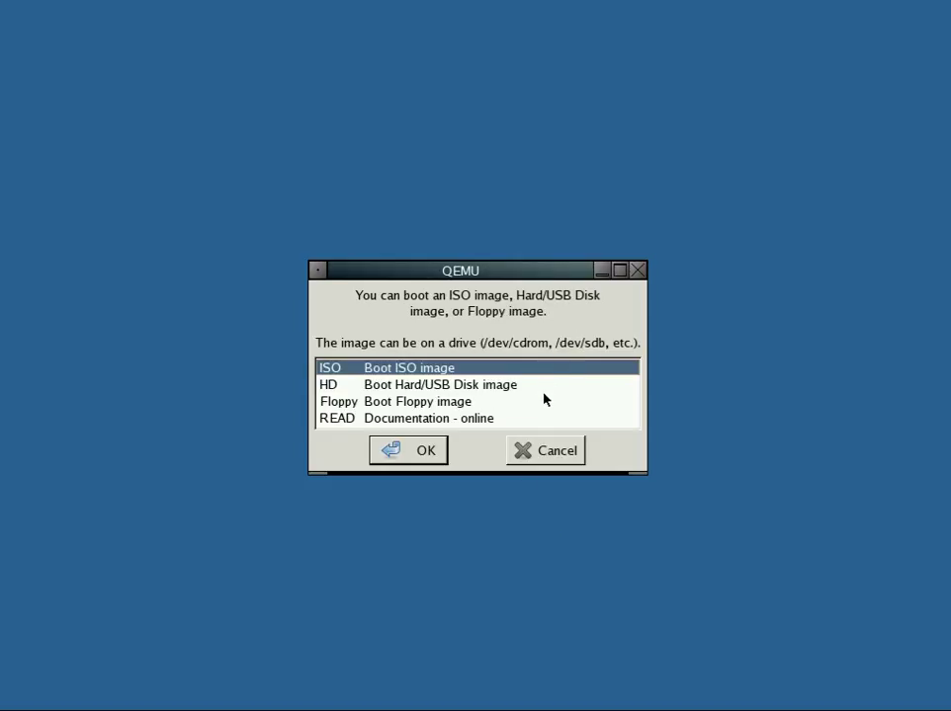
{"action": "mouse_move", "coordinate": [451, 425]}
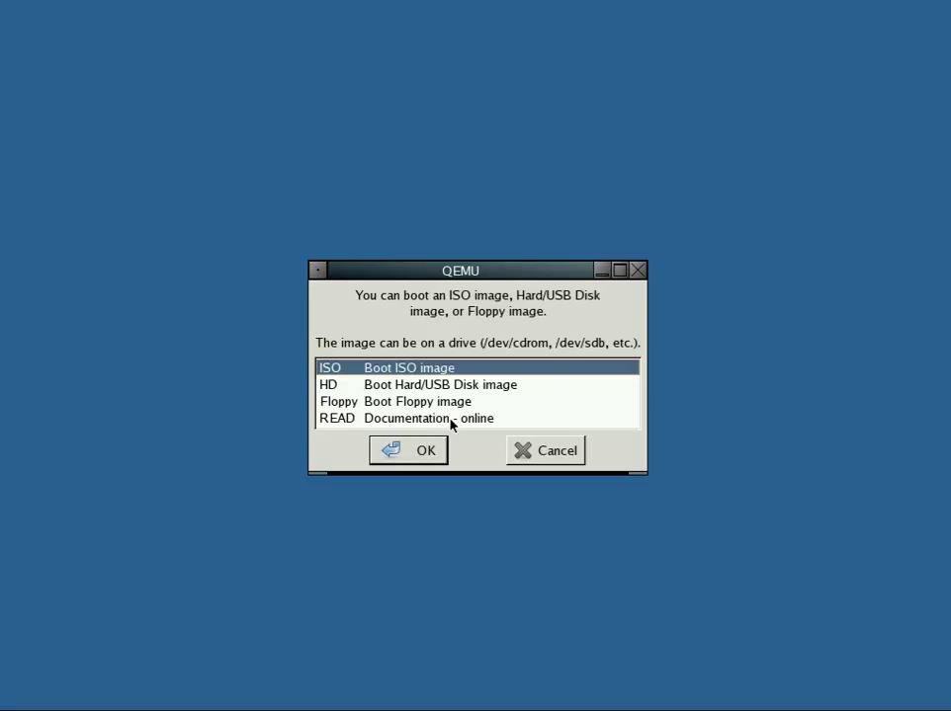
{"action": "mouse_move", "coordinate": [460, 419]}
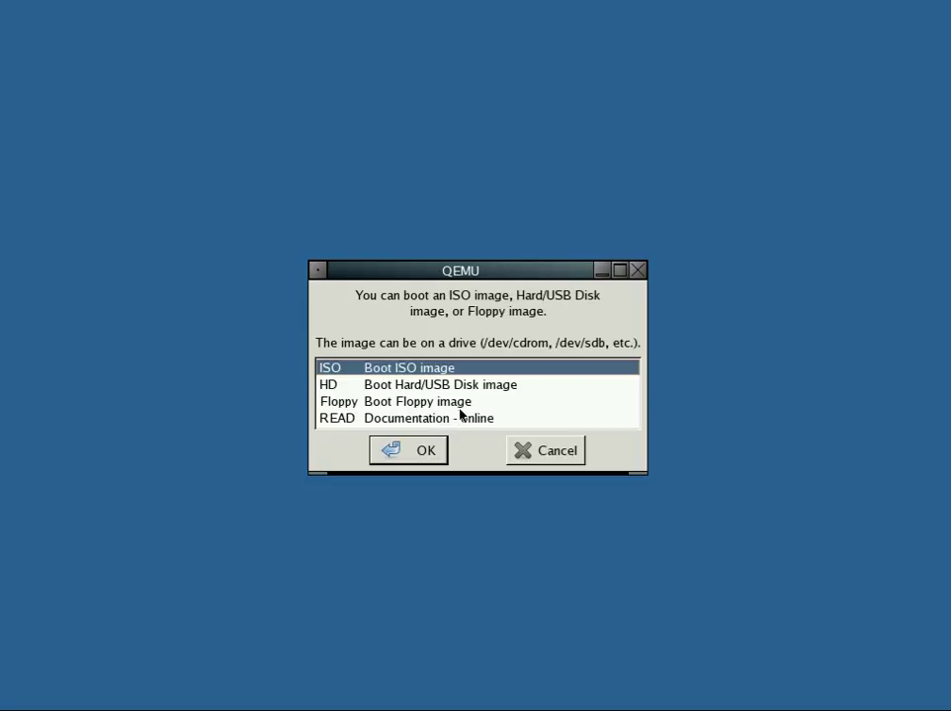
{"action": "mouse_move", "coordinate": [546, 451]}
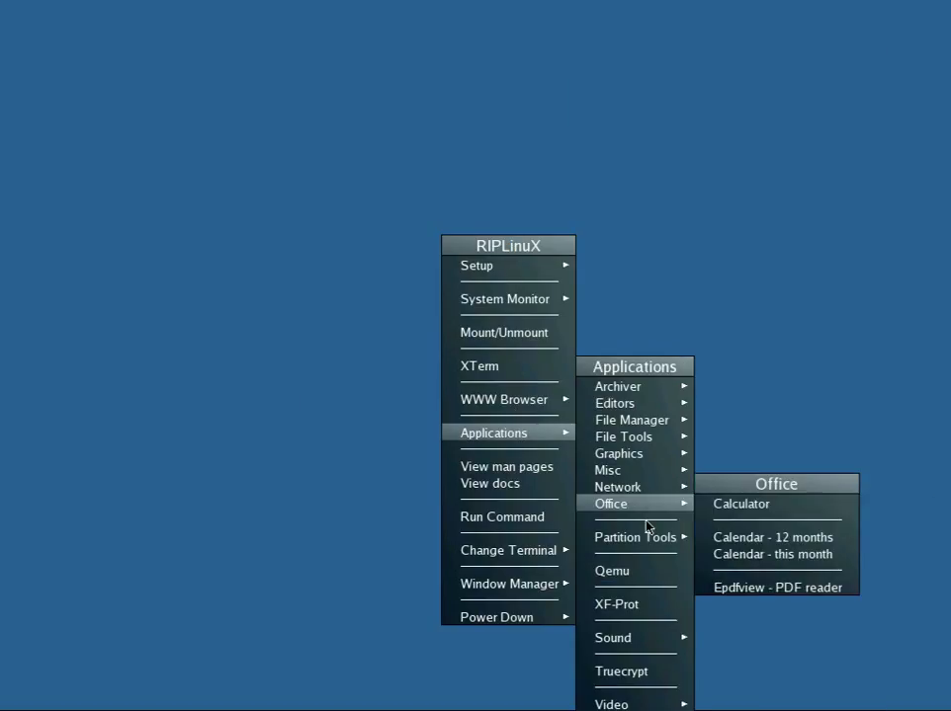
{"action": "mouse_move", "coordinate": [617, 487]}
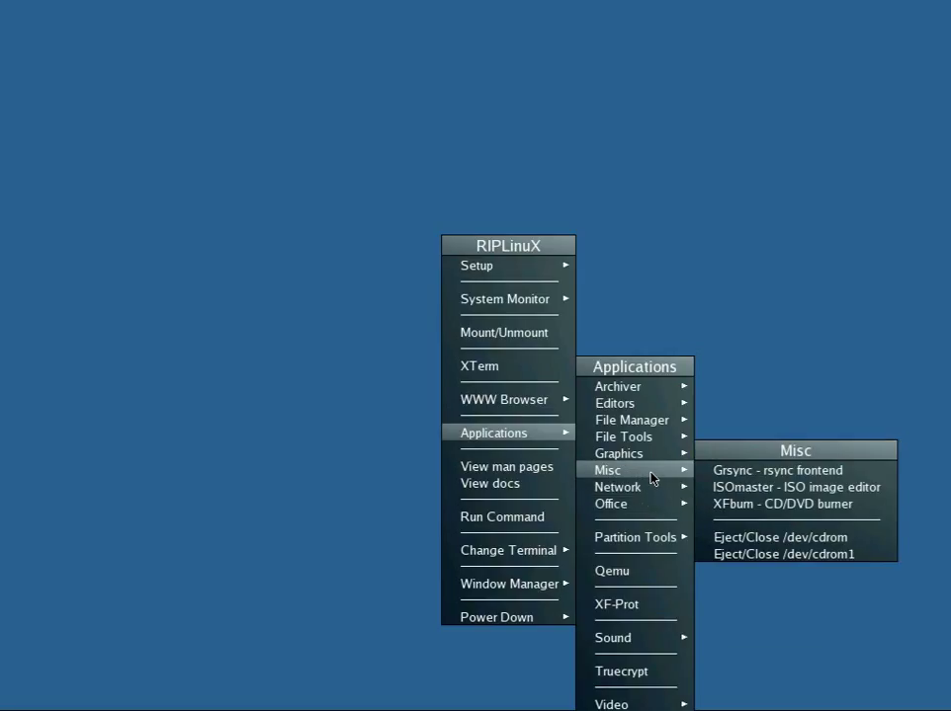
{"action": "mouse_move", "coordinate": [625, 436]}
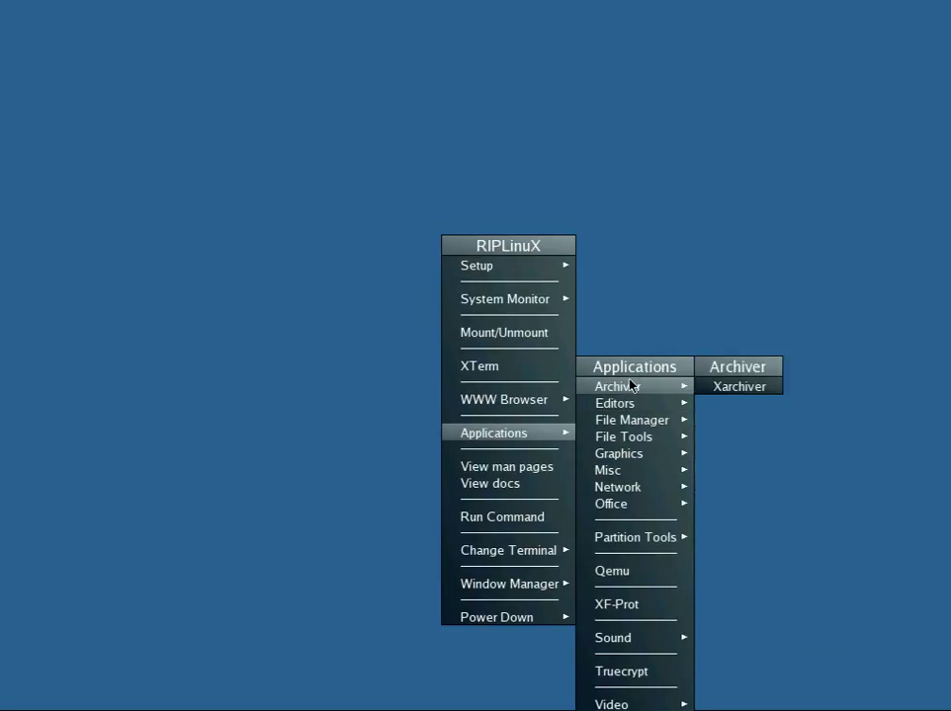
From Partition Tools, launch PhotoRec to recover lost photo files on partitions.
{"action": "left_click", "coordinate": [636, 537]}
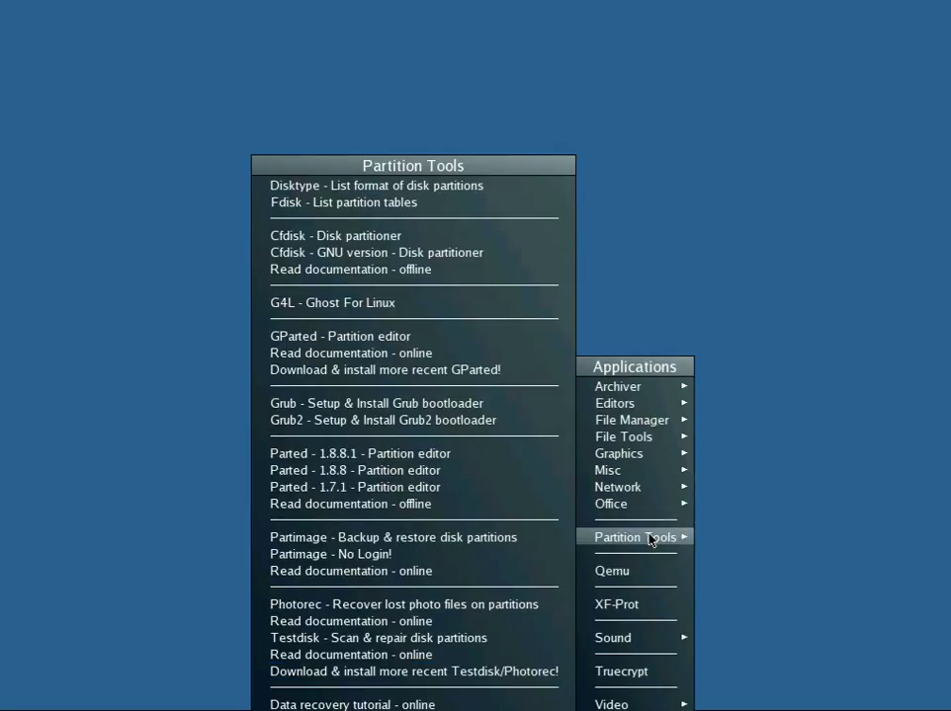
{"action": "mouse_move", "coordinate": [381, 571]}
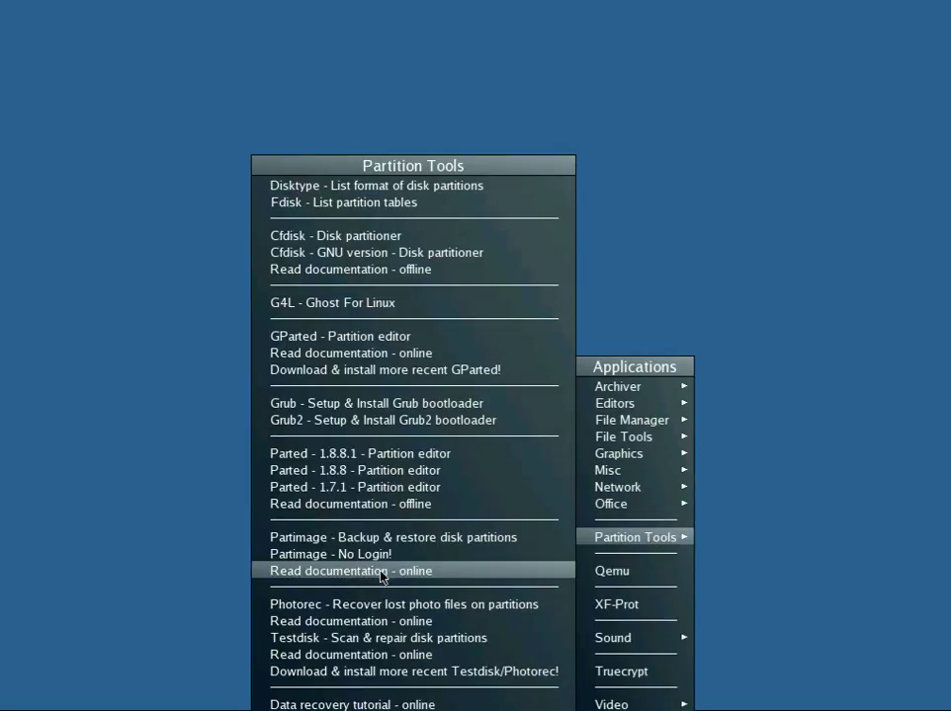
{"action": "mouse_move", "coordinate": [391, 538]}
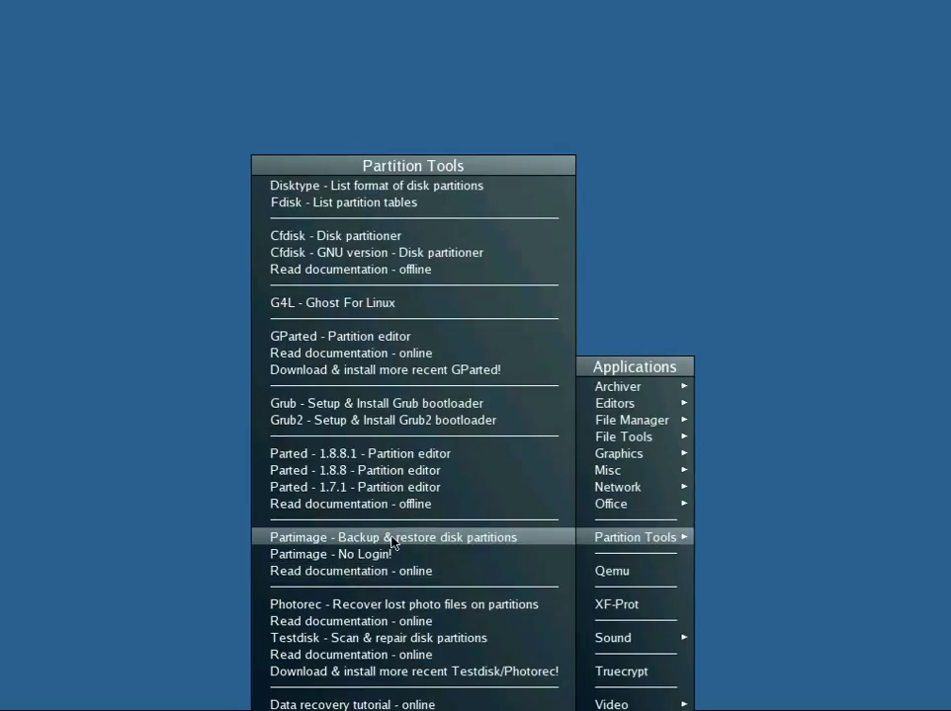
{"action": "mouse_move", "coordinate": [365, 605]}
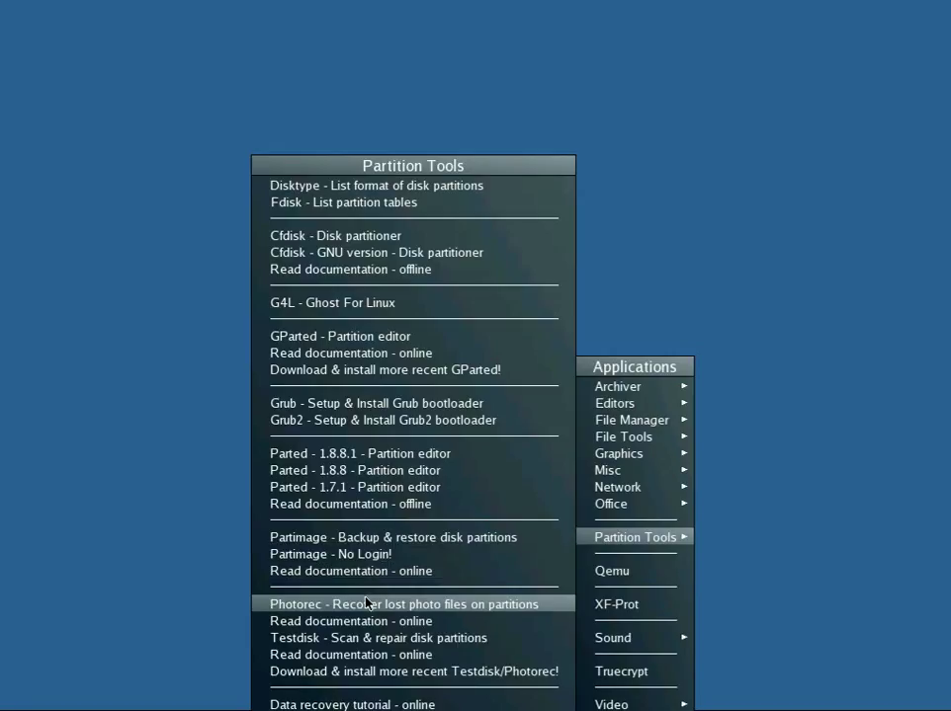
{"action": "left_click", "coordinate": [403, 605]}
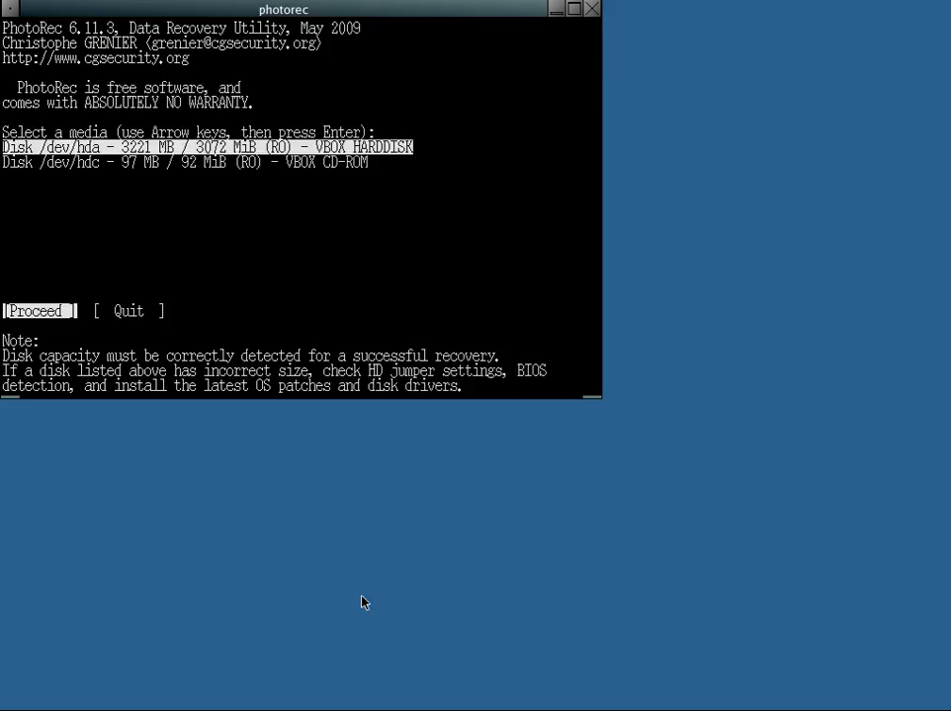
{"action": "mouse_move", "coordinate": [379, 170]}
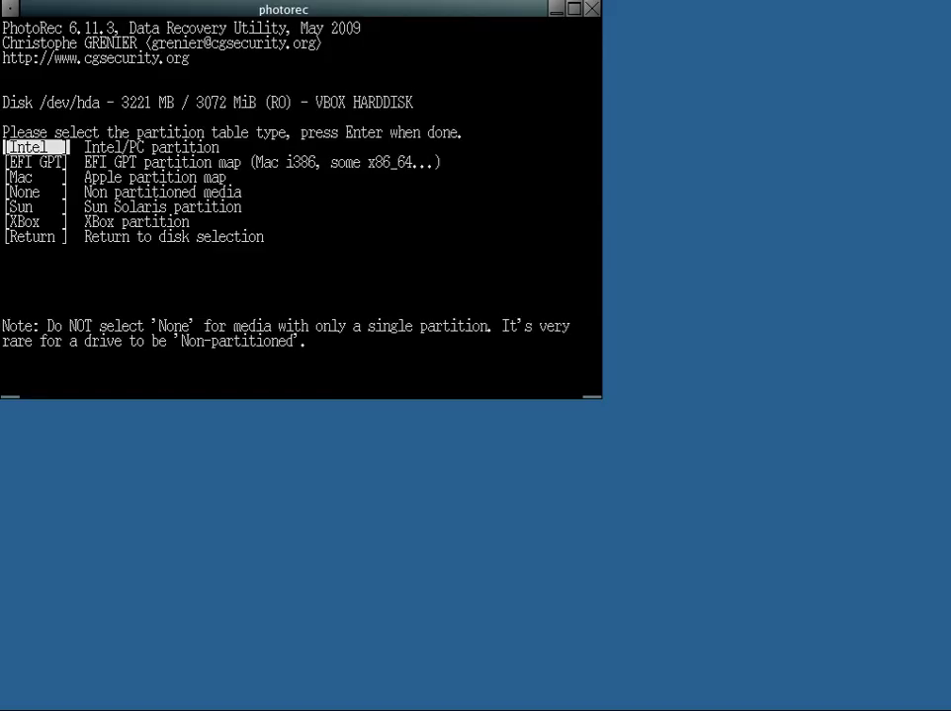
Move down through the partition table types (Intel, EFI GPT, Mac) for the 3221 MB VBOX disk.
{"action": "key", "text": "Down"}
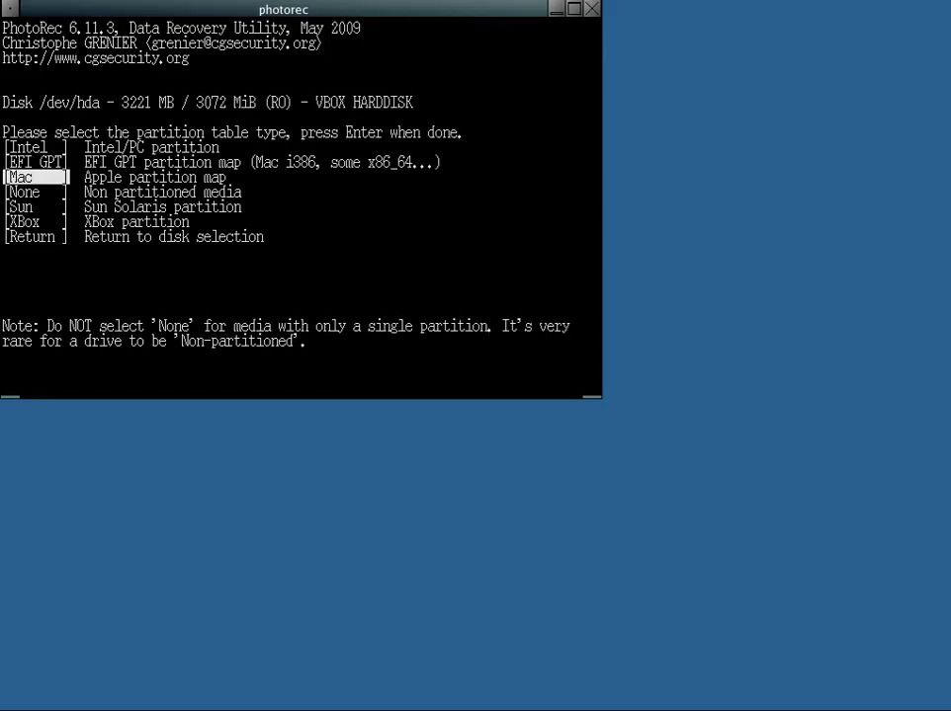
{"action": "key", "text": "Down"}
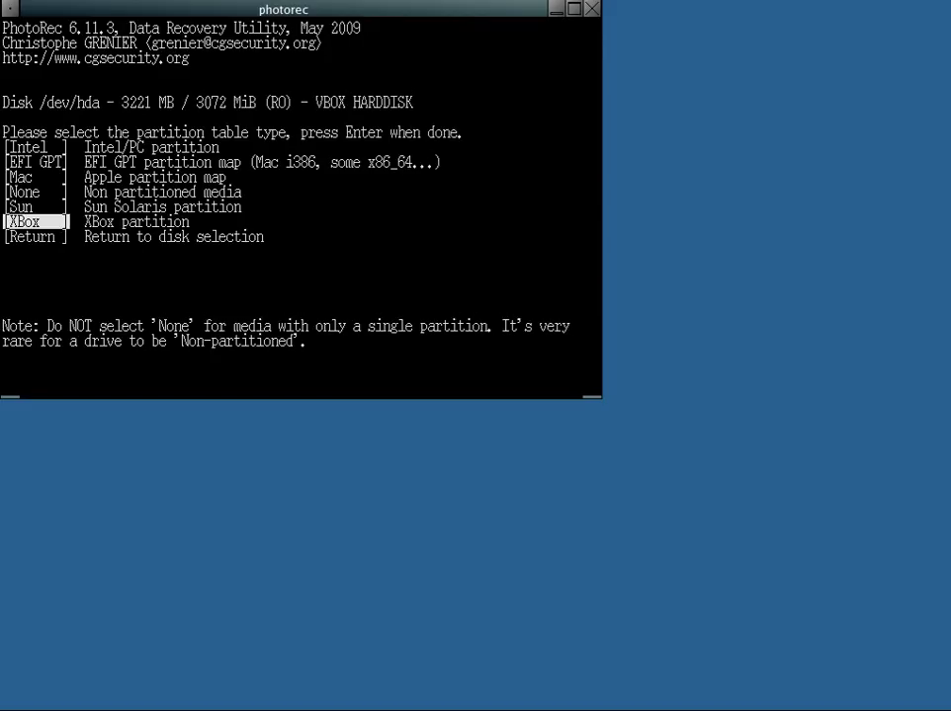
{"action": "mouse_move", "coordinate": [387, 192]}
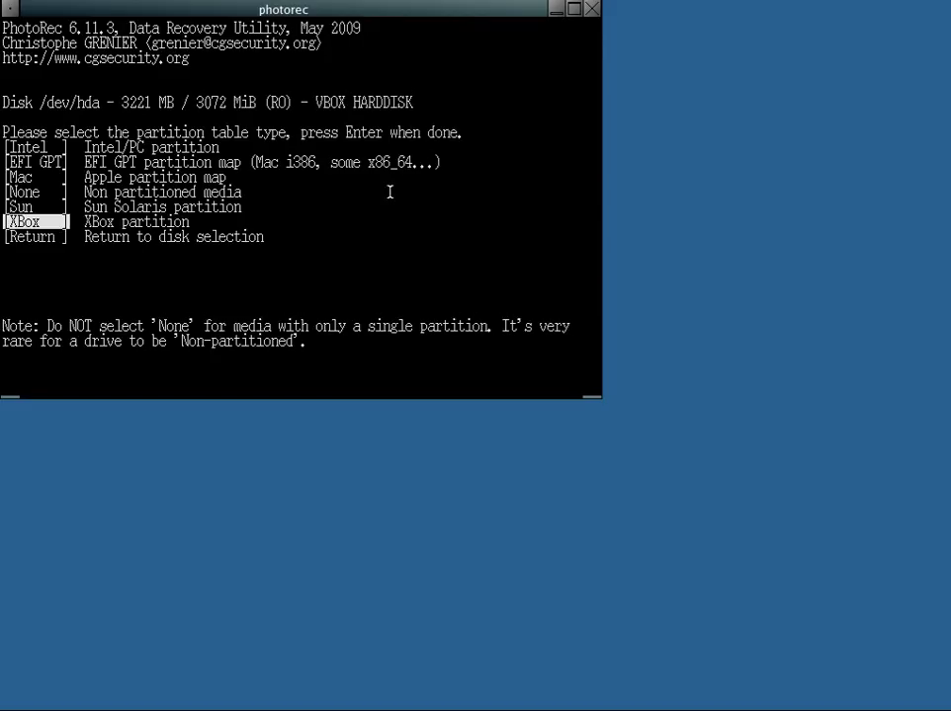
{"action": "mouse_move", "coordinate": [589, 24]}
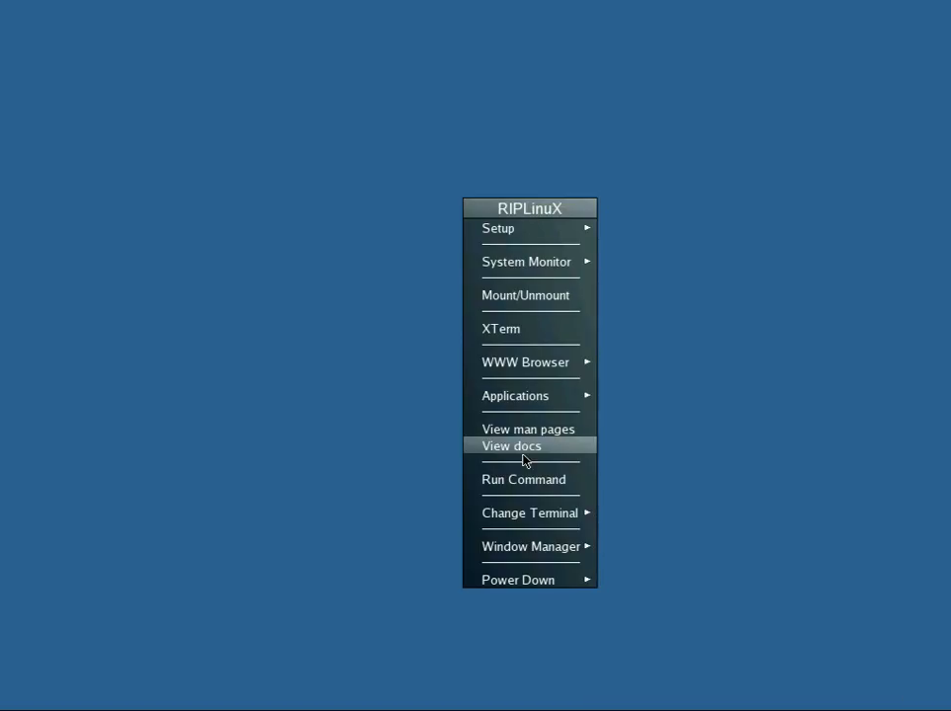
Launch TestDisk from Applications > Partition Tools, reaching its log-file choice screen.
{"action": "left_click", "coordinate": [514, 396]}
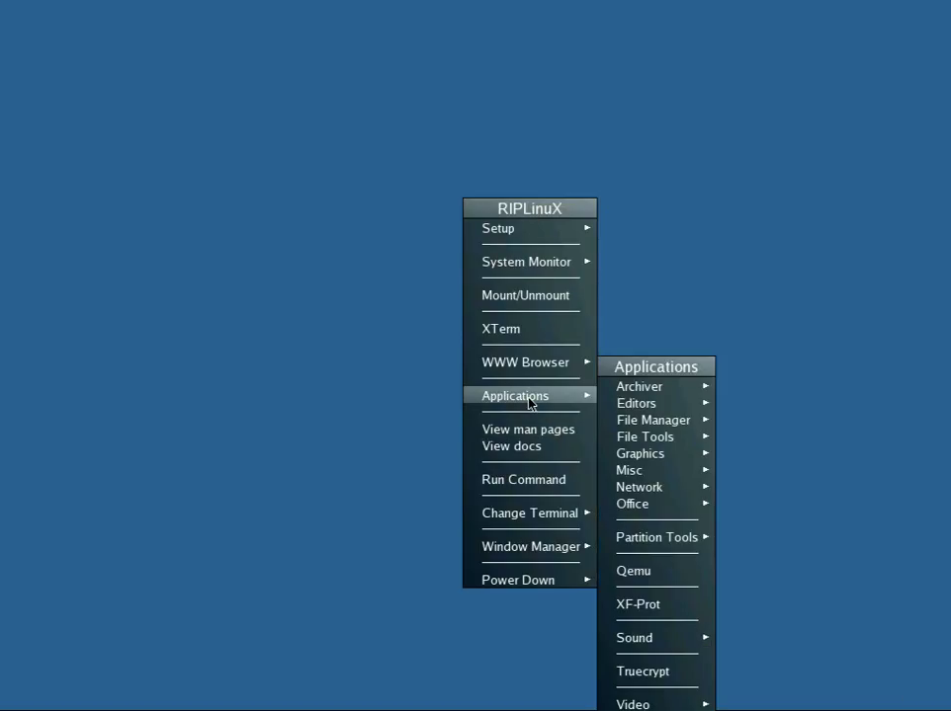
{"action": "mouse_move", "coordinate": [633, 569]}
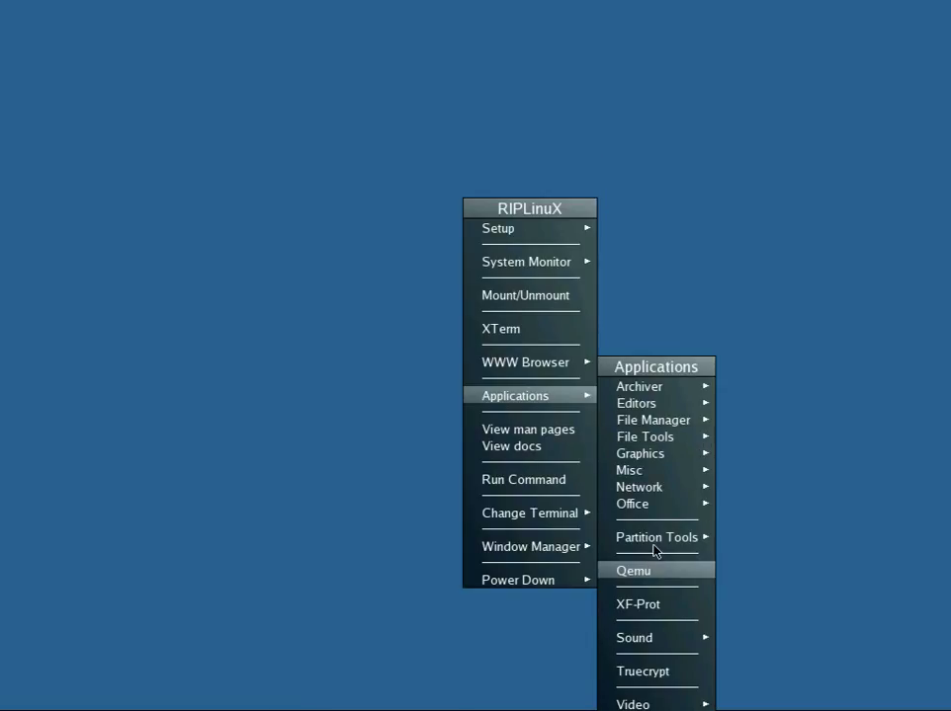
{"action": "left_click", "coordinate": [657, 538]}
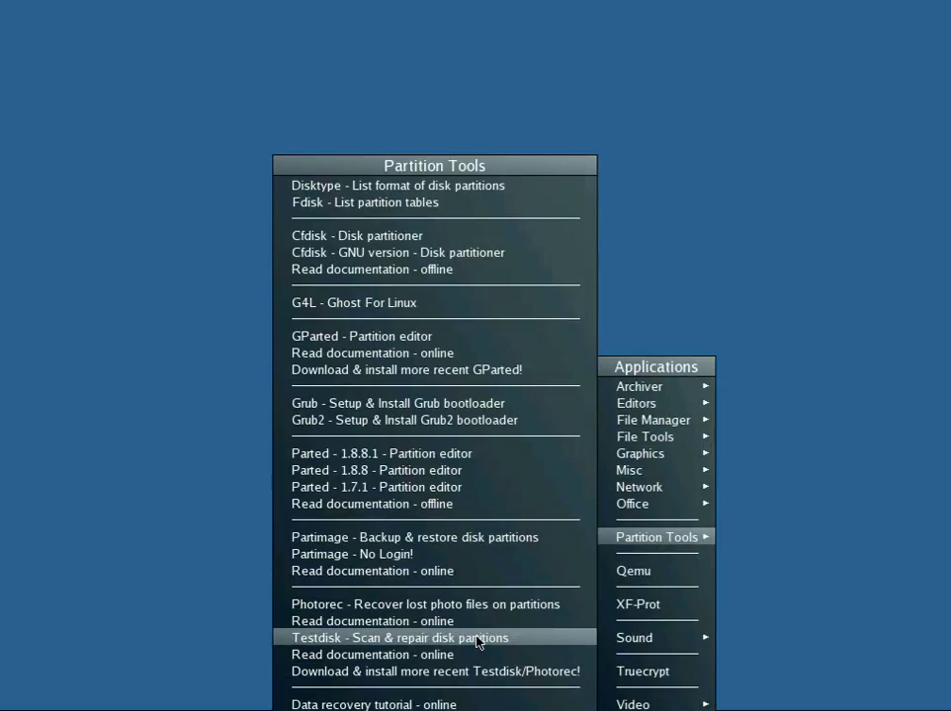
{"action": "left_click", "coordinate": [399, 636]}
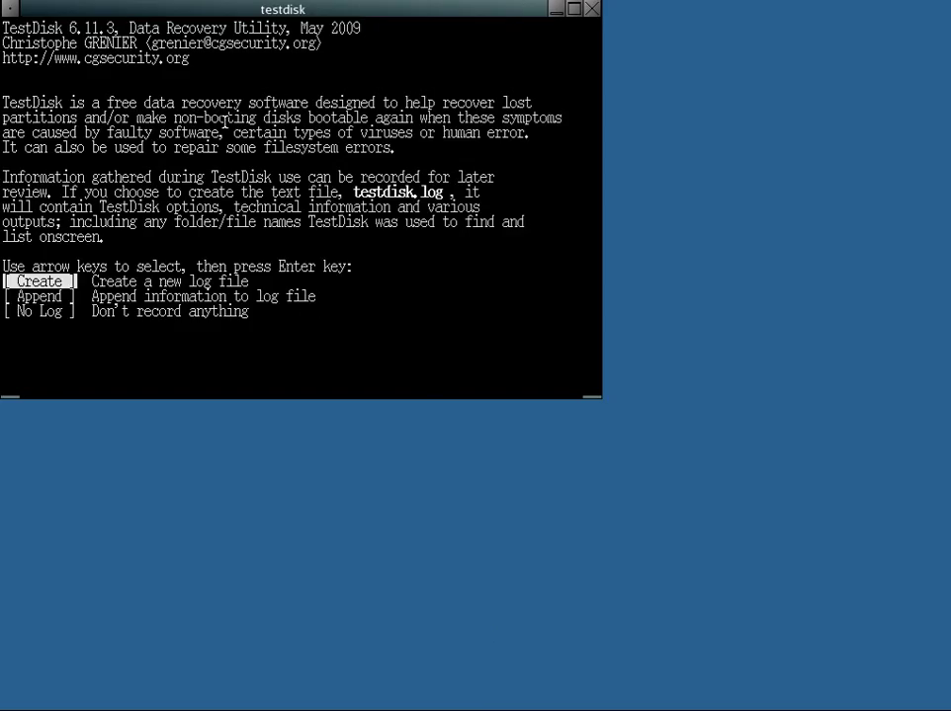
{"action": "mouse_move", "coordinate": [591, 20]}
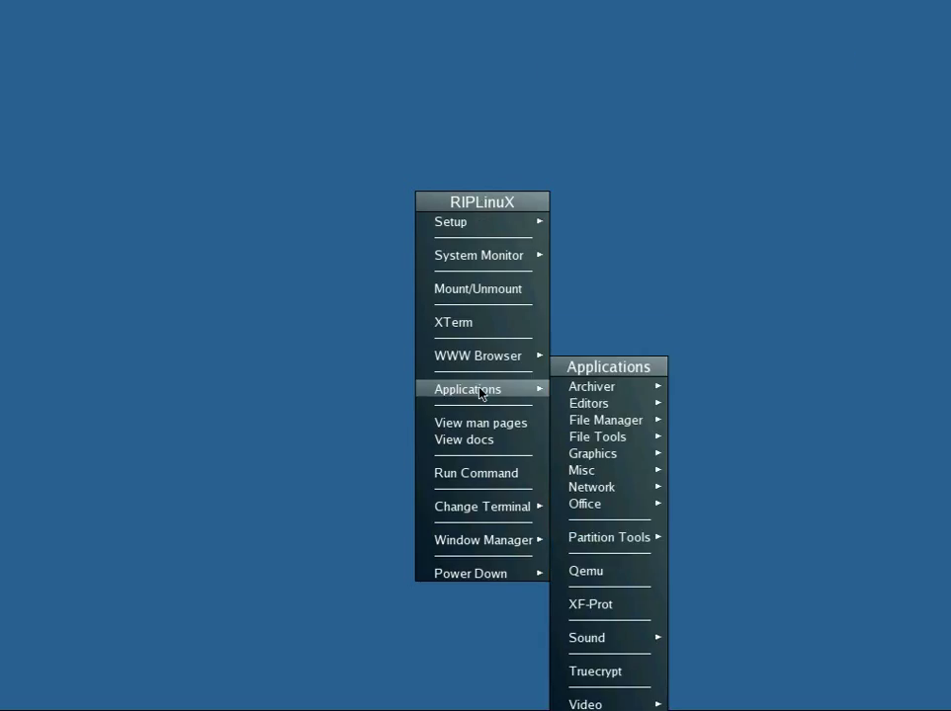
Launch 'Data recovery tutorial - online' from the Partition Tools collection.
{"action": "left_click", "coordinate": [609, 538]}
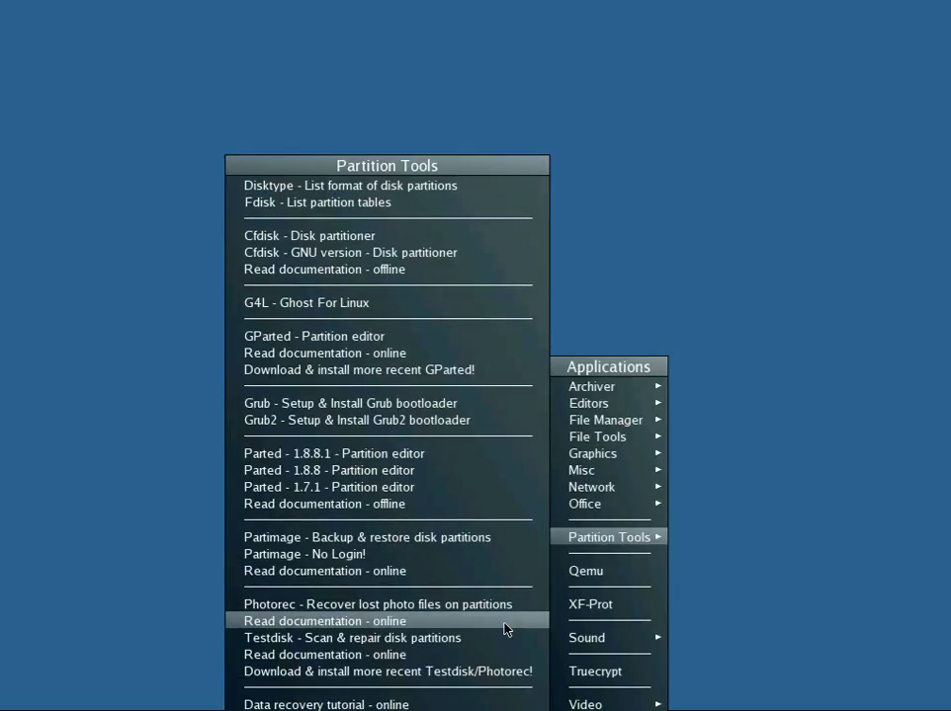
{"action": "mouse_move", "coordinate": [399, 703]}
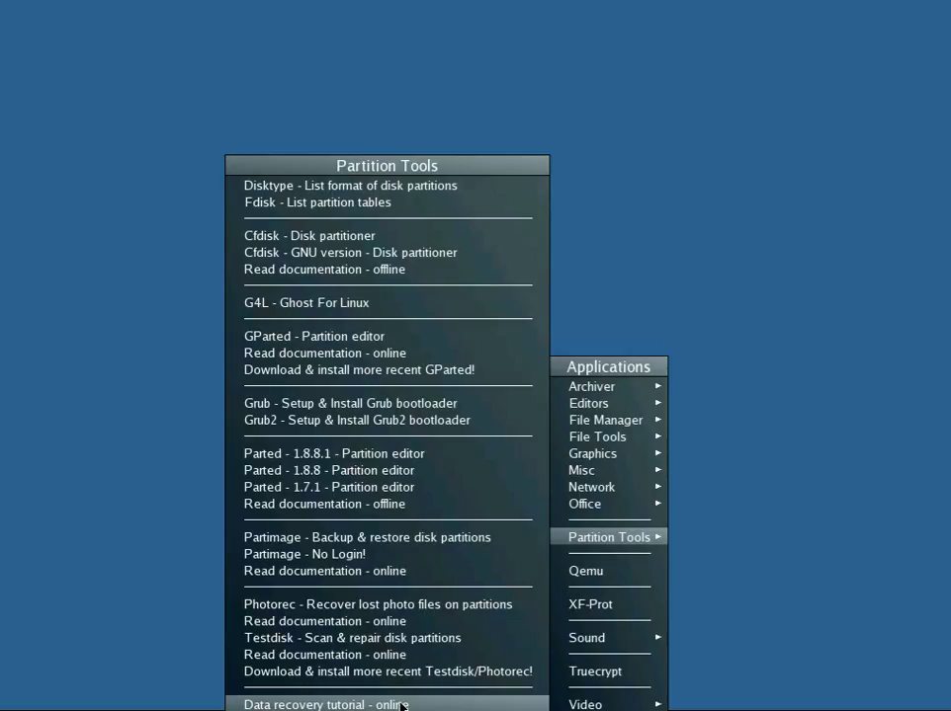
{"action": "left_click", "coordinate": [324, 704]}
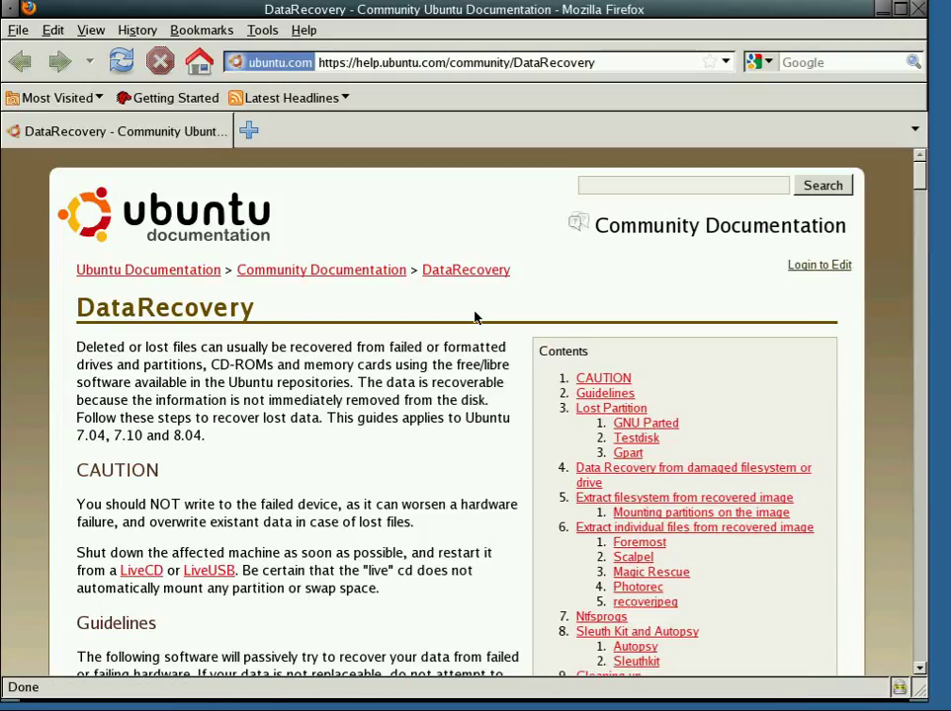
Scroll the Ubuntu DataRecovery page down to its Lost Partition / GNU Parted section.
{"action": "scroll", "scroll_direction": "down", "scroll_amount": 3}
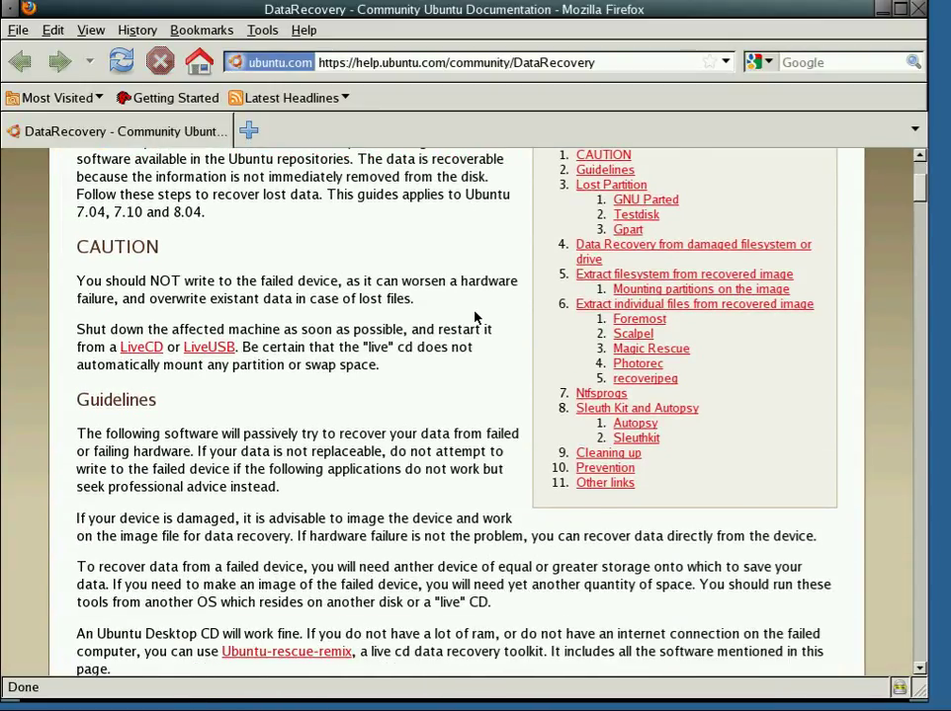
{"action": "scroll", "scroll_direction": "down", "scroll_amount": 3}
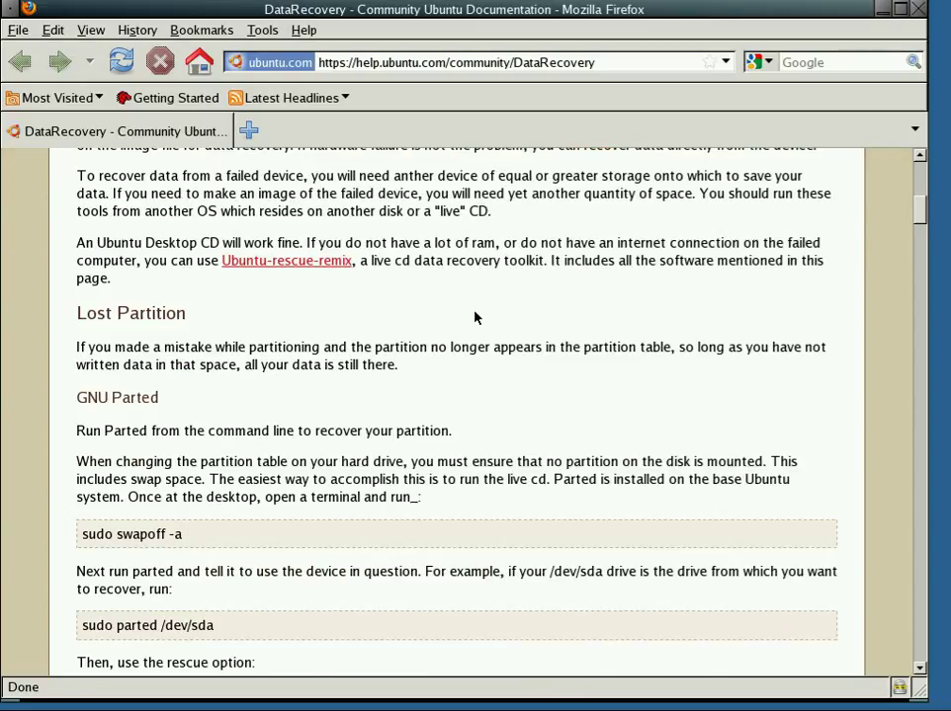
{"action": "scroll", "scroll_direction": "down", "scroll_amount": 3}
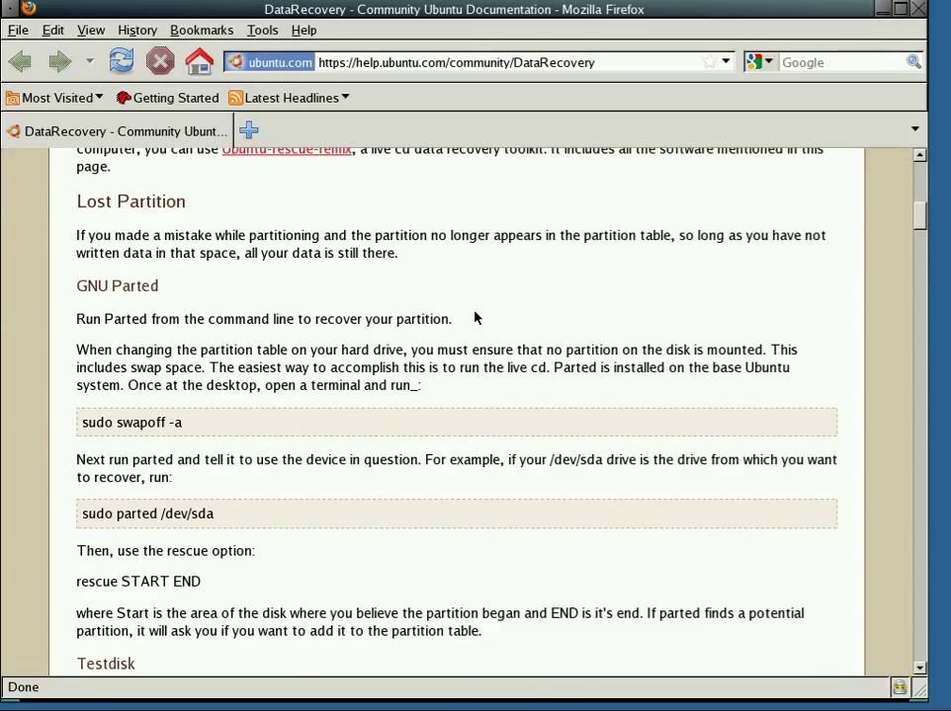
{"action": "scroll", "scroll_direction": "down", "scroll_amount": 3}
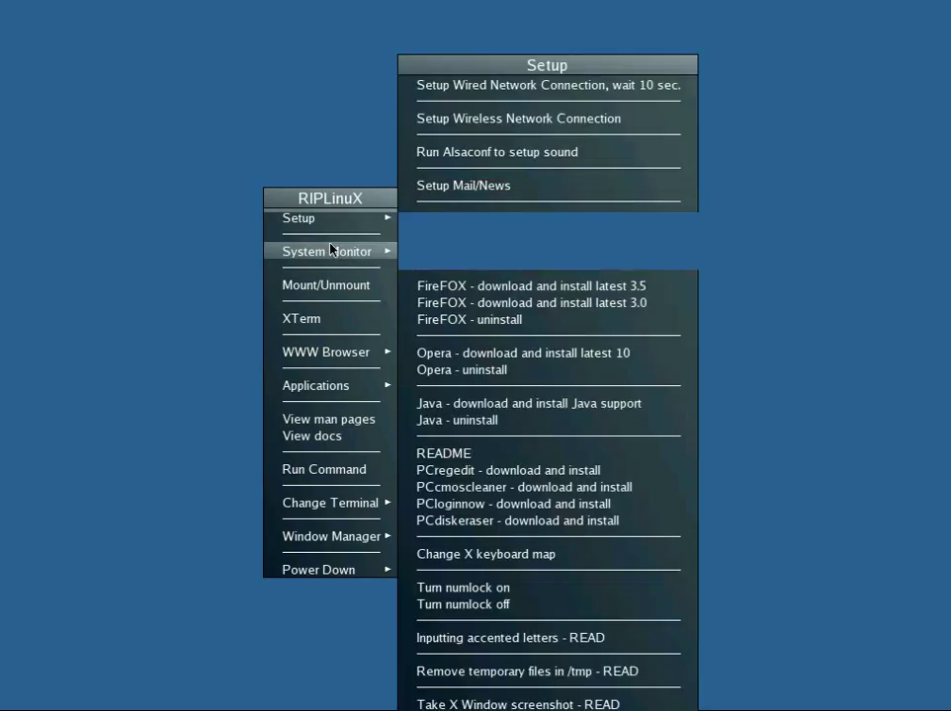
Launch 'GParted - Partition editor' from the Partition Tools collection, showing /dev/hda.
{"action": "left_click", "coordinate": [316, 386]}
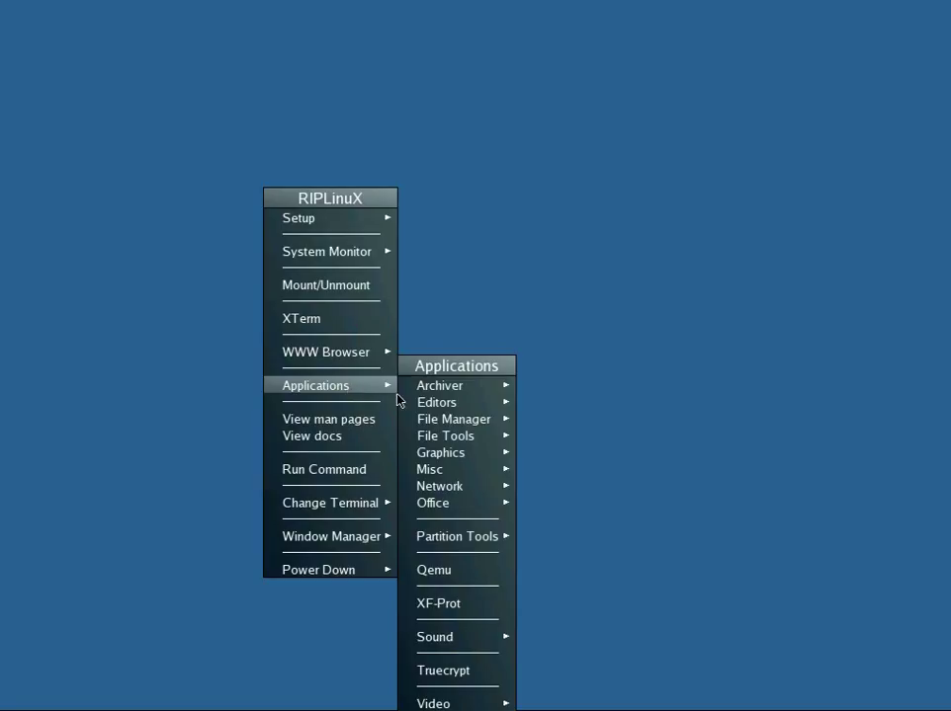
{"action": "mouse_move", "coordinate": [454, 670]}
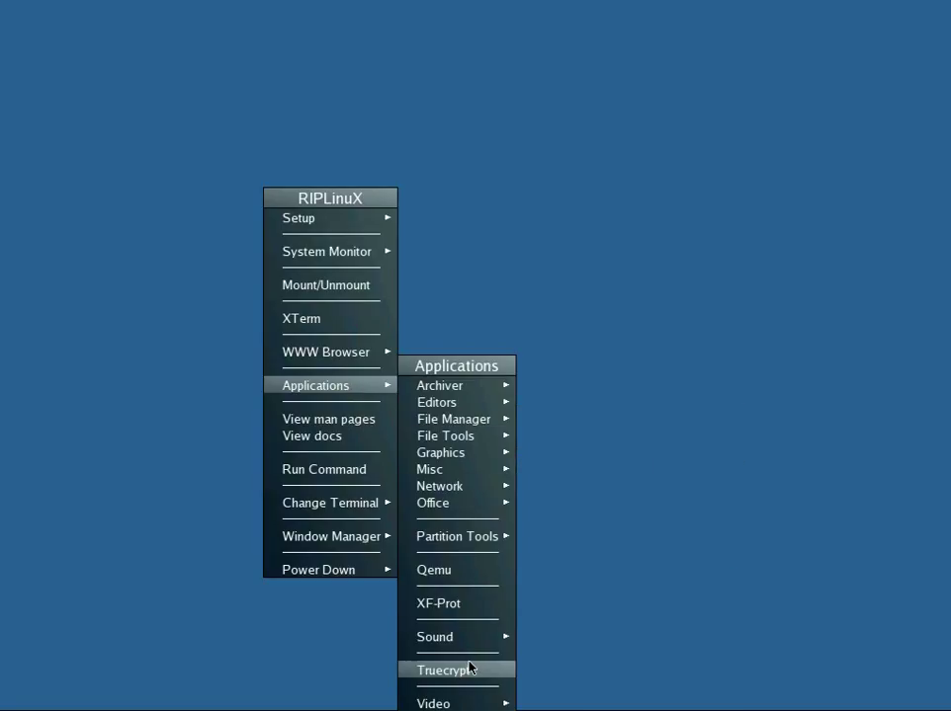
{"action": "mouse_move", "coordinate": [474, 604]}
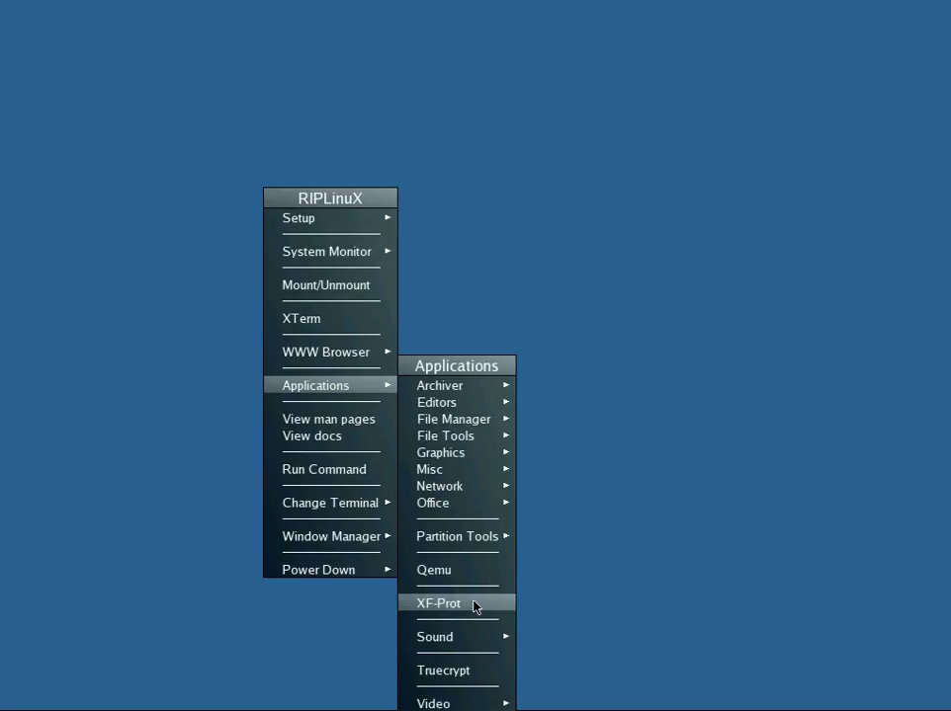
{"action": "mouse_move", "coordinate": [457, 537]}
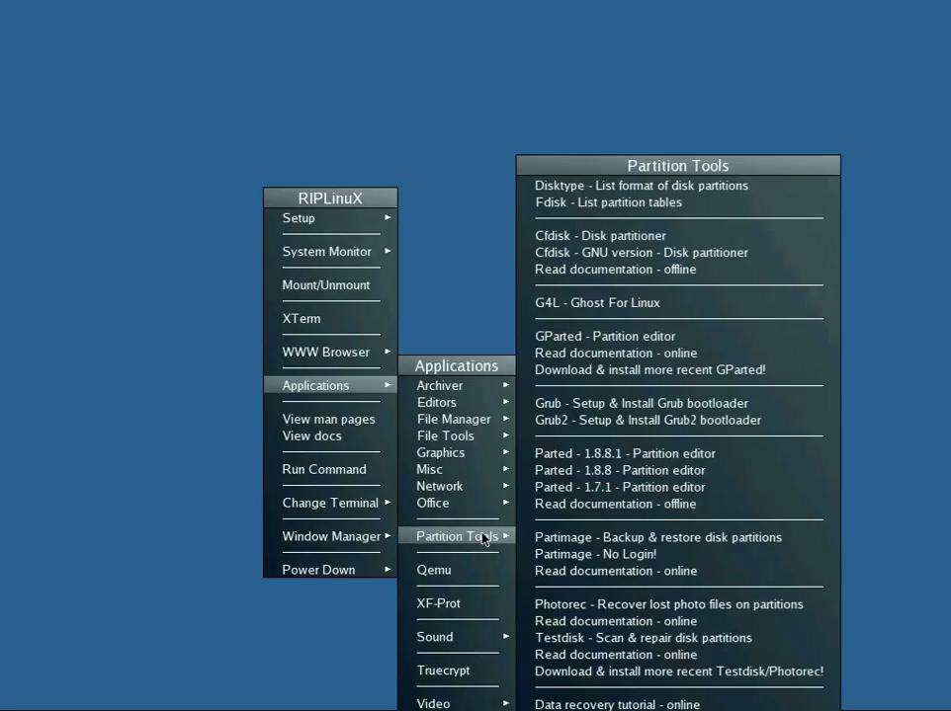
{"action": "mouse_move", "coordinate": [656, 537]}
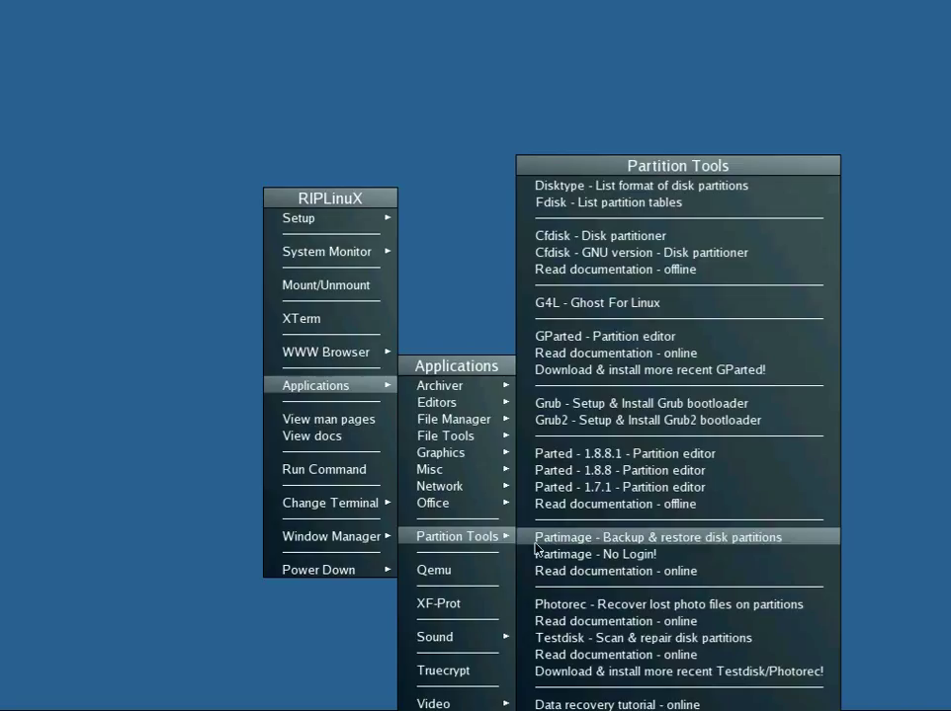
{"action": "mouse_move", "coordinate": [642, 471]}
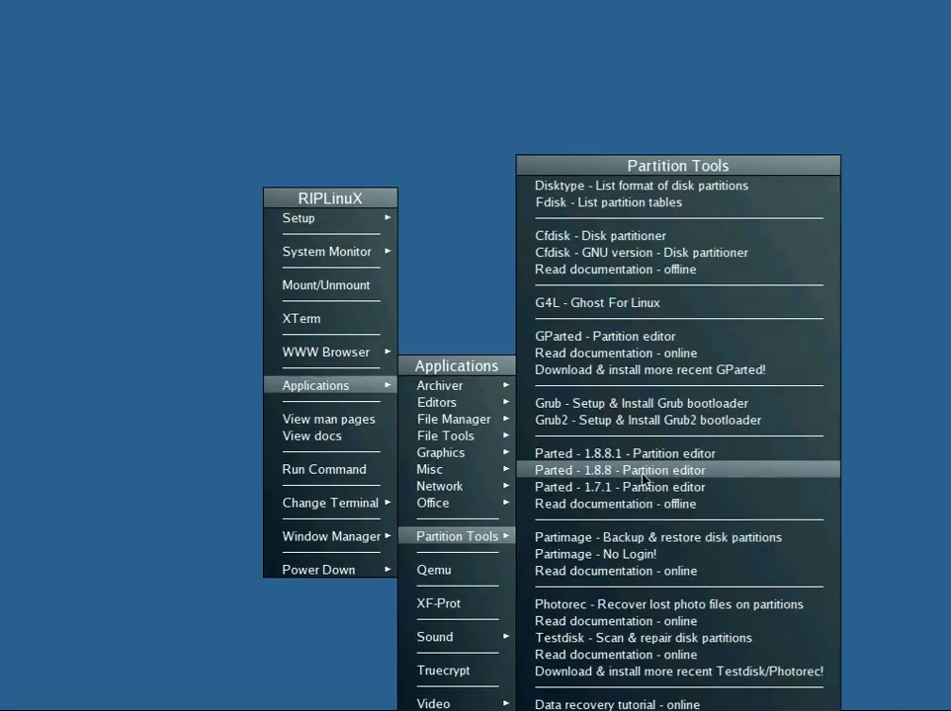
{"action": "mouse_move", "coordinate": [641, 403]}
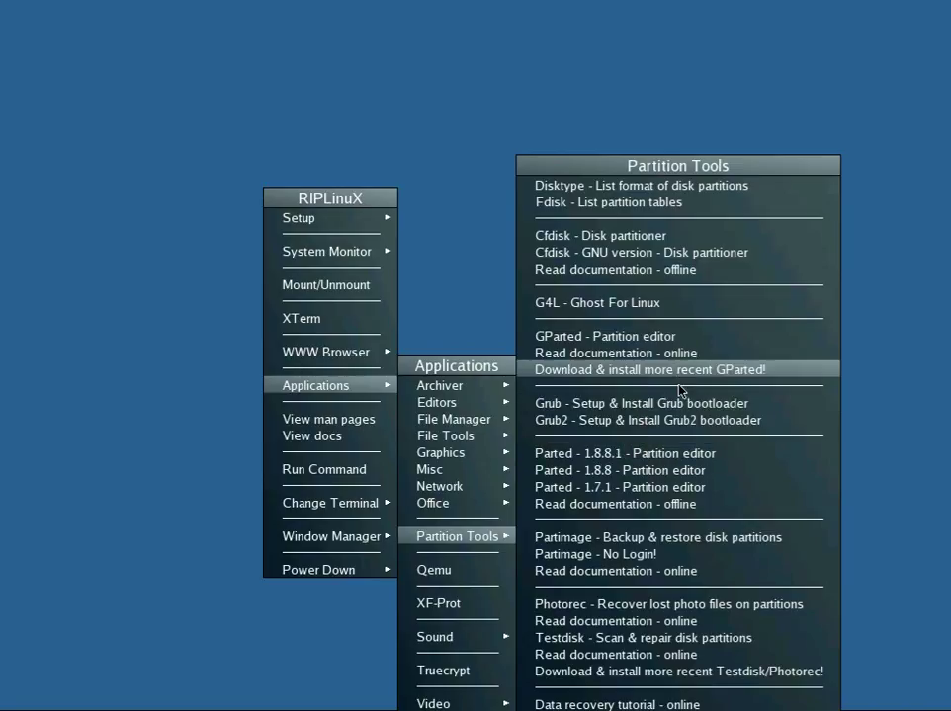
{"action": "mouse_move", "coordinate": [680, 439]}
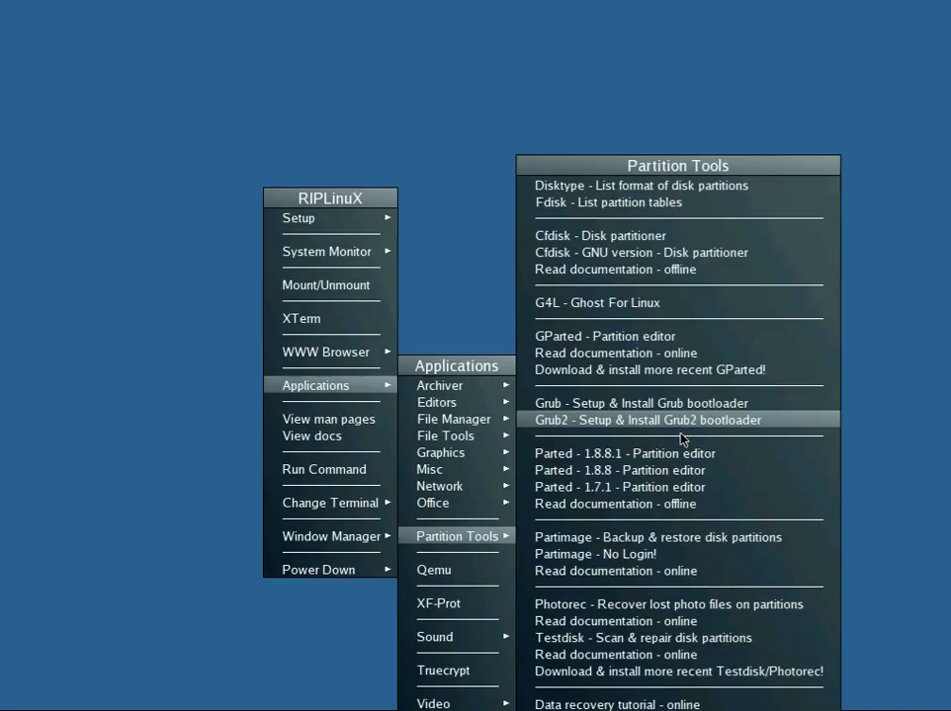
{"action": "mouse_move", "coordinate": [644, 336]}
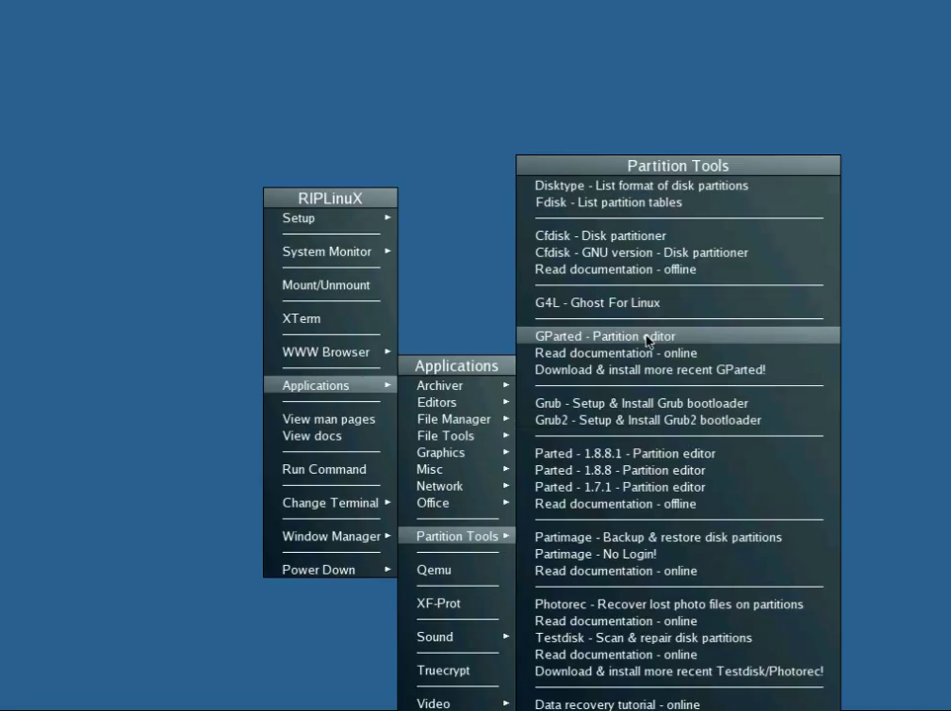
{"action": "left_click", "coordinate": [620, 336]}
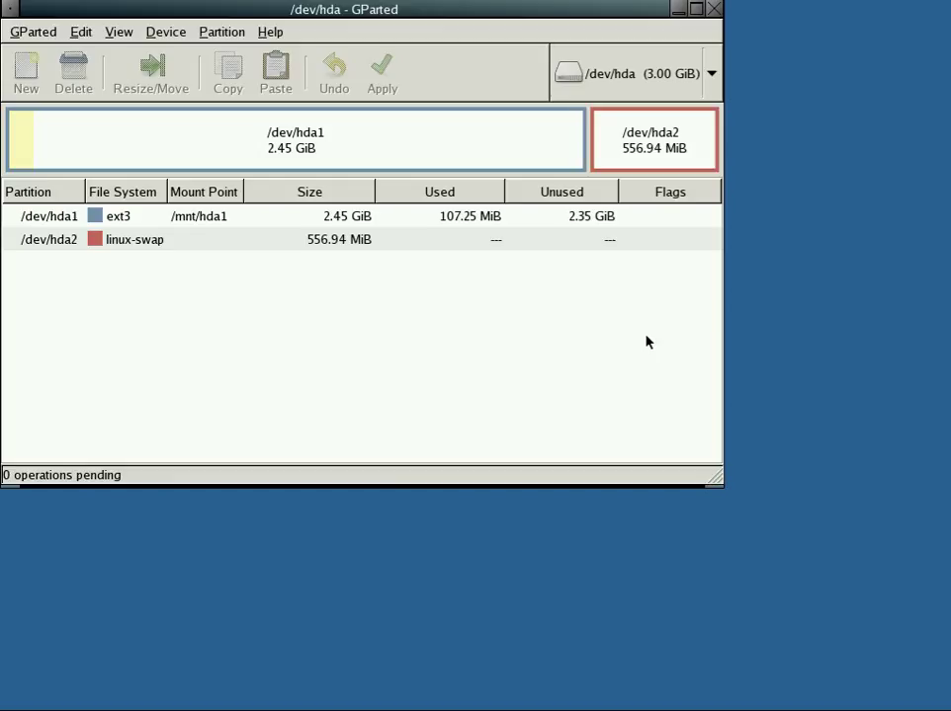
{"action": "mouse_move", "coordinate": [682, 138]}
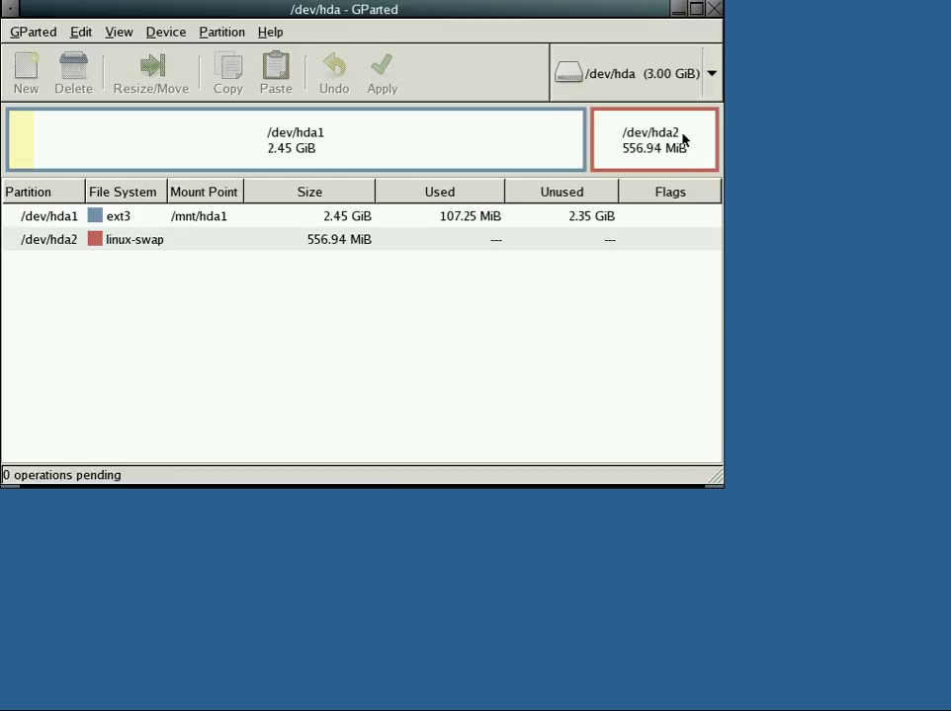
{"action": "mouse_move", "coordinate": [713, 14]}
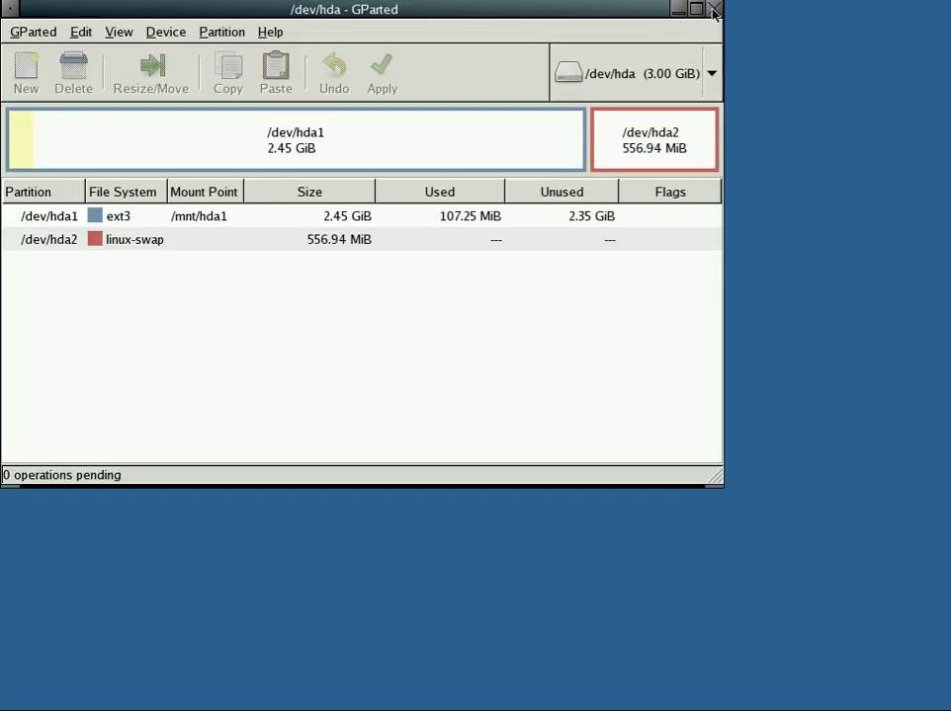
Close GParted after viewing /dev/hda's ext3 hda1 and linux-swap hda2 partitions.
{"action": "left_click", "coordinate": [712, 8]}
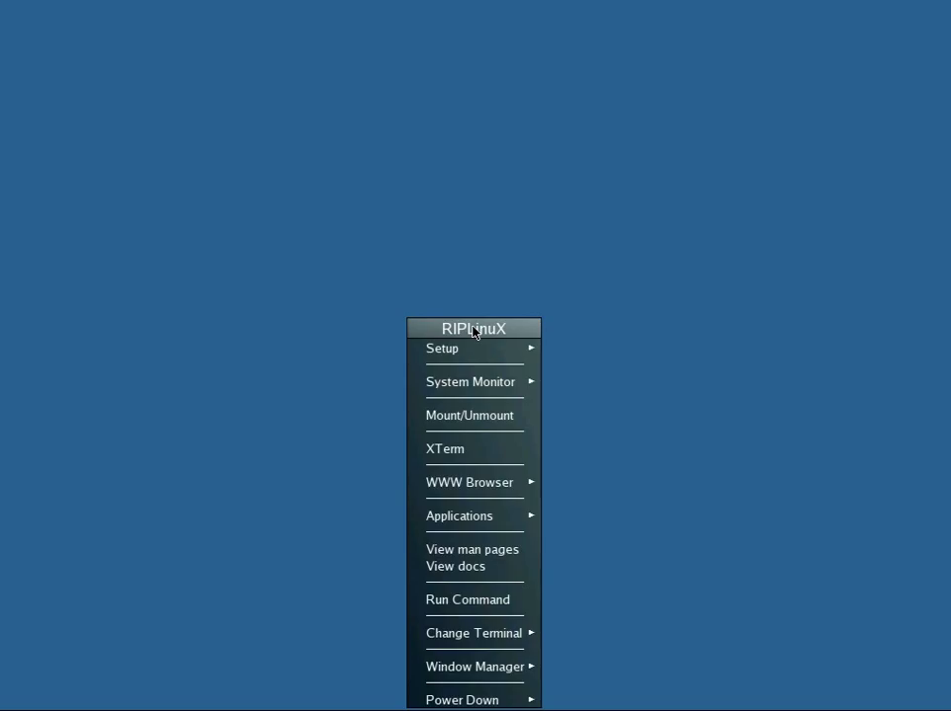
{"action": "mouse_move", "coordinate": [466, 601]}
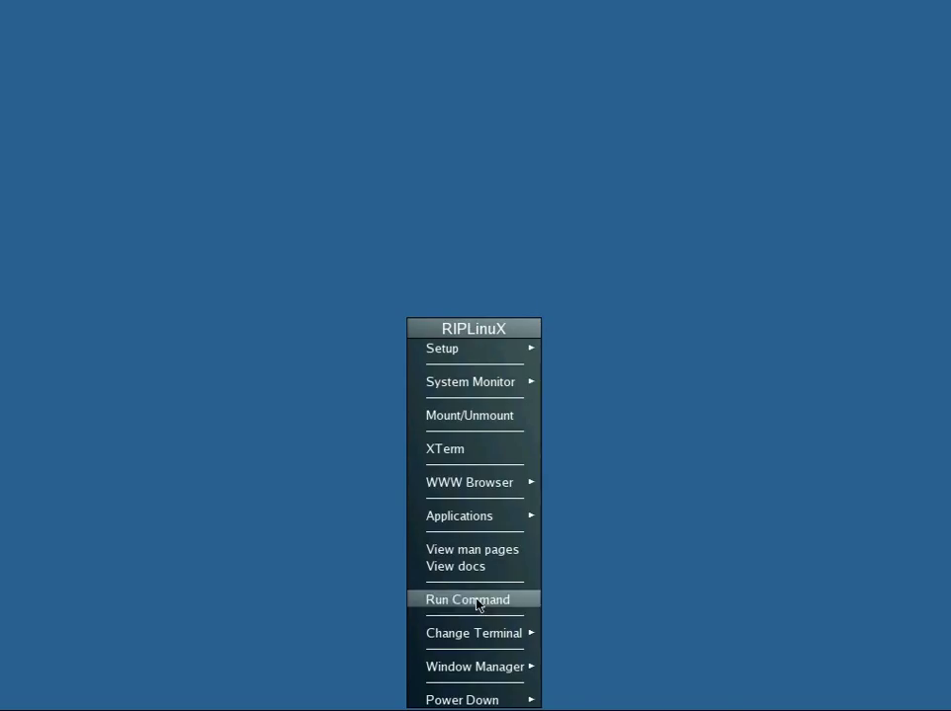